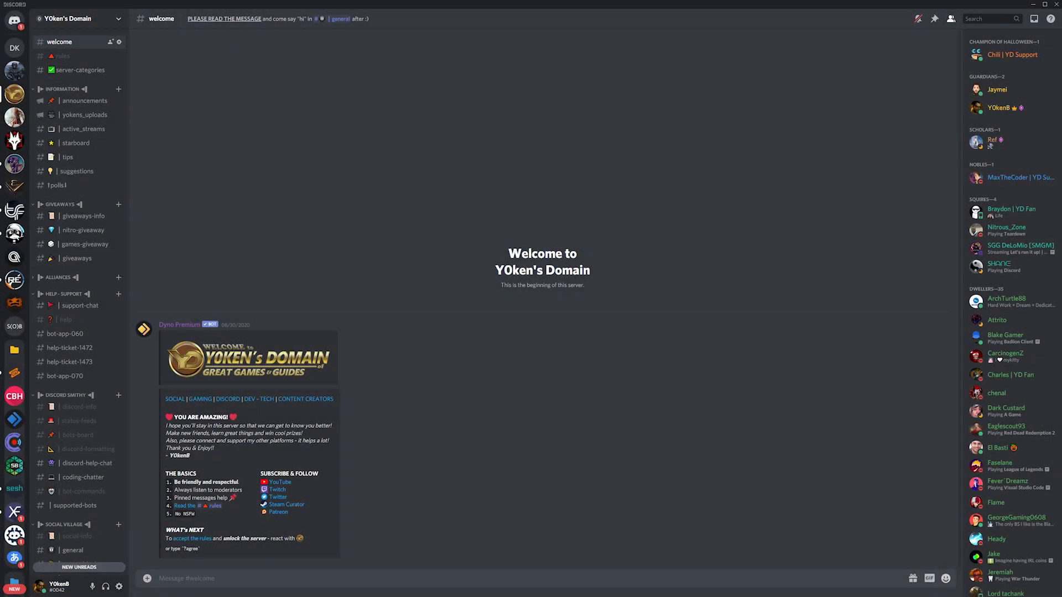
# - Check the announcements and coding-chatter channels, then open the gaming server's #welcome channel
pyautogui.click(82, 101)
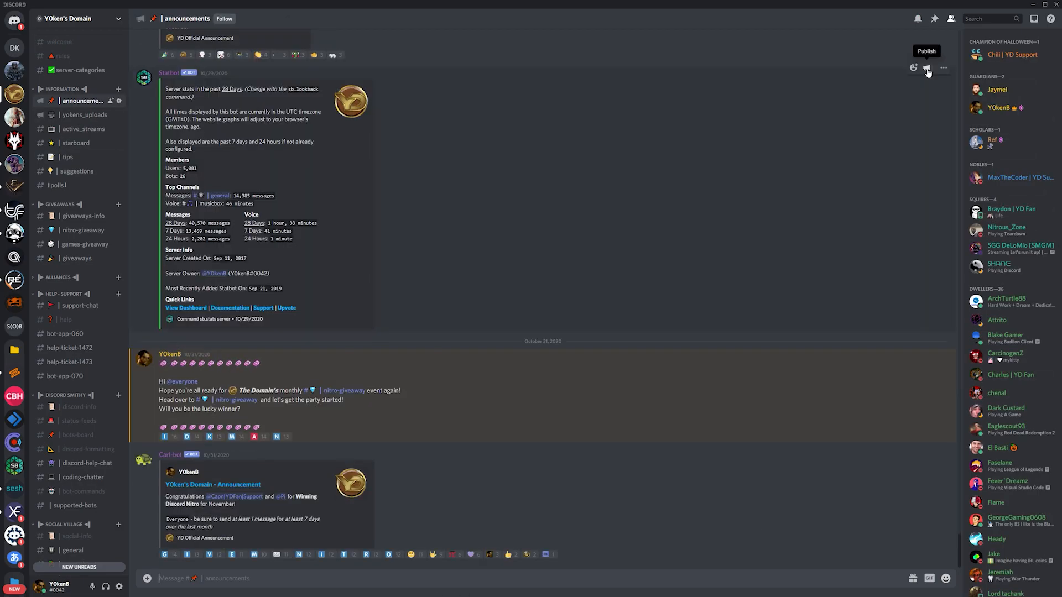
pyautogui.click(927, 68)
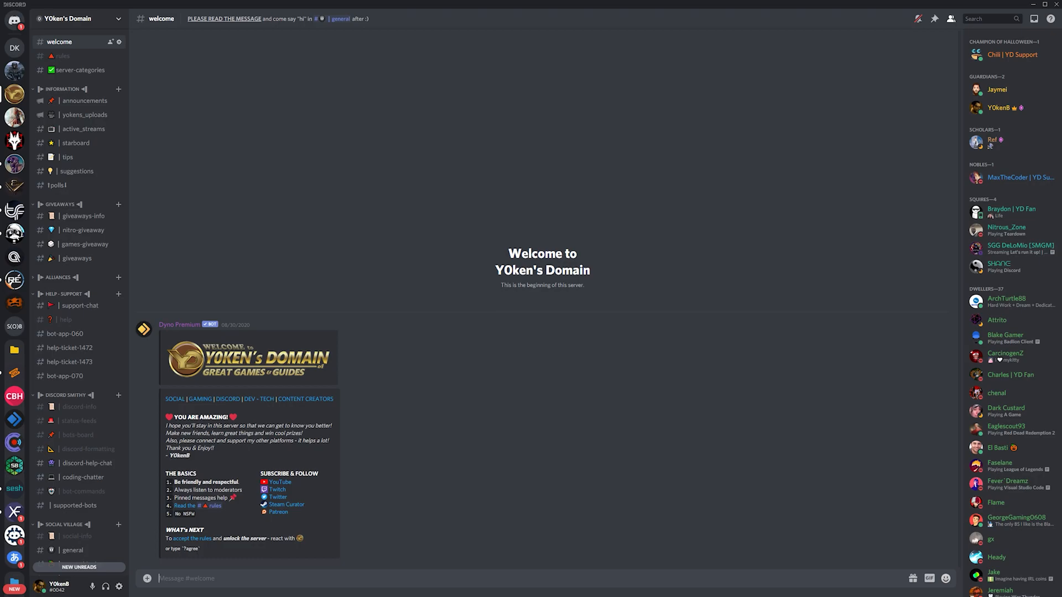
pyautogui.click(82, 478)
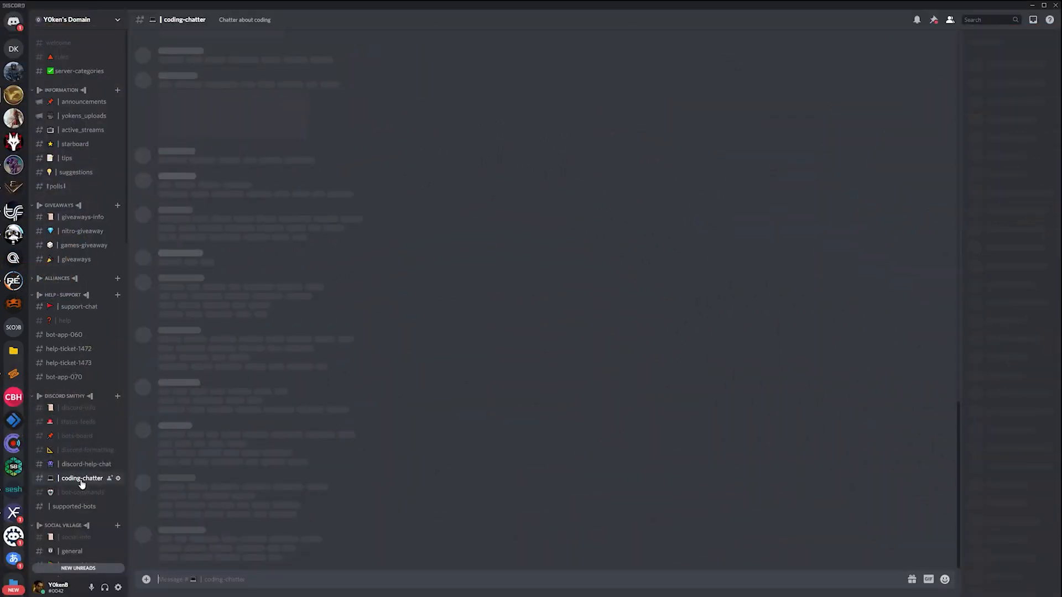
pyautogui.click(53, 42)
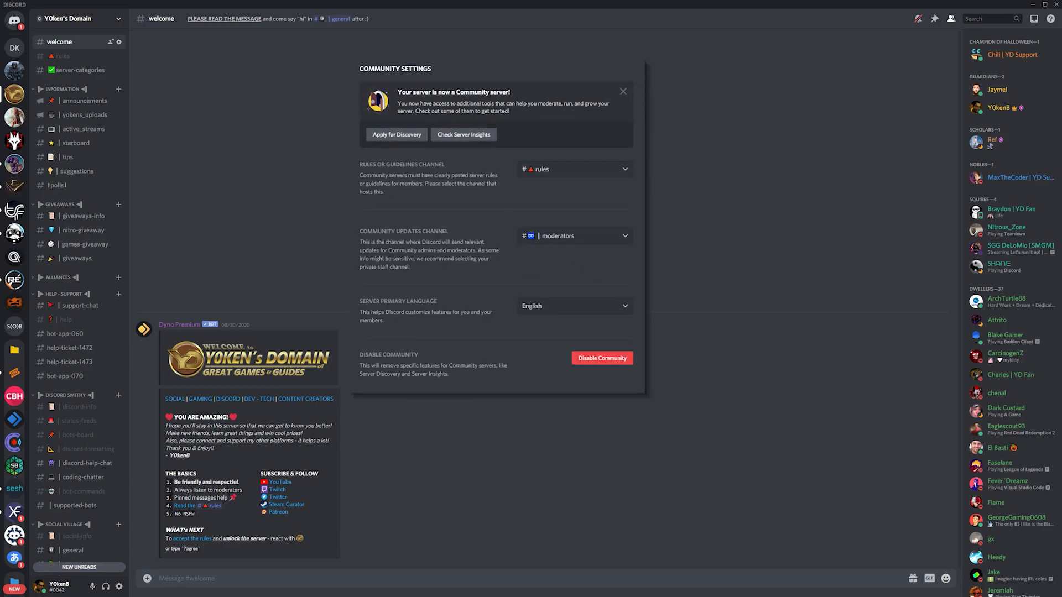
pyautogui.click(464, 135)
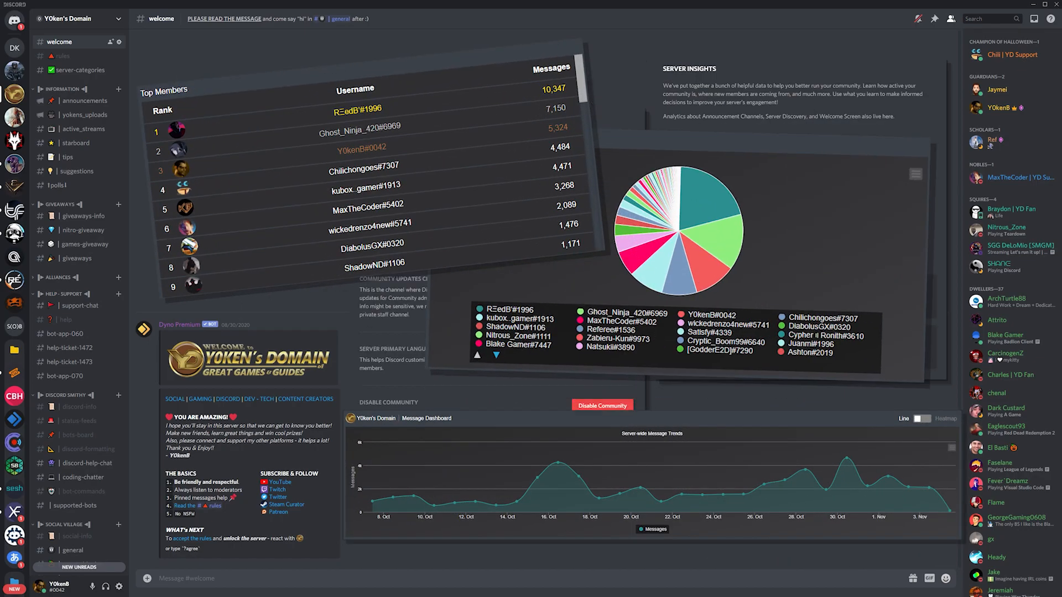
pyautogui.click(83, 478)
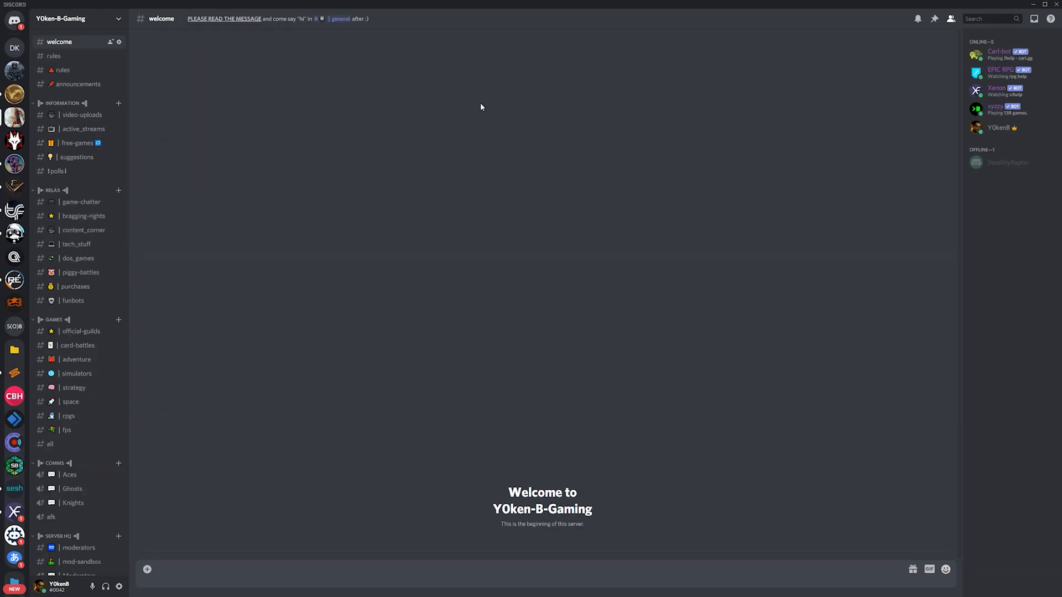
# - Start Community setup from Server Settings and get past the safety checks
pyautogui.click(78, 19)
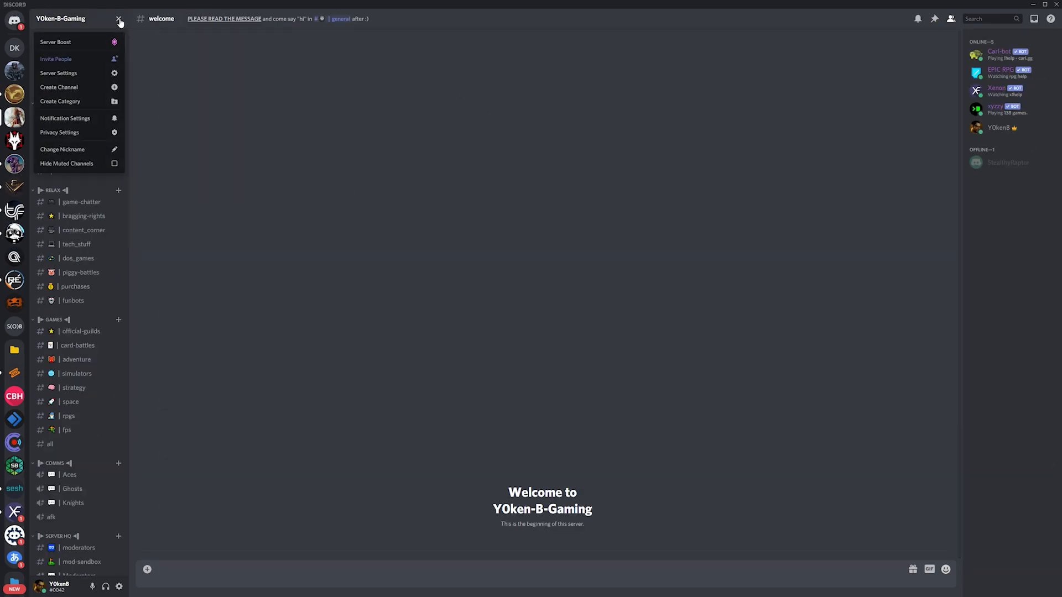
pyautogui.click(58, 73)
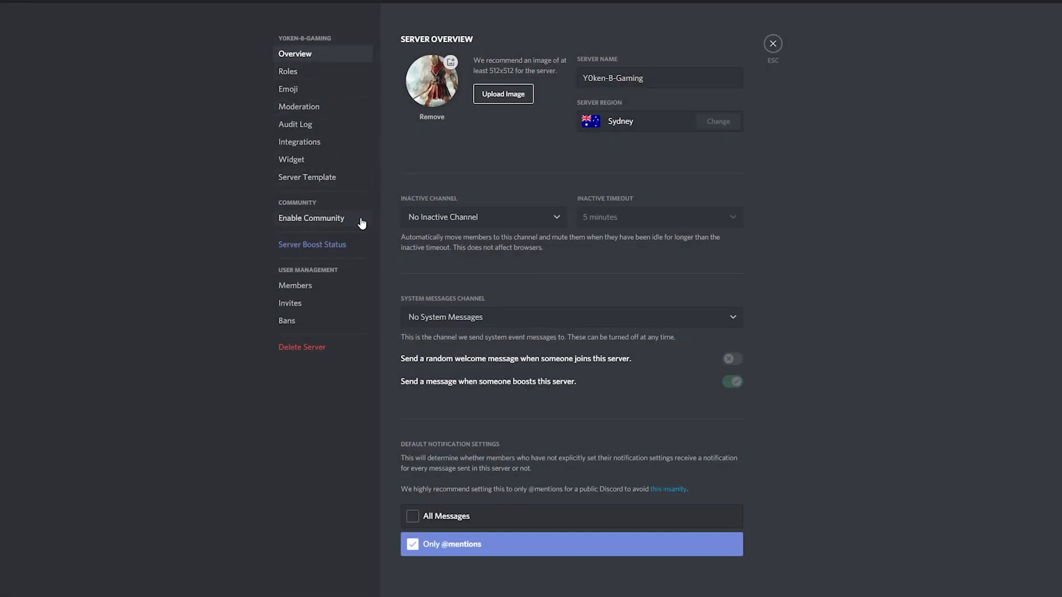
pyautogui.click(311, 218)
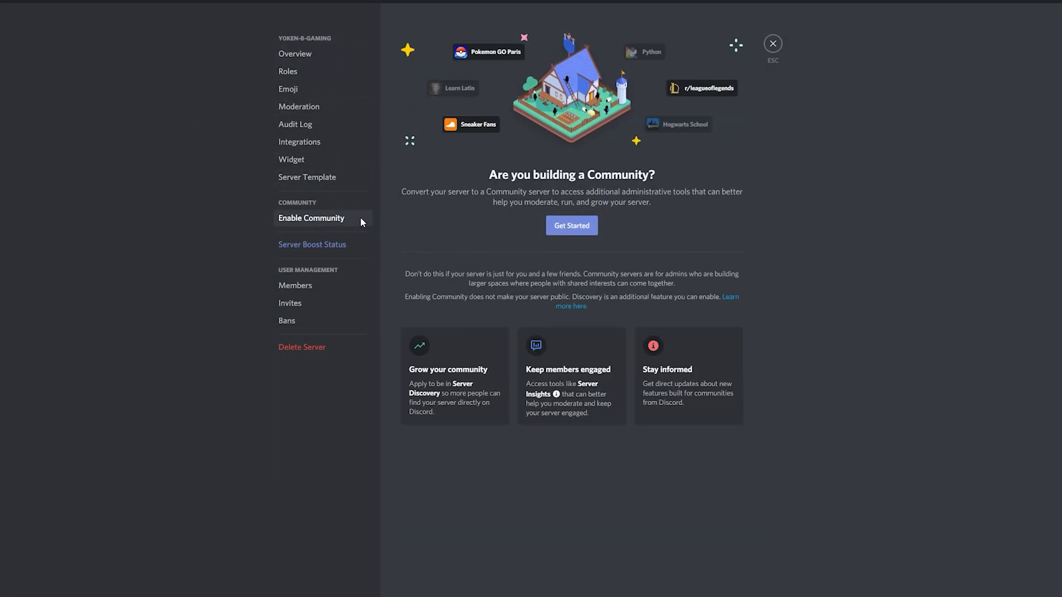
pyautogui.moveTo(693, 257)
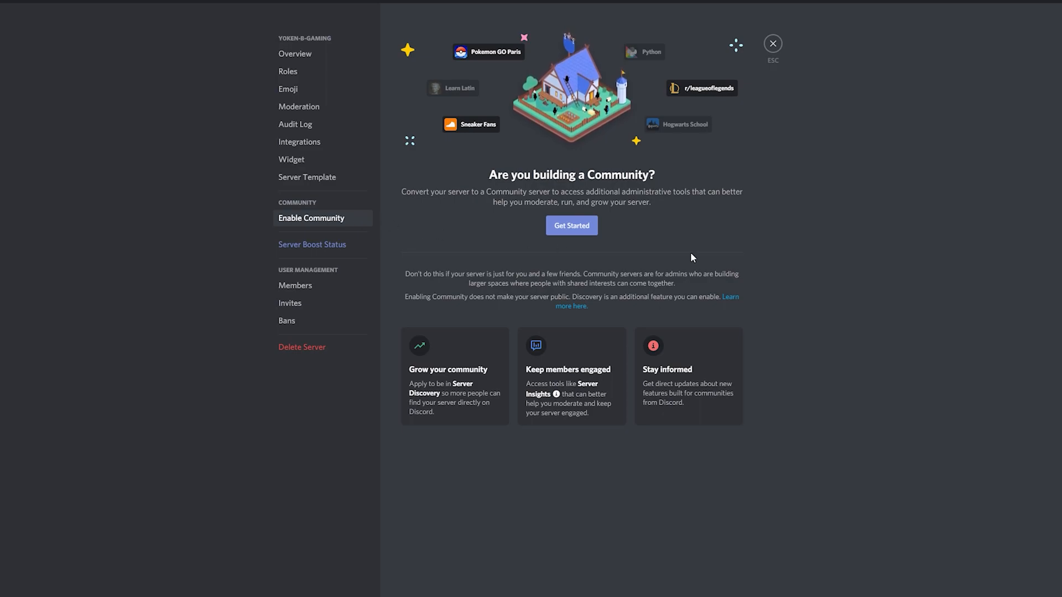
pyautogui.click(572, 226)
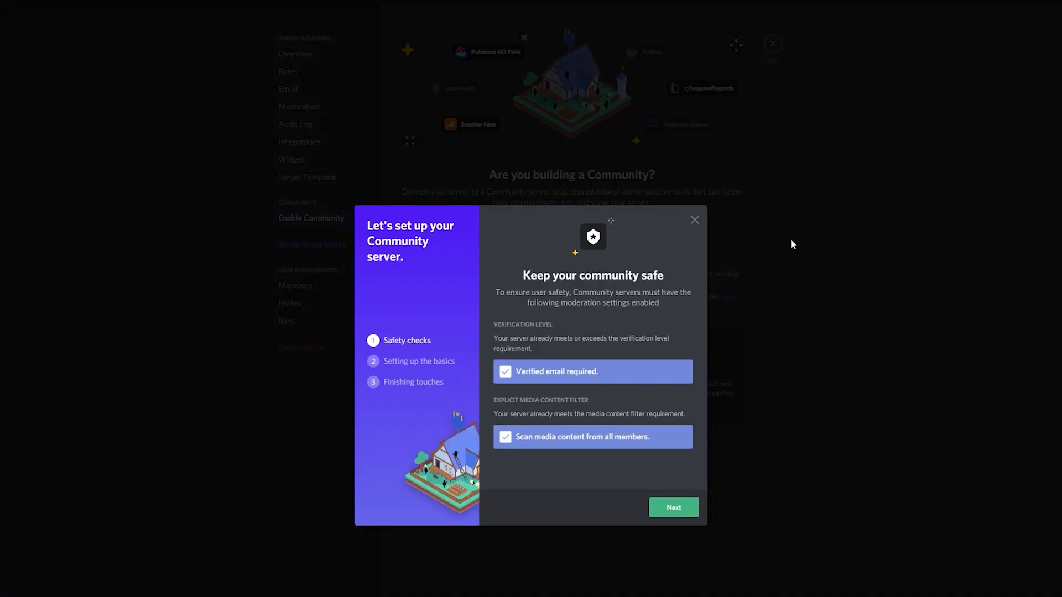
pyautogui.moveTo(807, 290)
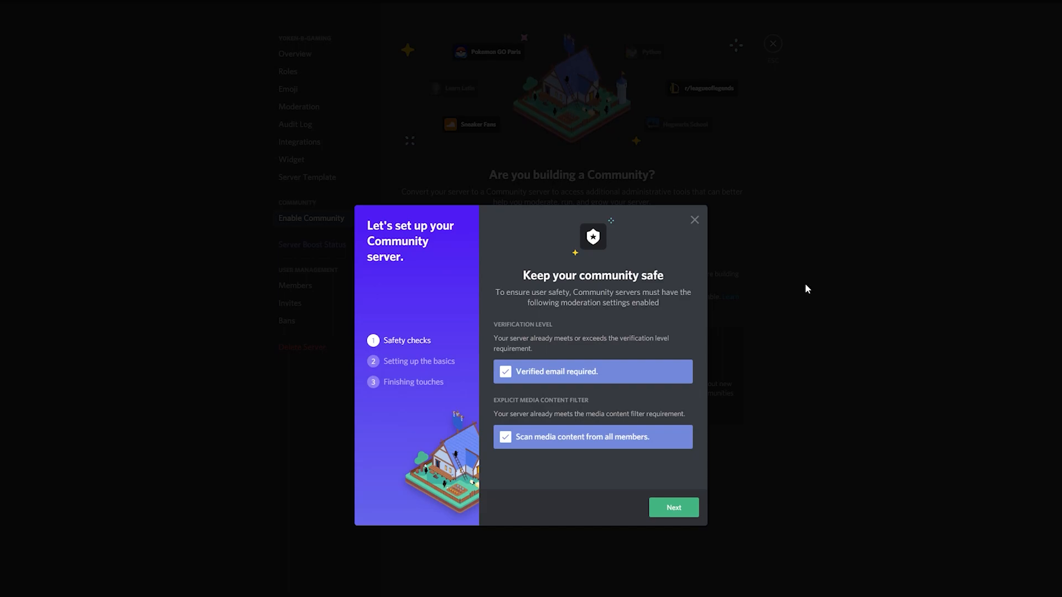
pyautogui.moveTo(517, 359)
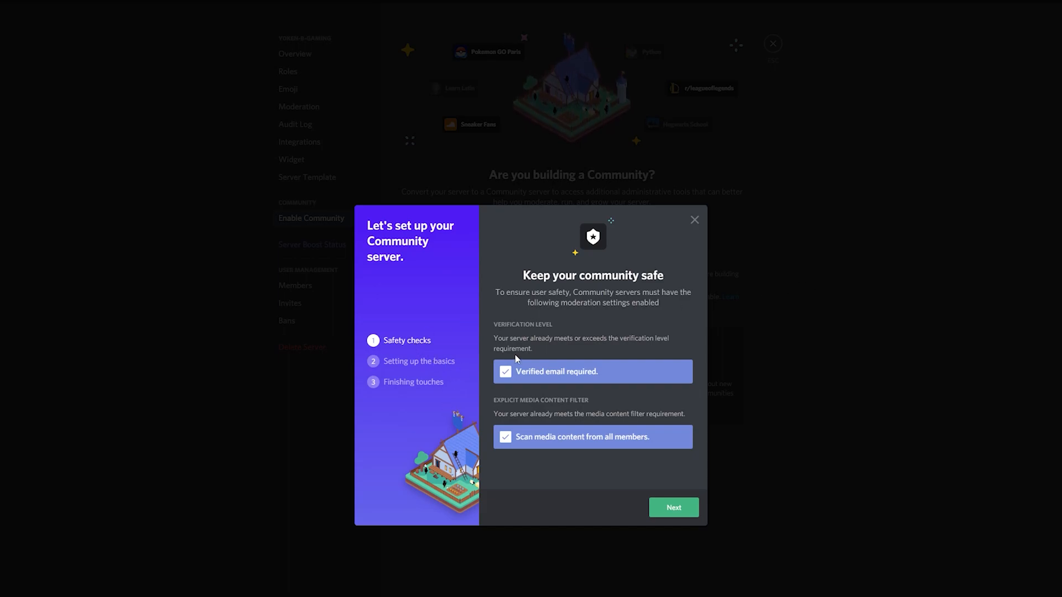
pyautogui.moveTo(506, 375)
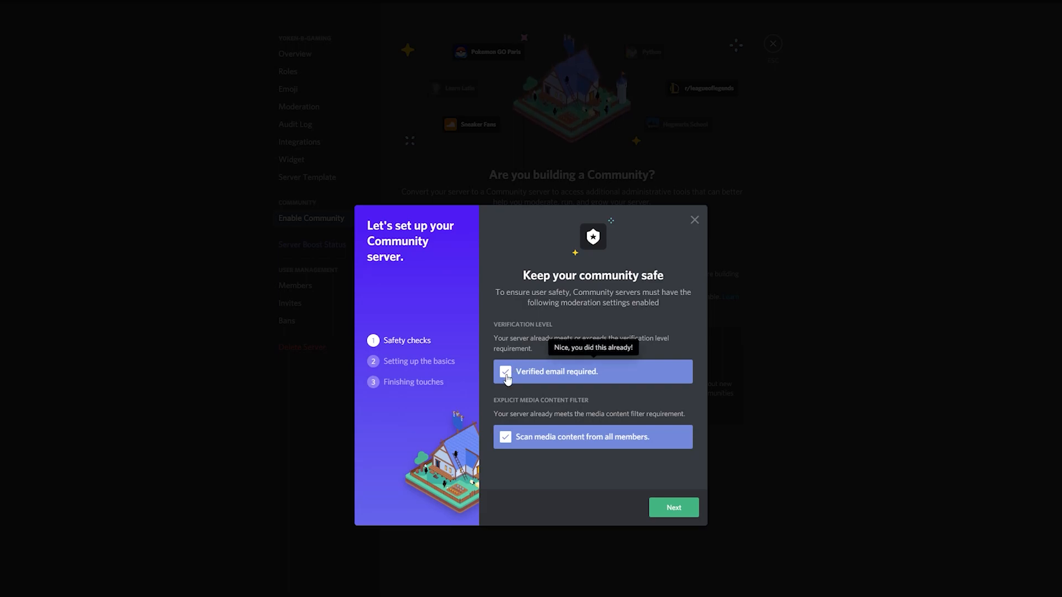
pyautogui.moveTo(673, 499)
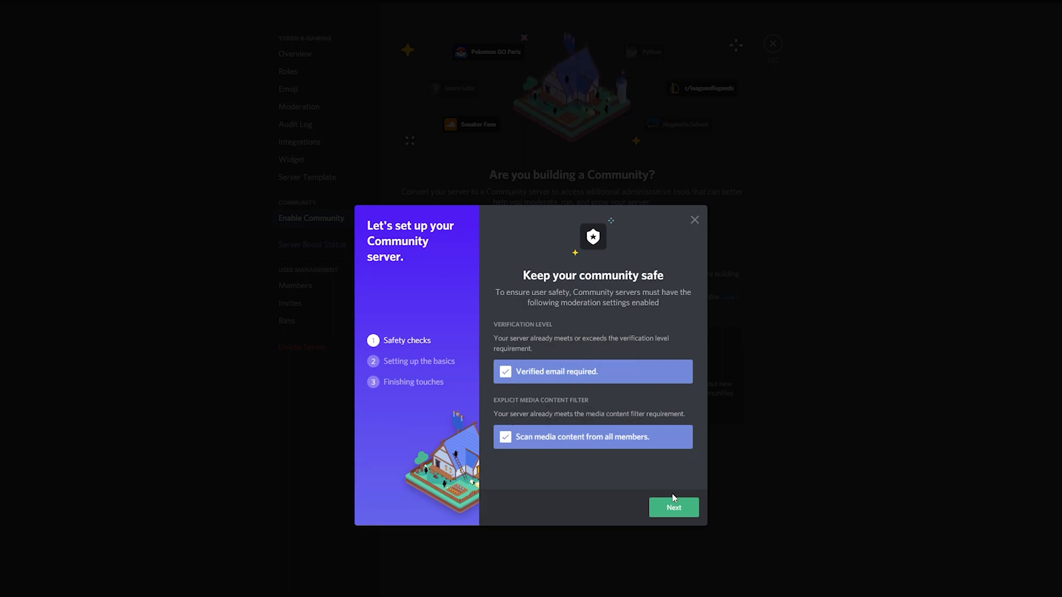
pyautogui.click(674, 508)
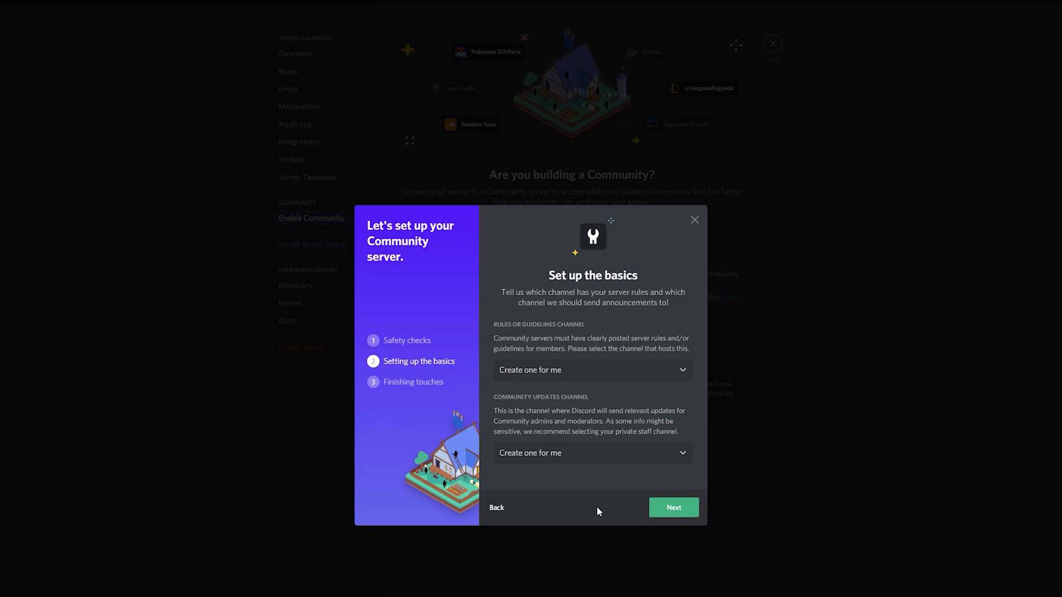
# - Choose #rules for guidelines and #moderators for updates, accept the guidelines, and finish setup
pyautogui.click(593, 370)
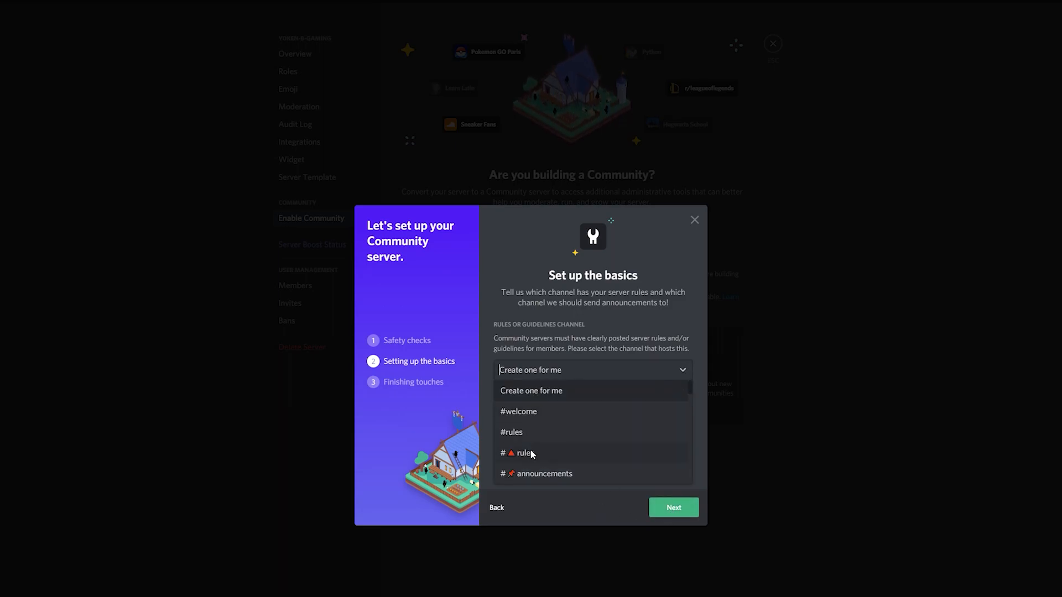
pyautogui.click(521, 453)
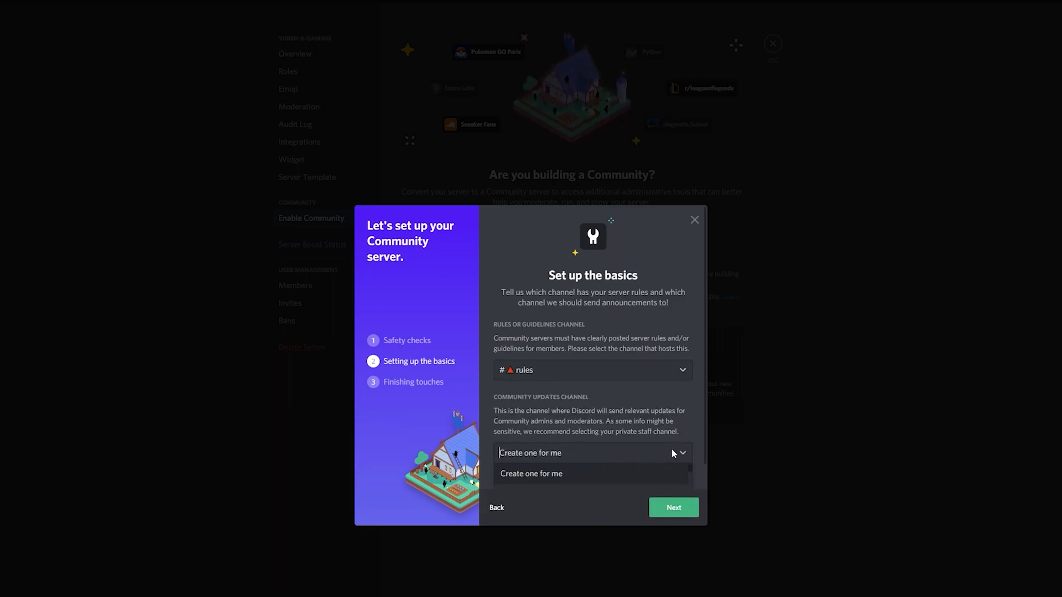
pyautogui.moveTo(669, 450)
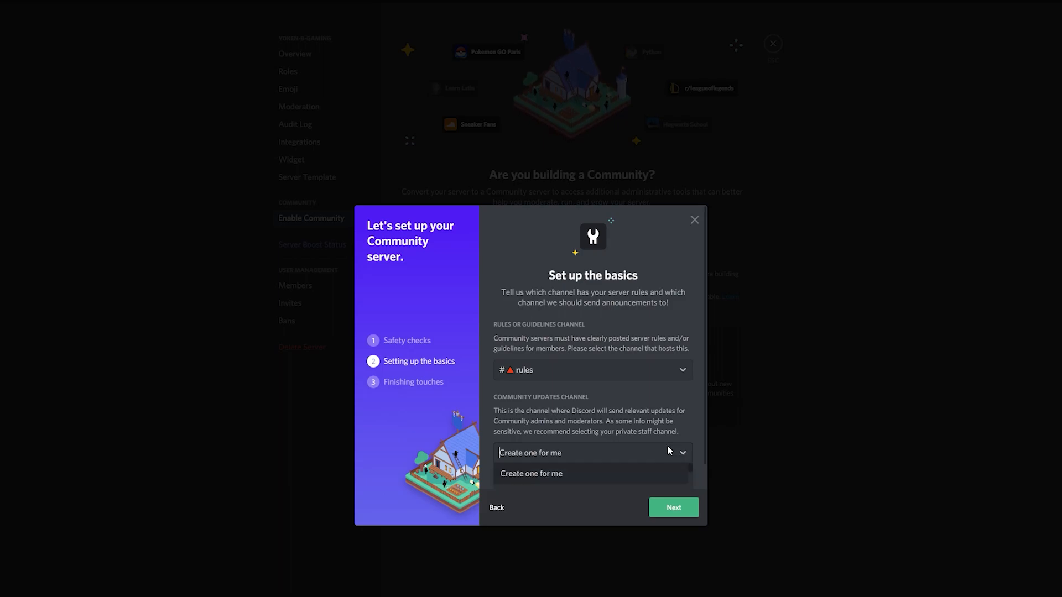
pyautogui.write('Mode')
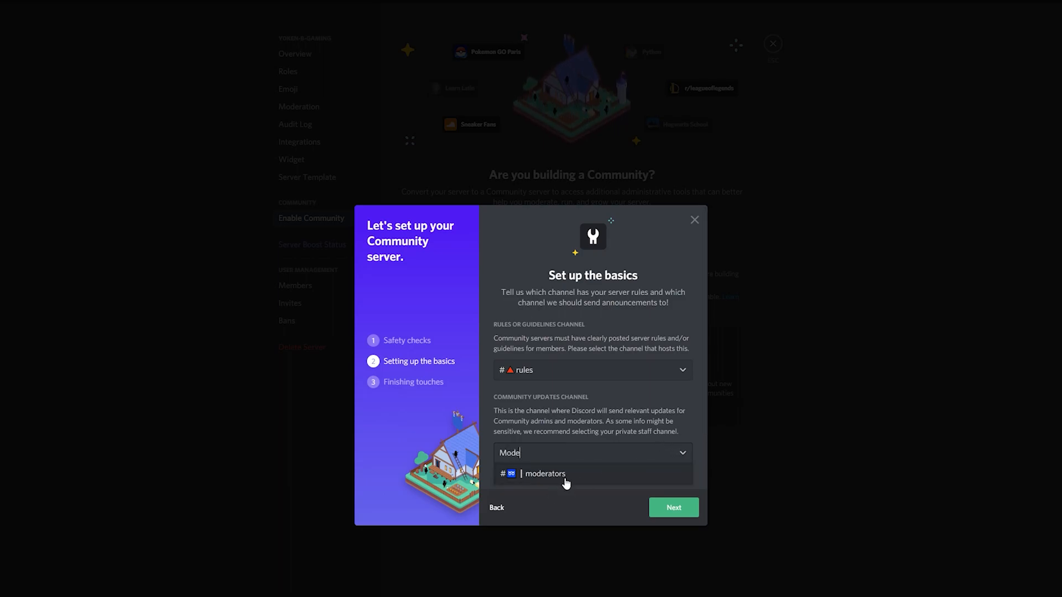
pyautogui.click(545, 474)
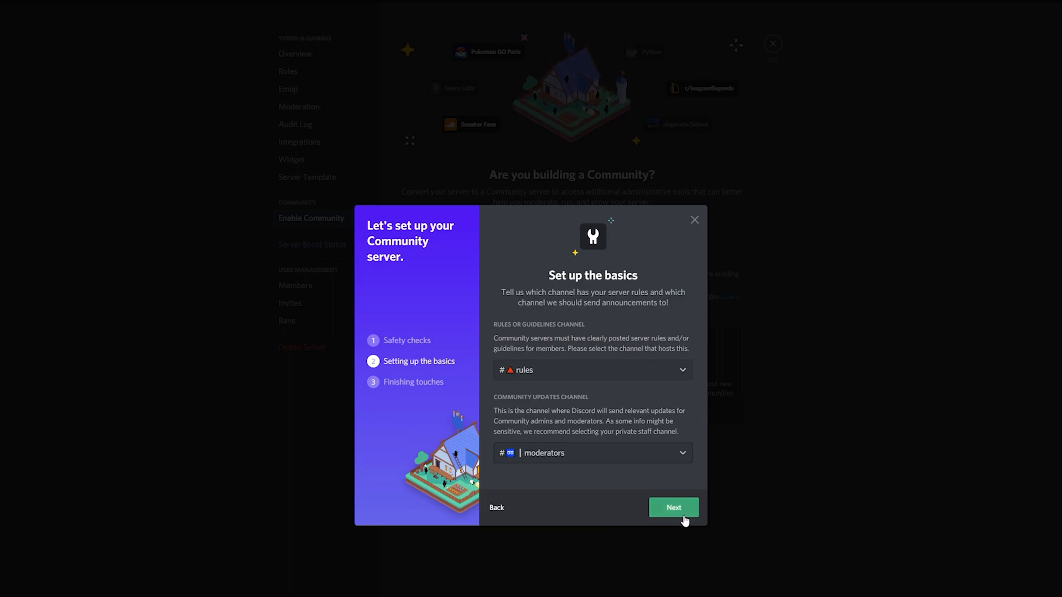
pyautogui.click(674, 508)
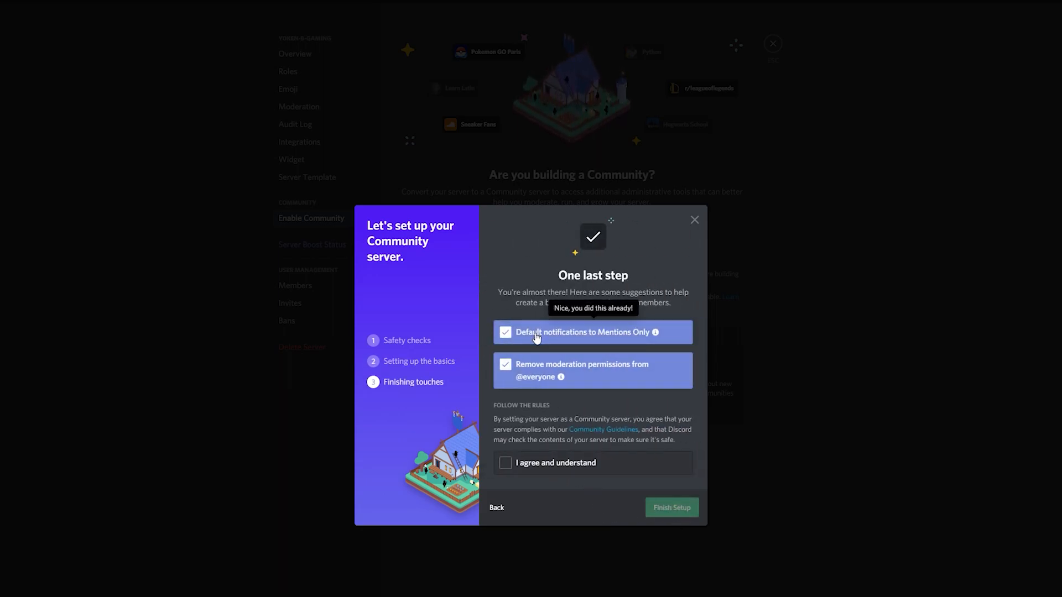
pyautogui.moveTo(525, 370)
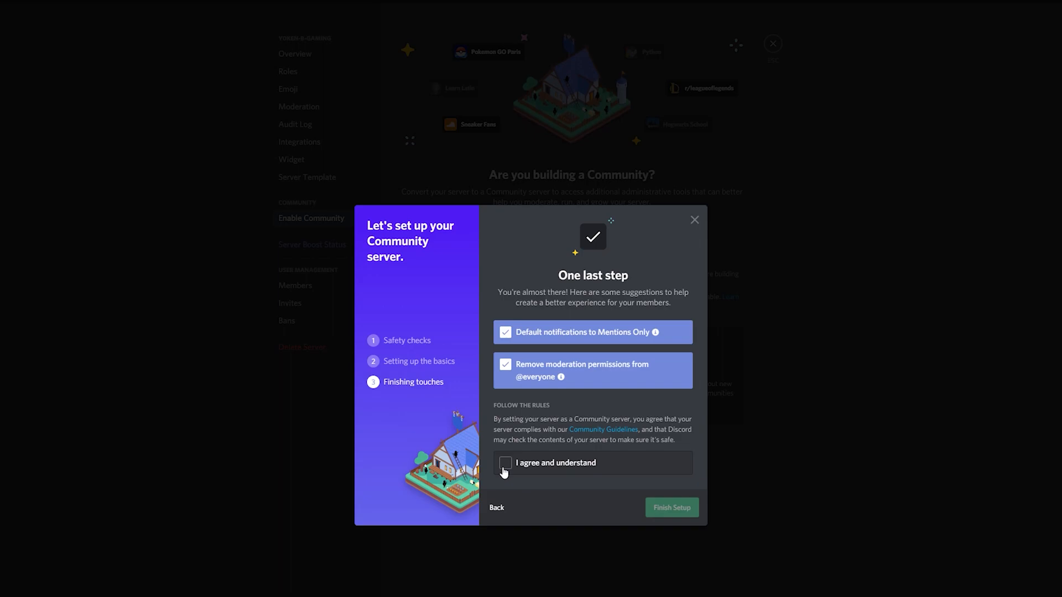
pyautogui.click(506, 463)
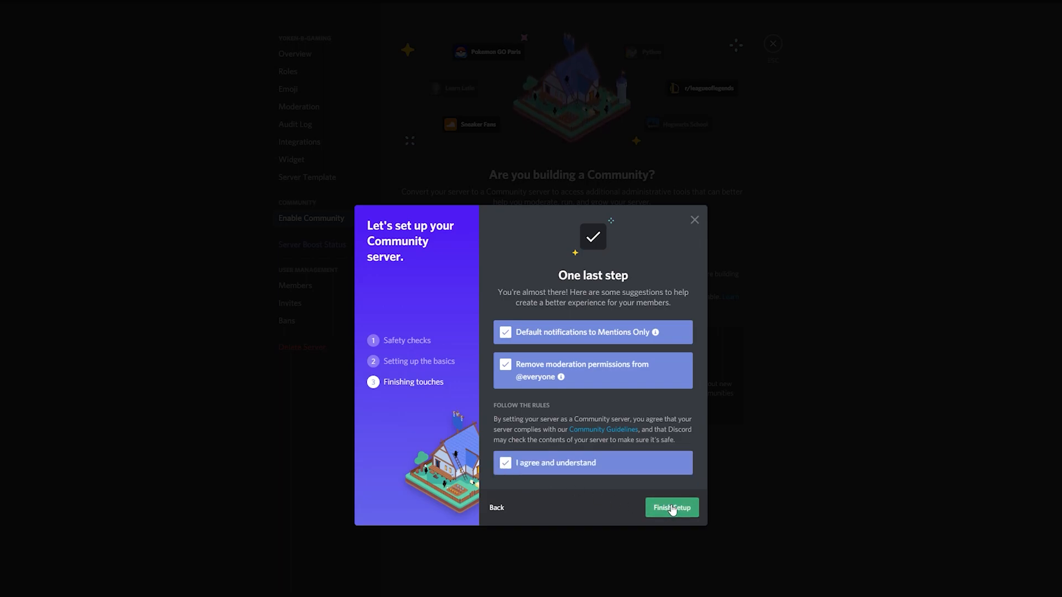
pyautogui.click(672, 508)
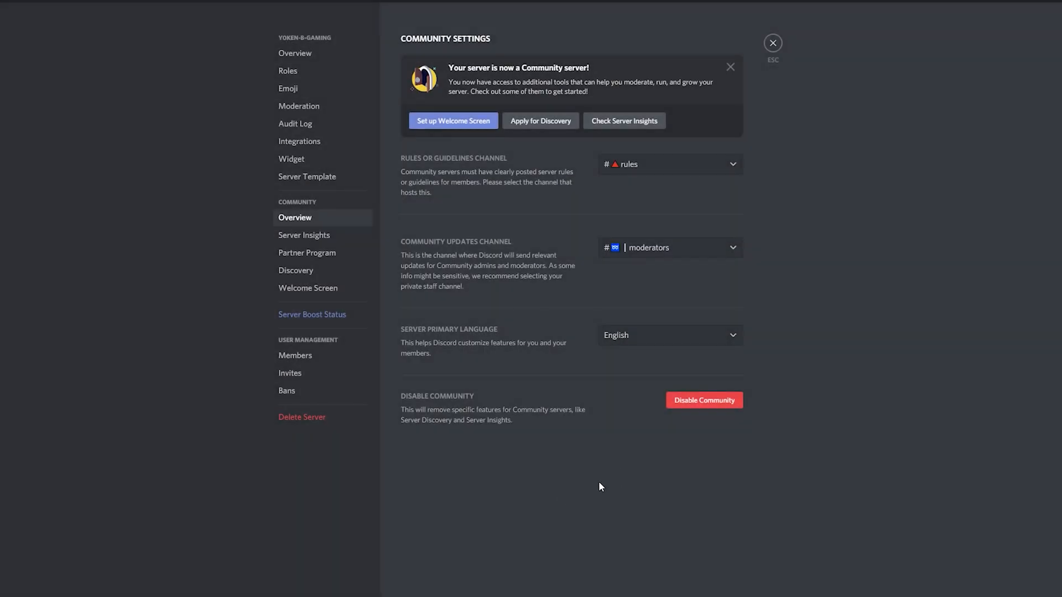
pyautogui.moveTo(613, 479)
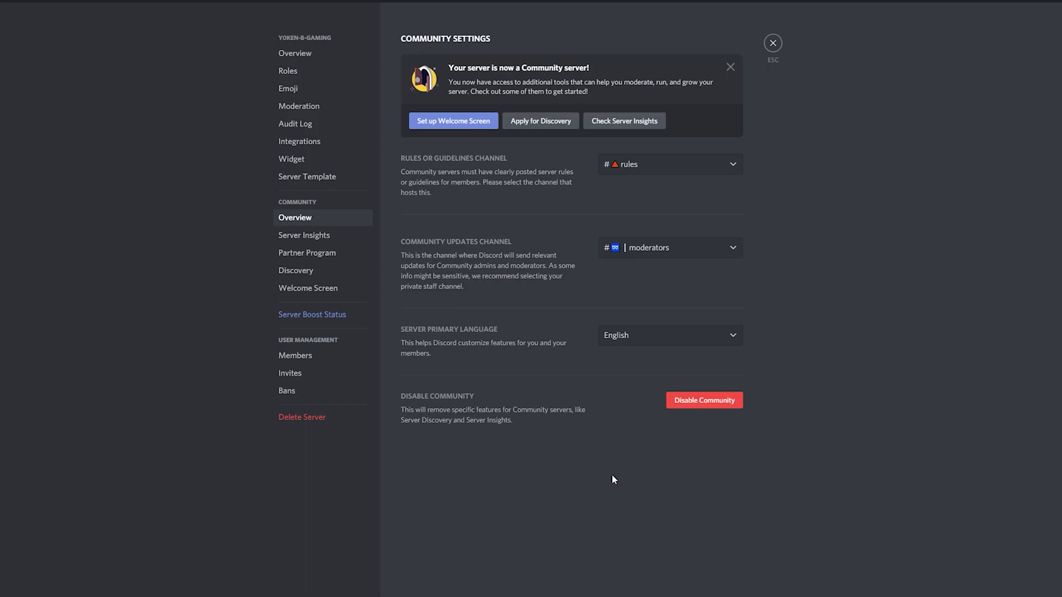
pyautogui.moveTo(620, 486)
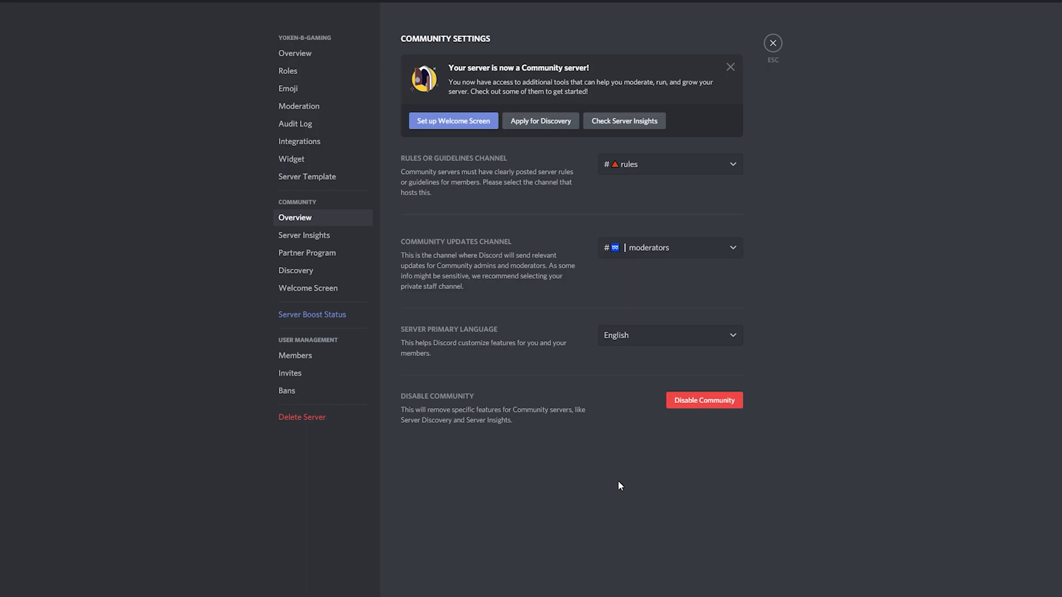
pyautogui.moveTo(797, 476)
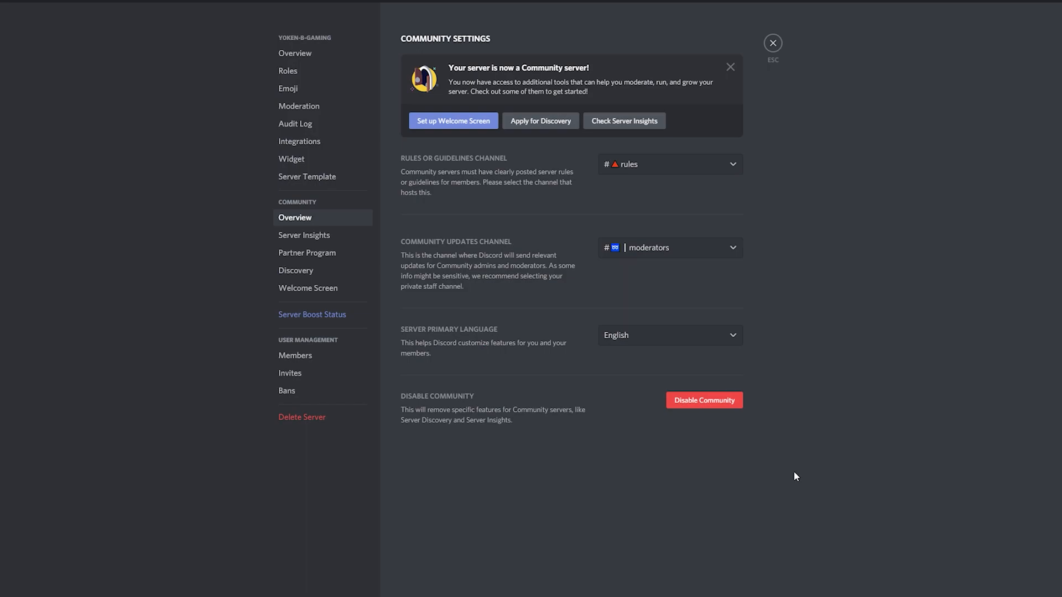
# - Browse Server Insights, Community Overview, Partner Program, Discovery and Welcome Screen, then open Overview
pyautogui.click(307, 288)
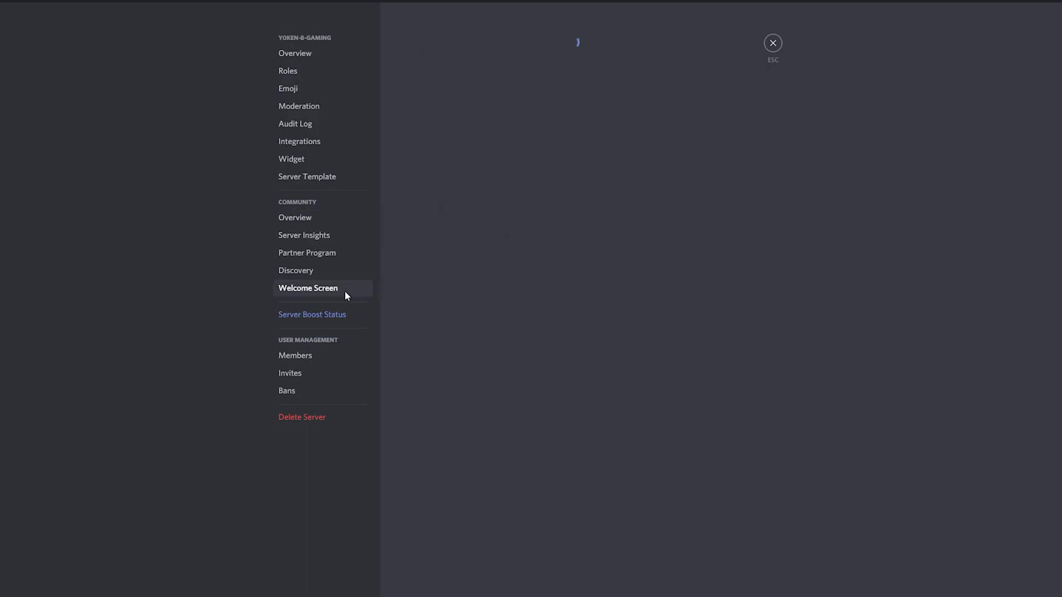
pyautogui.click(303, 235)
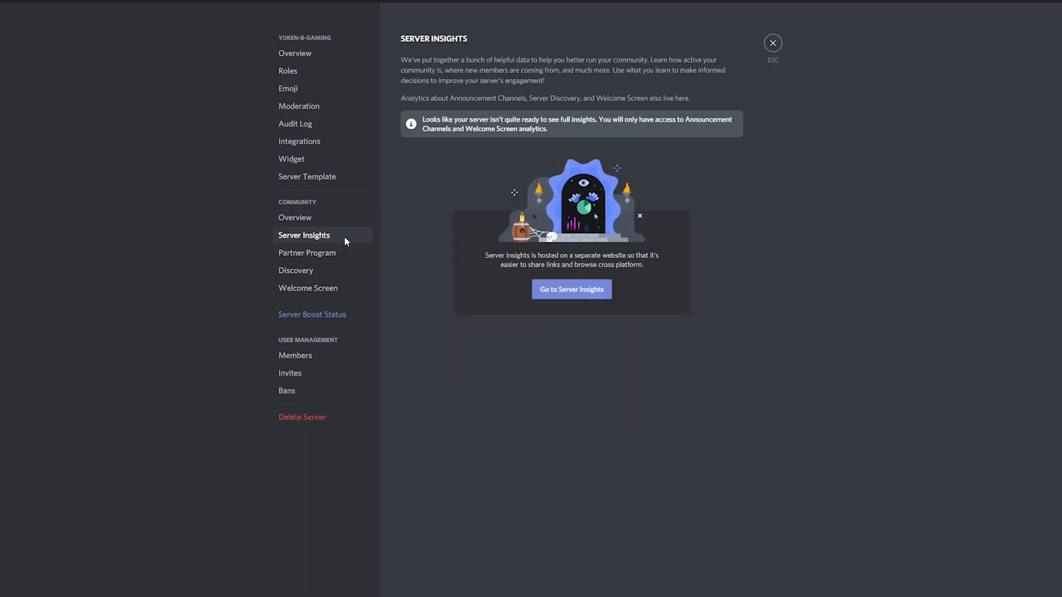
pyautogui.click(307, 253)
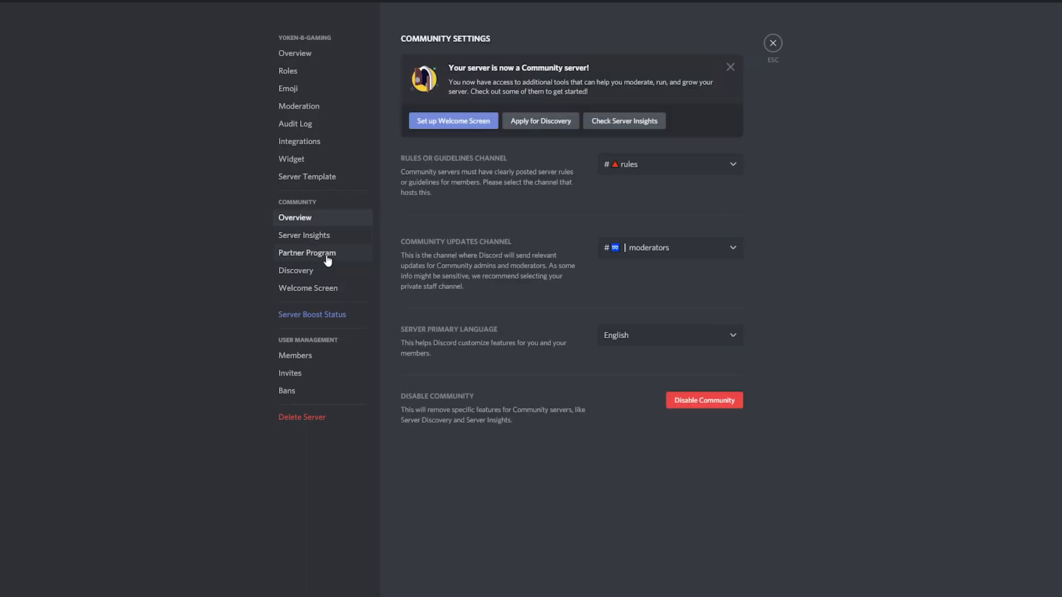
pyautogui.moveTo(302, 237)
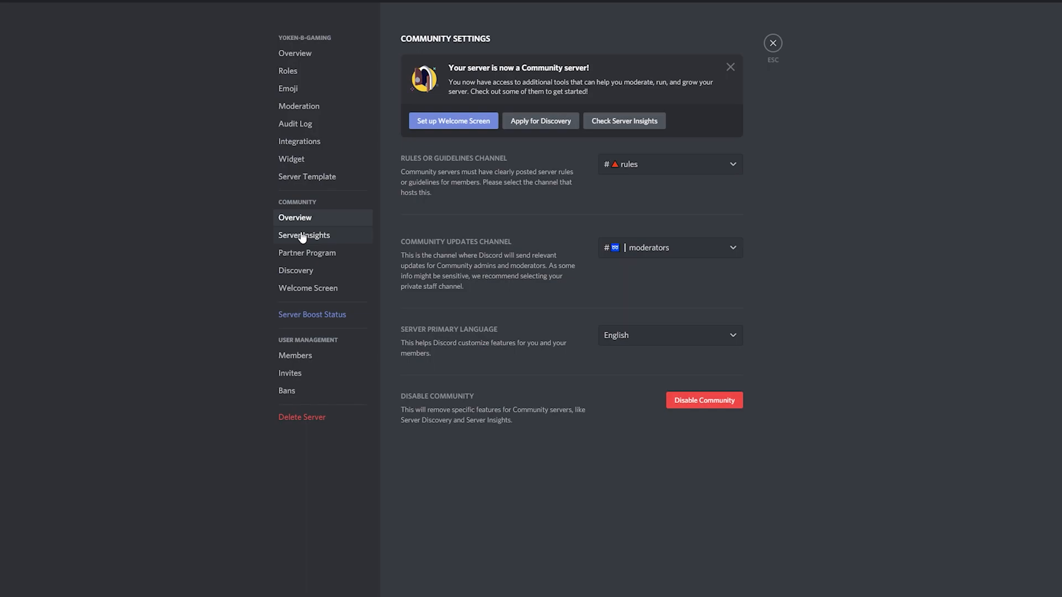
pyautogui.moveTo(345, 242)
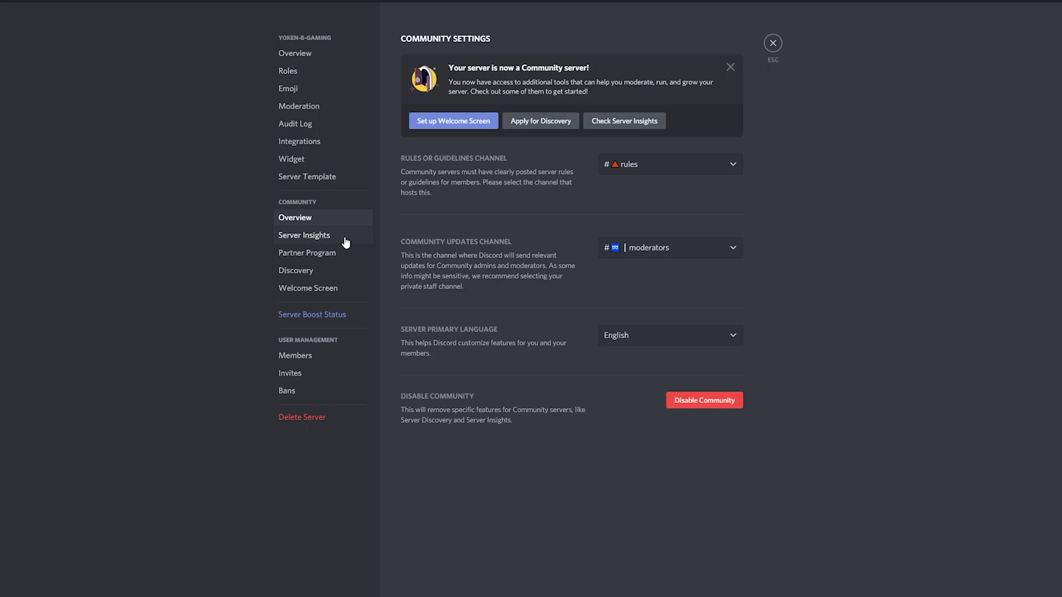
pyautogui.click(304, 236)
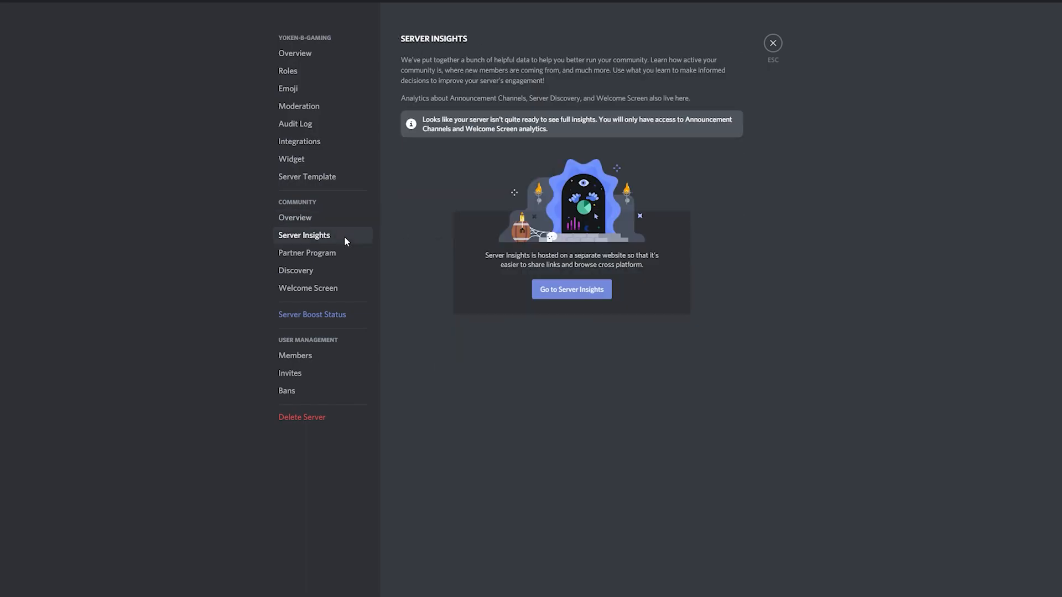
pyautogui.click(306, 253)
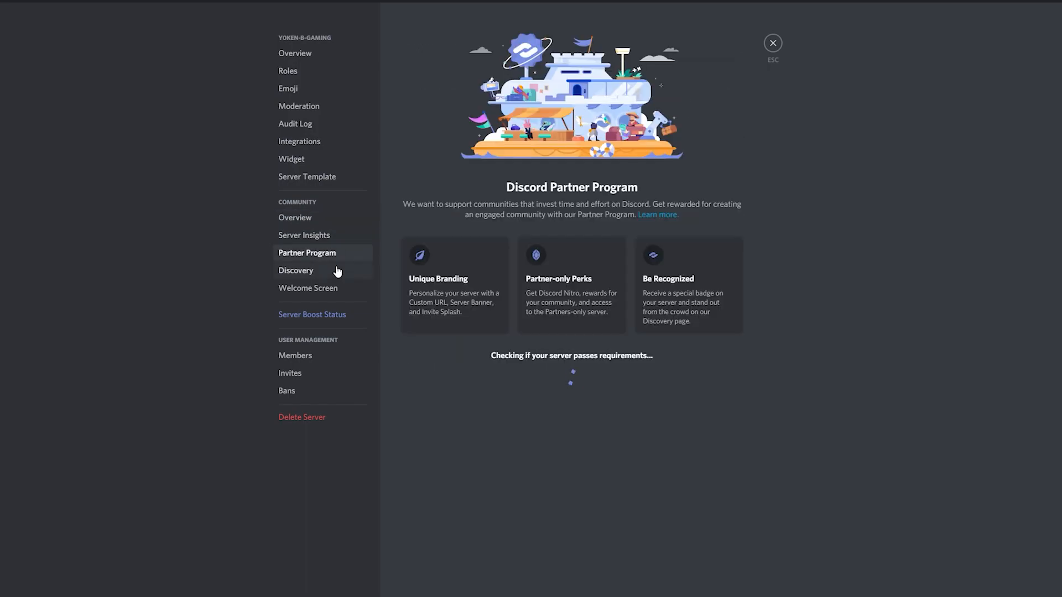
pyautogui.click(296, 271)
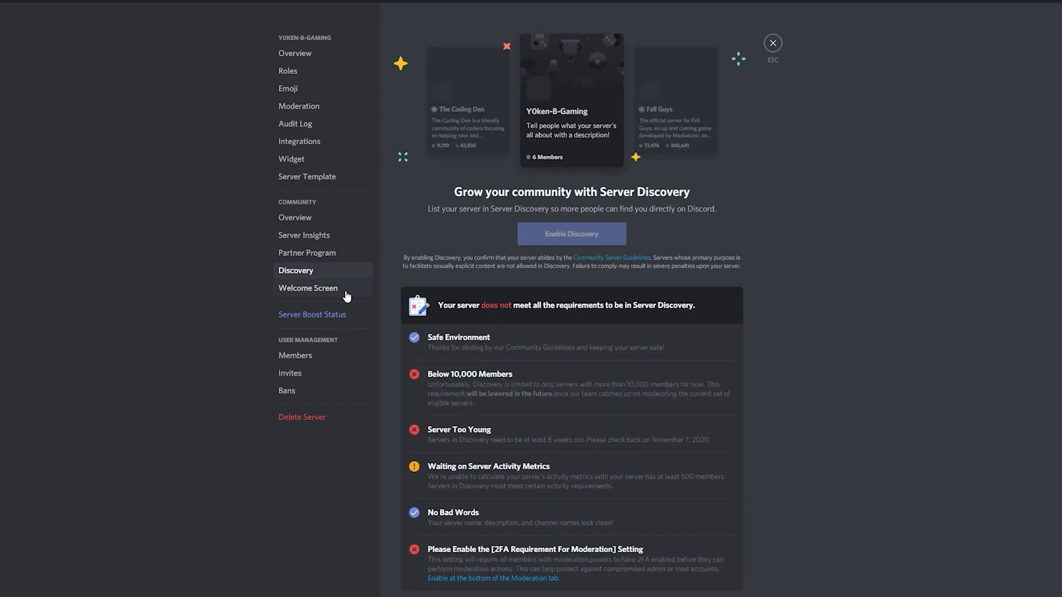
pyautogui.click(308, 288)
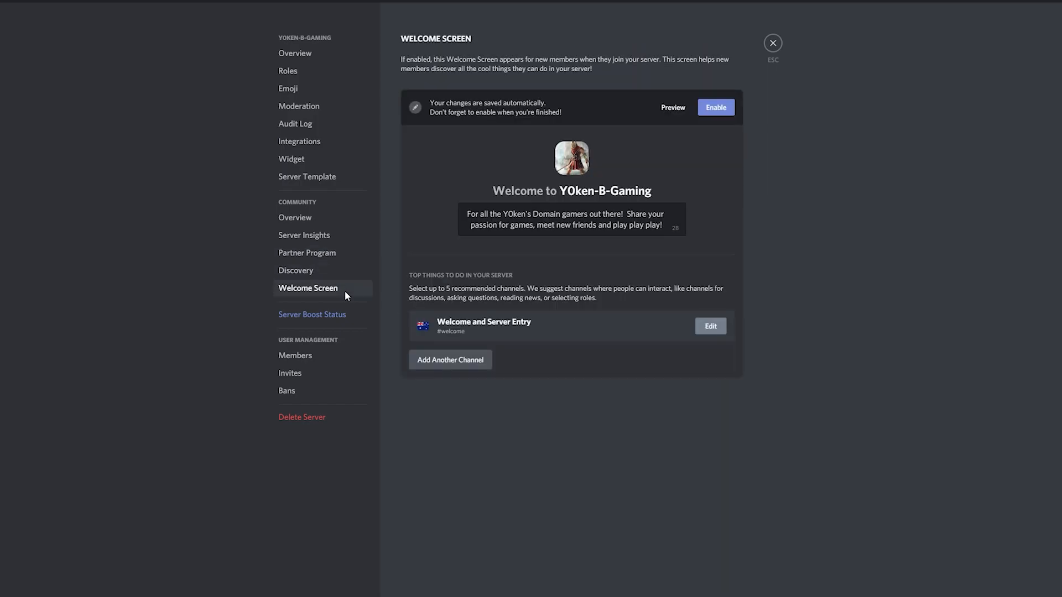
pyautogui.click(772, 43)
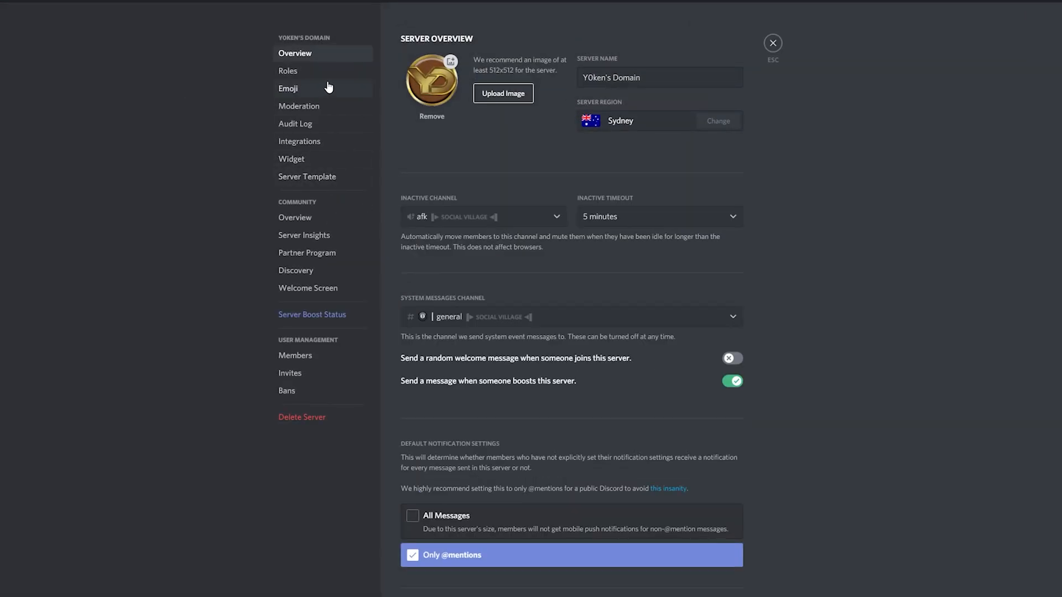
# - Open Welcome Screen settings showing 'Home of Great Games and Guides' and five recommended channels
pyautogui.click(308, 289)
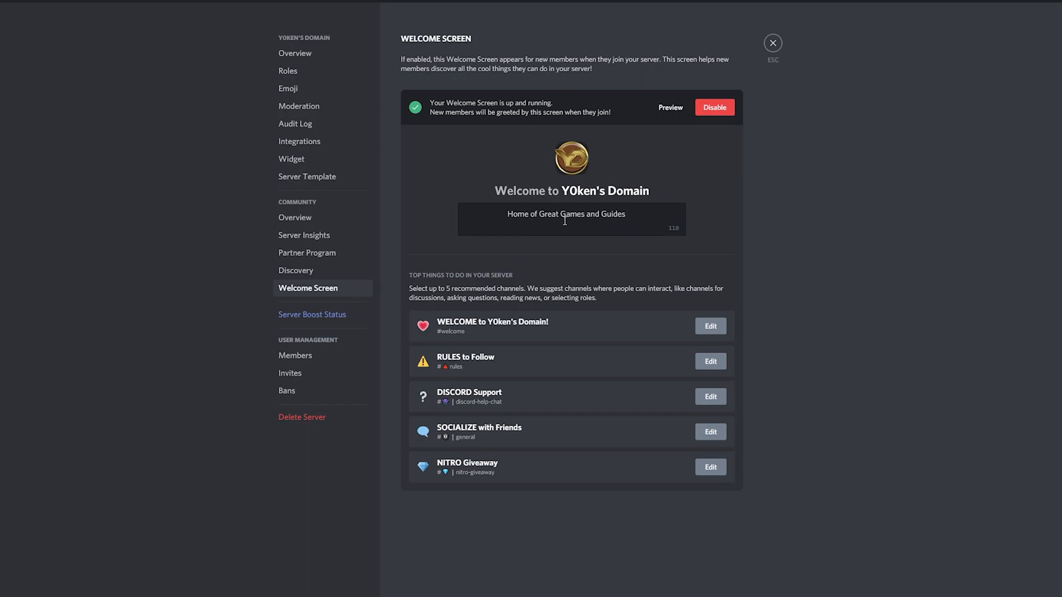
pyautogui.click(570, 219)
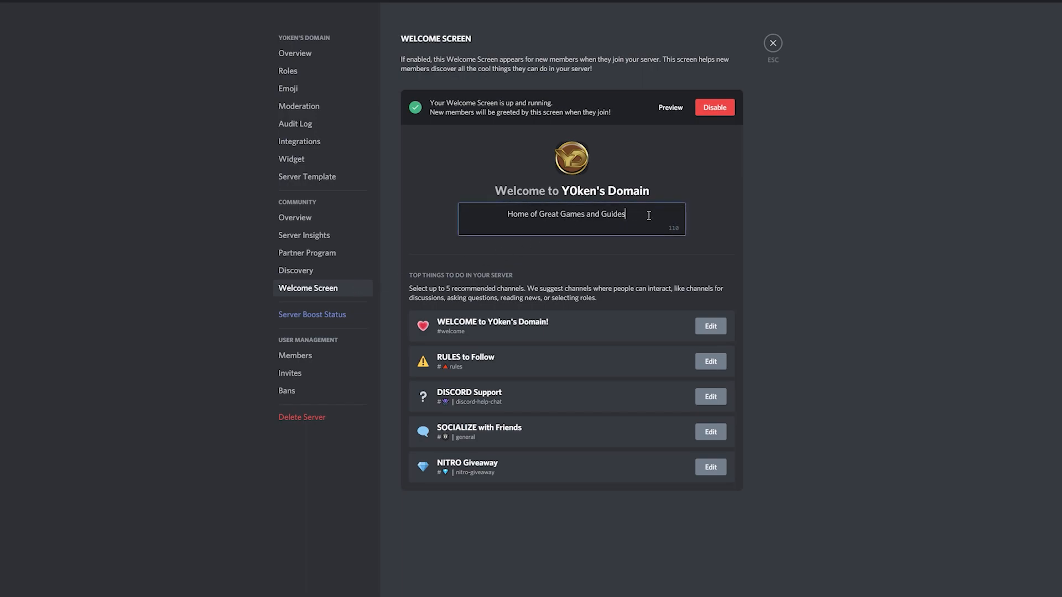
pyautogui.moveTo(630, 384)
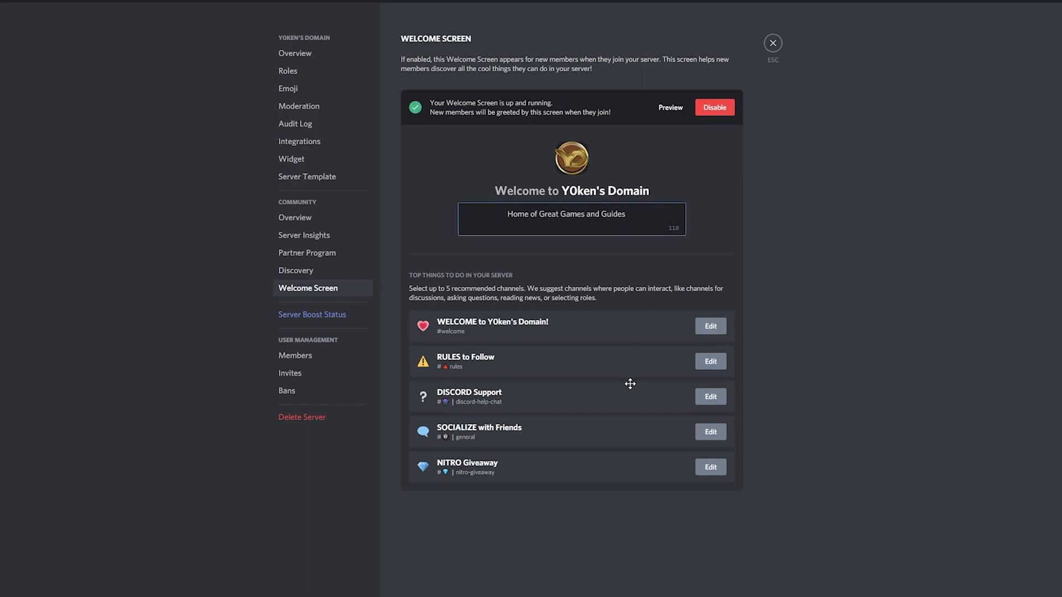
pyautogui.moveTo(634, 473)
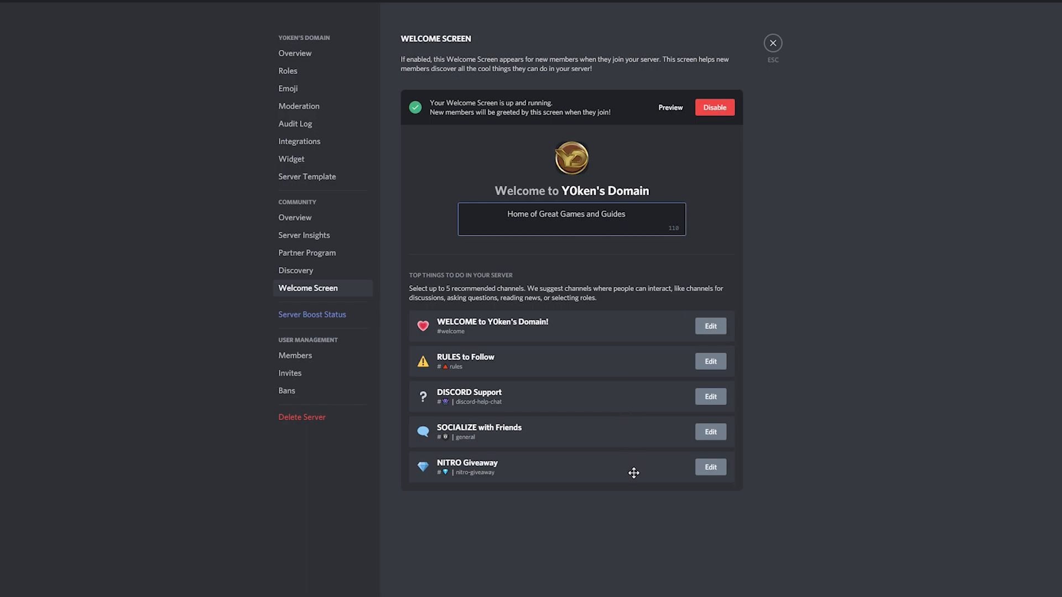
pyautogui.moveTo(622, 351)
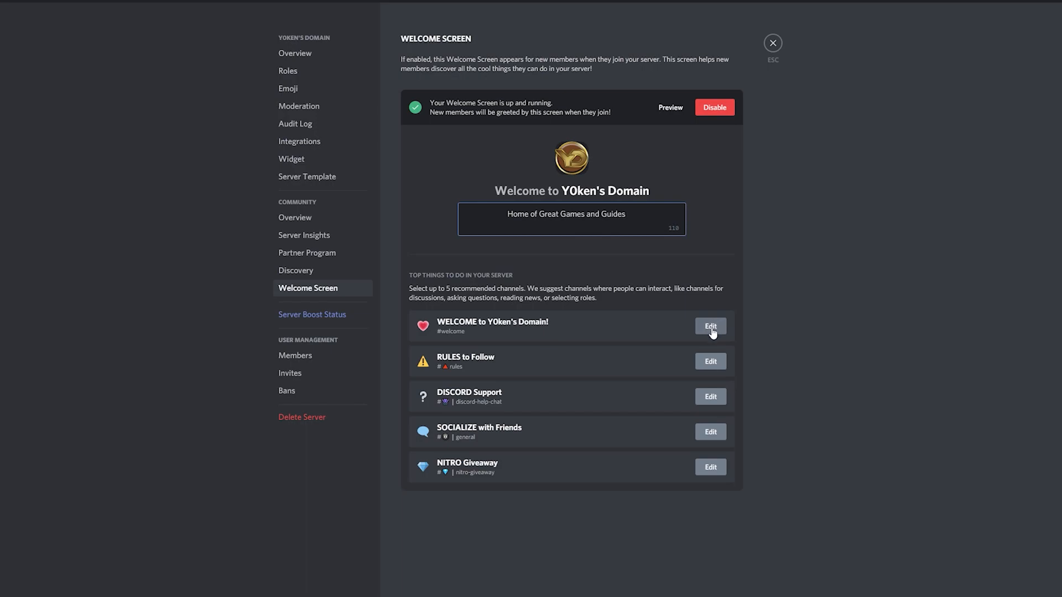
pyautogui.moveTo(731, 325)
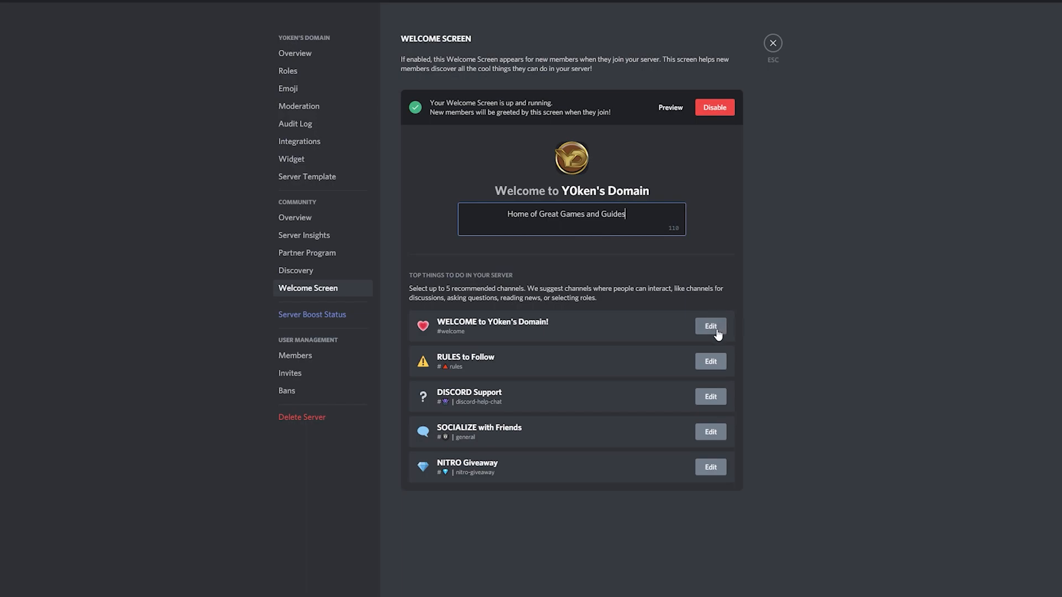
pyautogui.moveTo(716, 406)
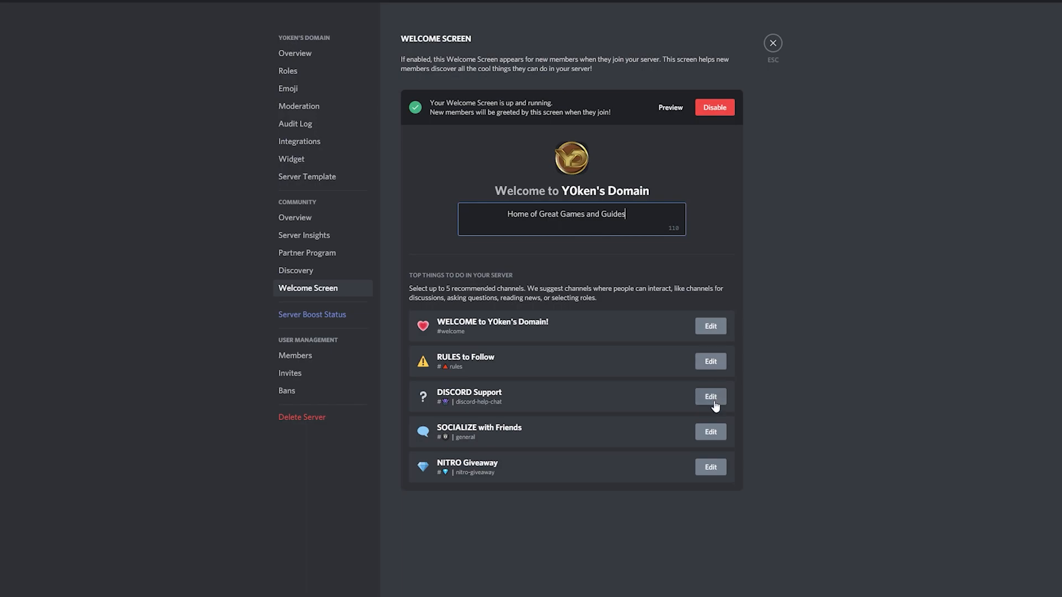
pyautogui.moveTo(712, 444)
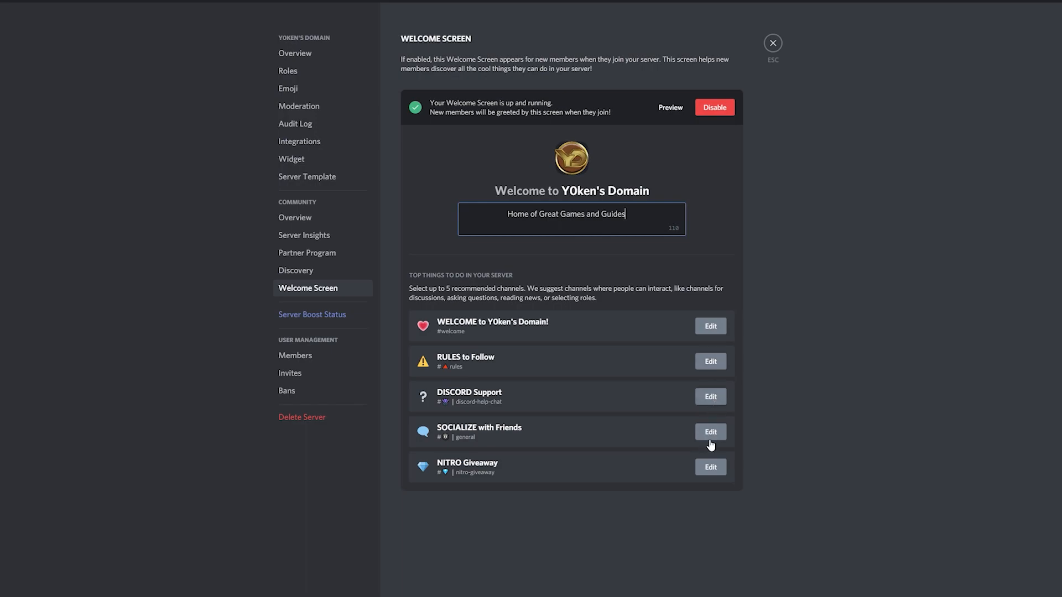
pyautogui.moveTo(708, 477)
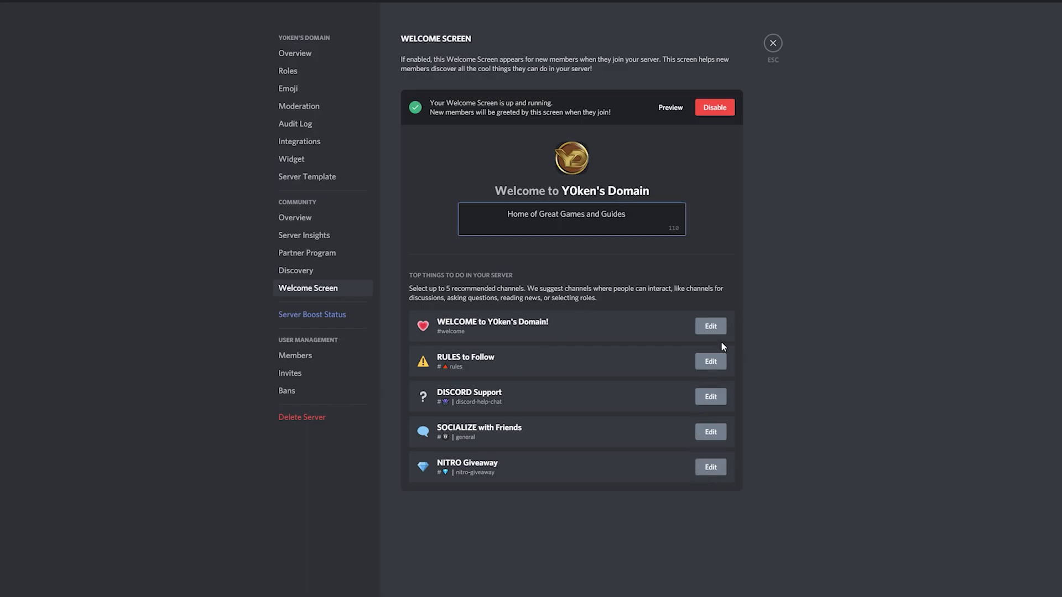
pyautogui.click(711, 326)
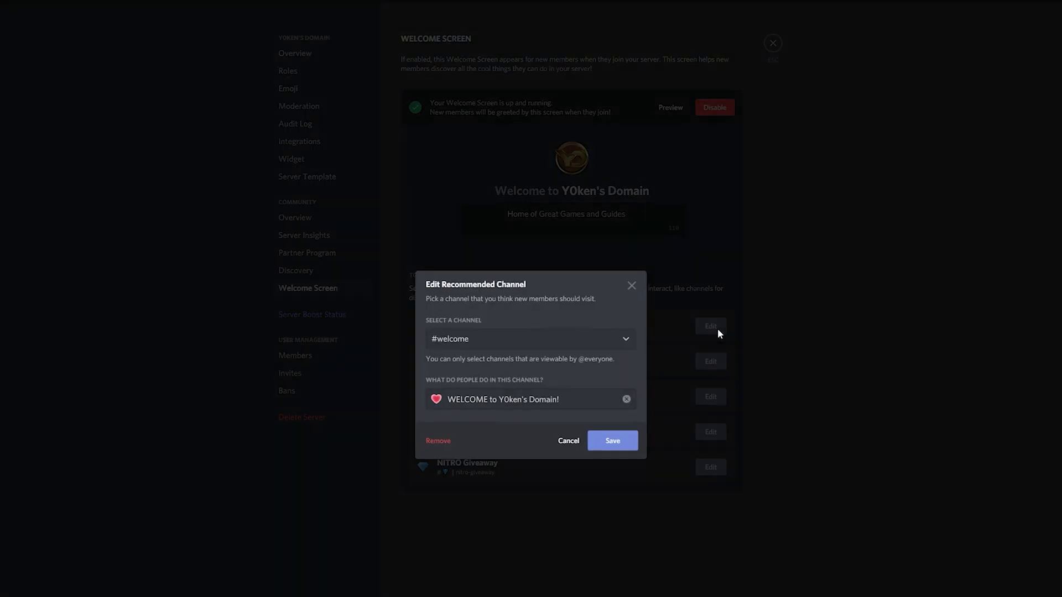
pyautogui.click(437, 400)
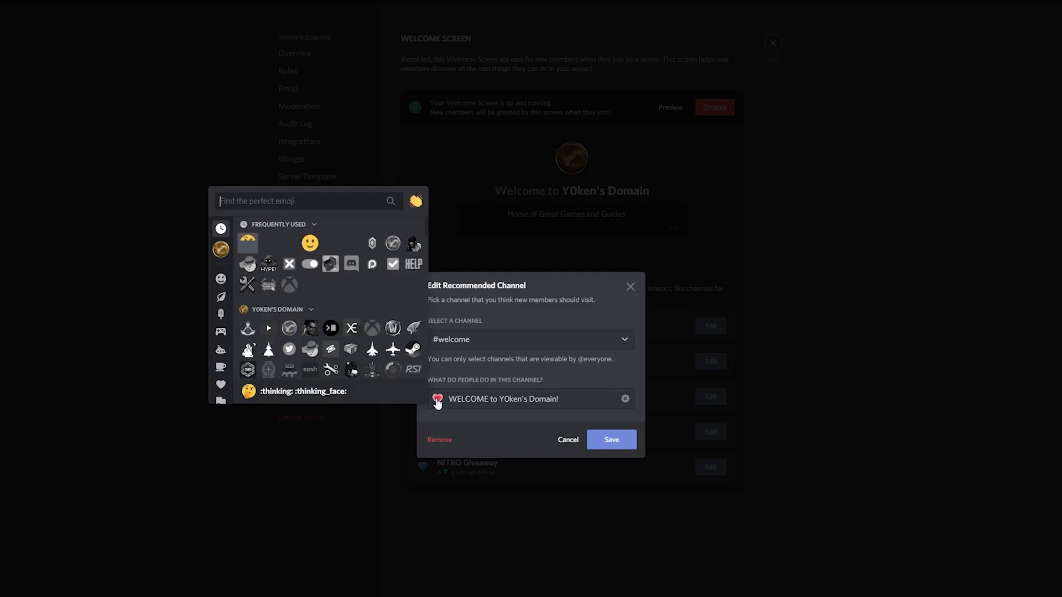
pyautogui.write('yd:')
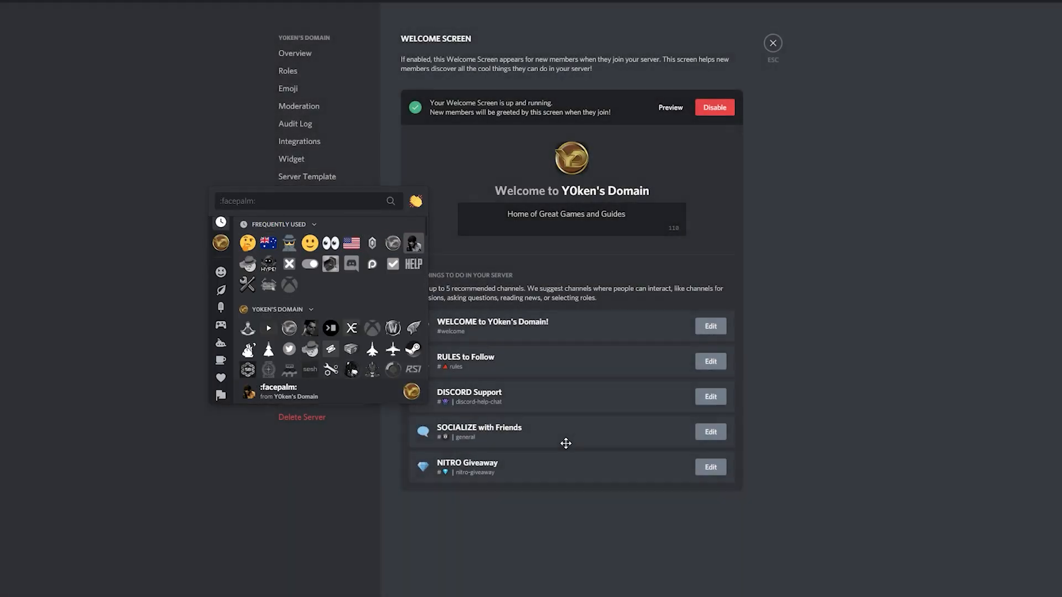
pyautogui.click(670, 107)
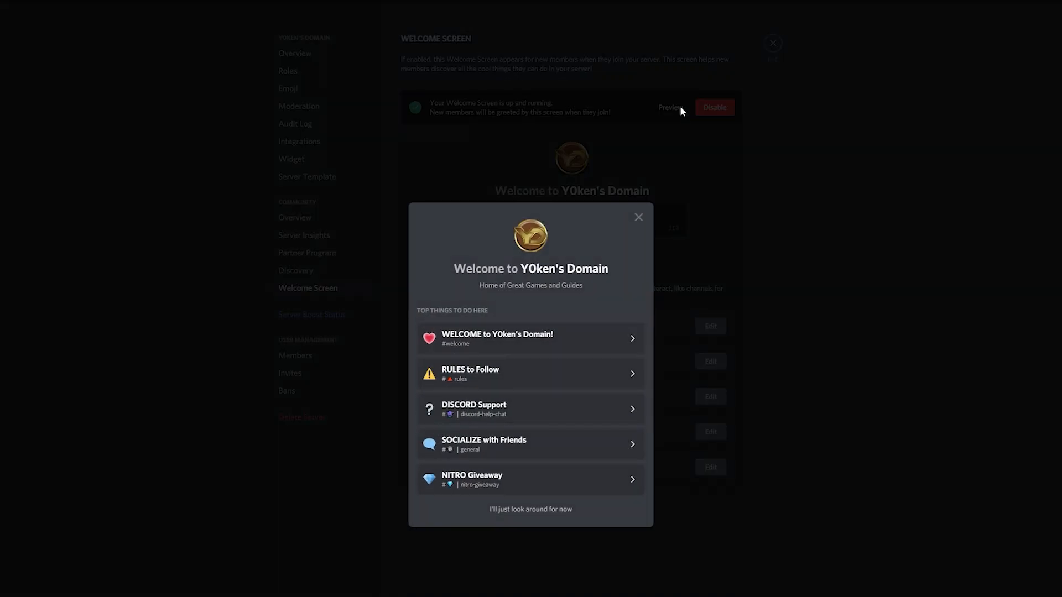
pyautogui.click(638, 217)
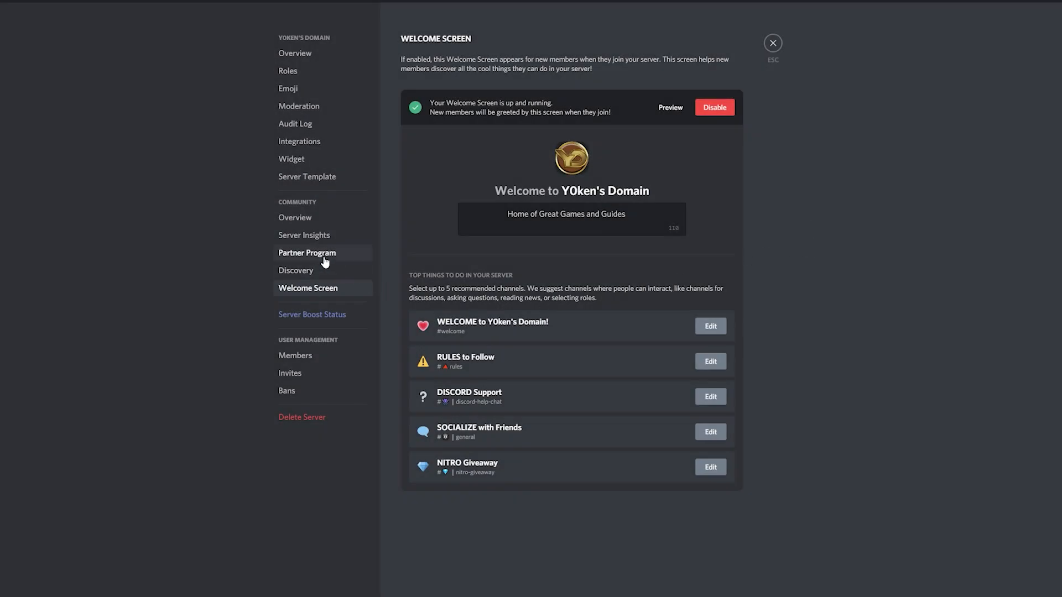
# - Compare the Discovery and Partner Program checklists, ending on Partner Program's failed activity requirement
pyautogui.click(307, 252)
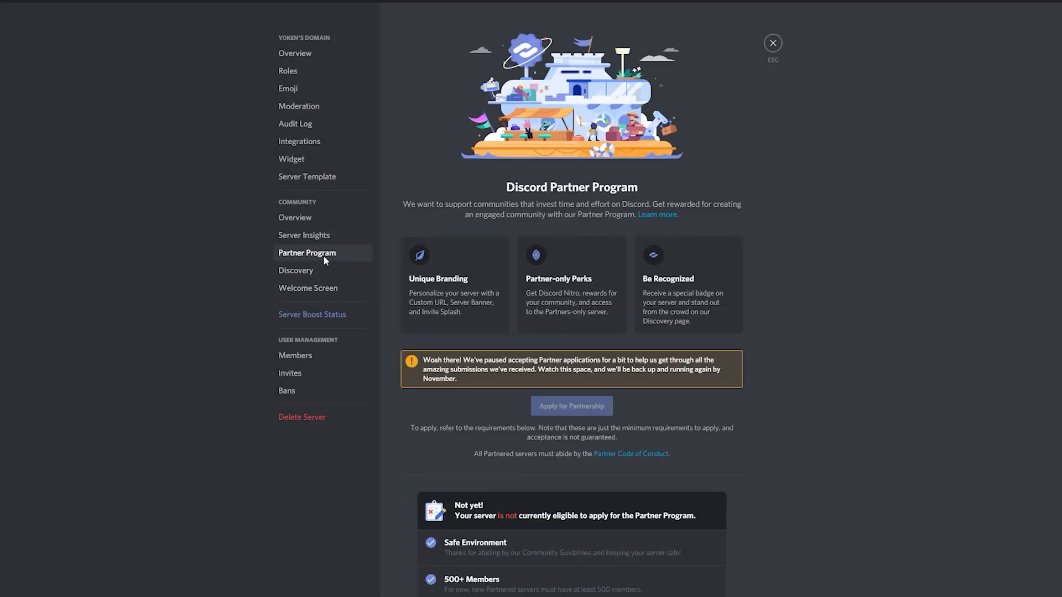
pyautogui.click(296, 270)
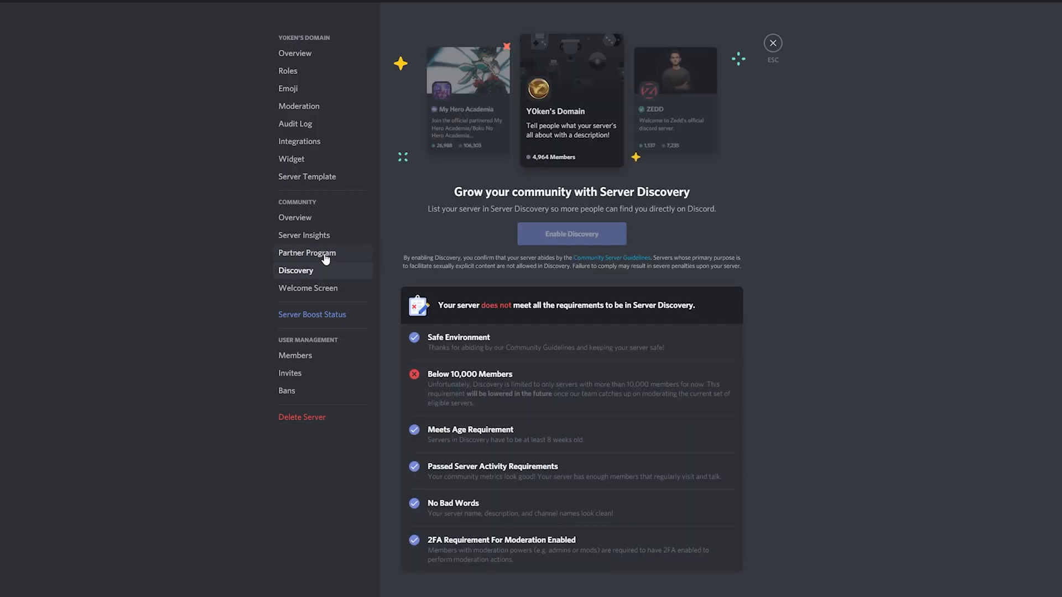
pyautogui.click(307, 253)
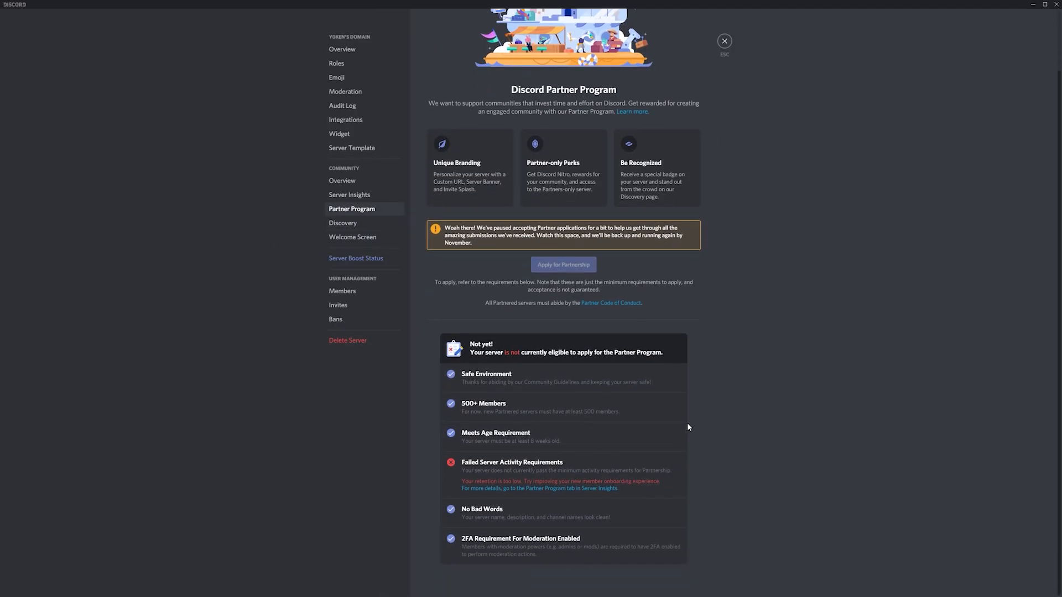
pyautogui.moveTo(593, 379)
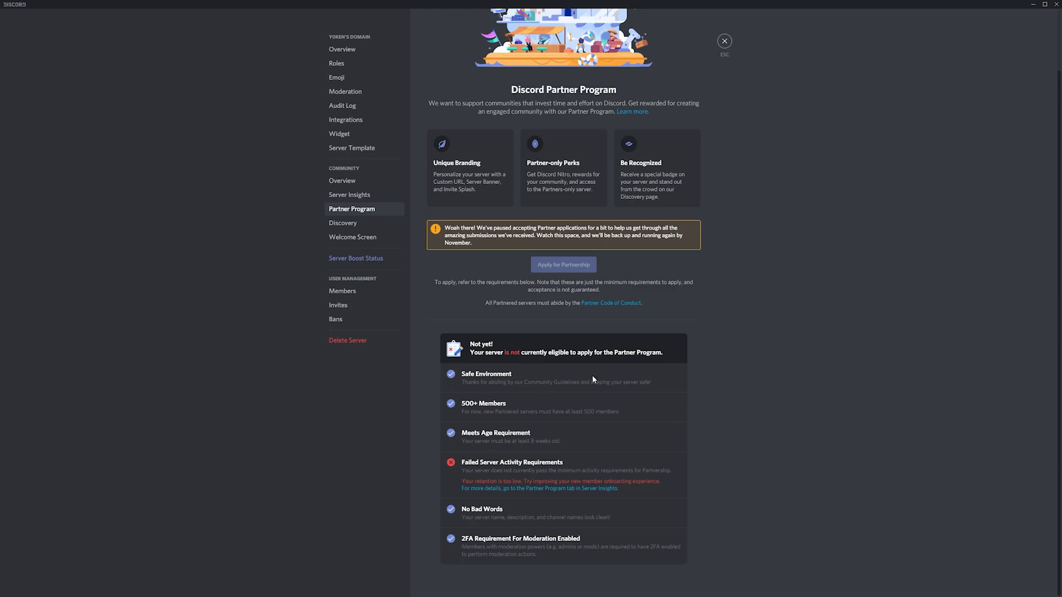
pyautogui.moveTo(636, 379)
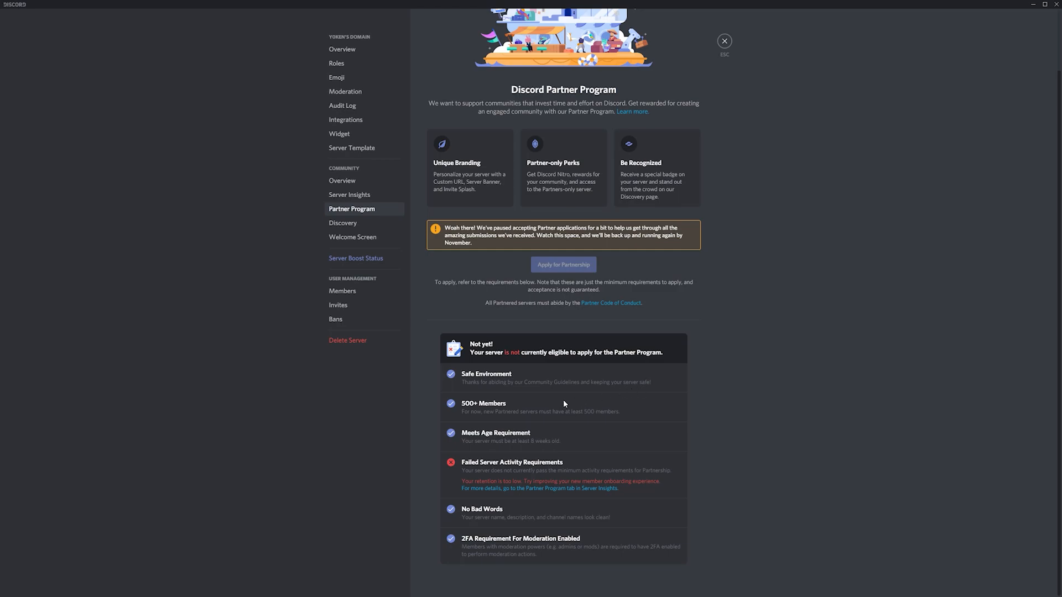
pyautogui.moveTo(528, 433)
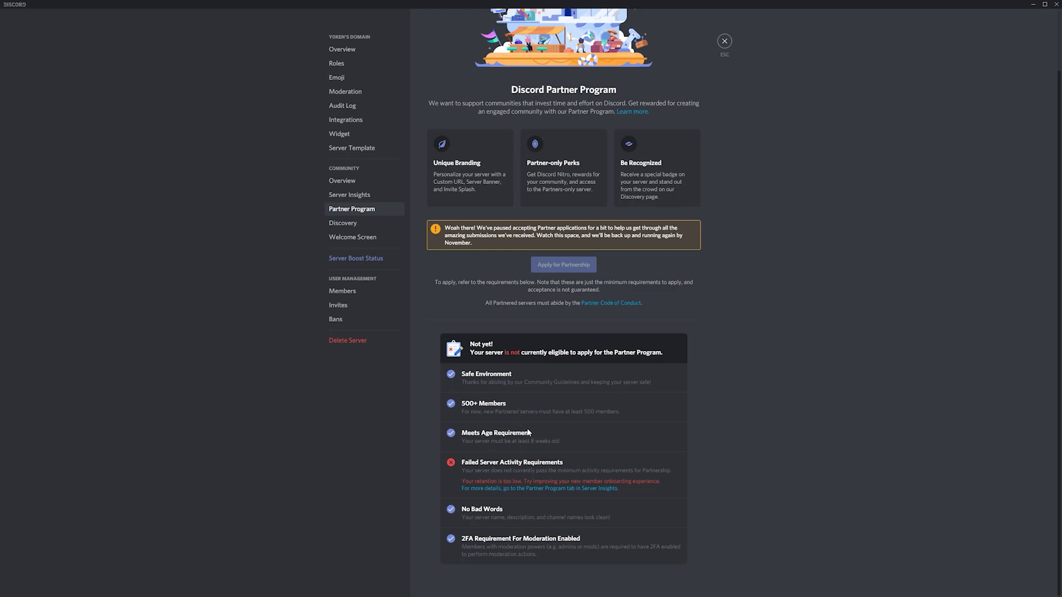
pyautogui.moveTo(533, 424)
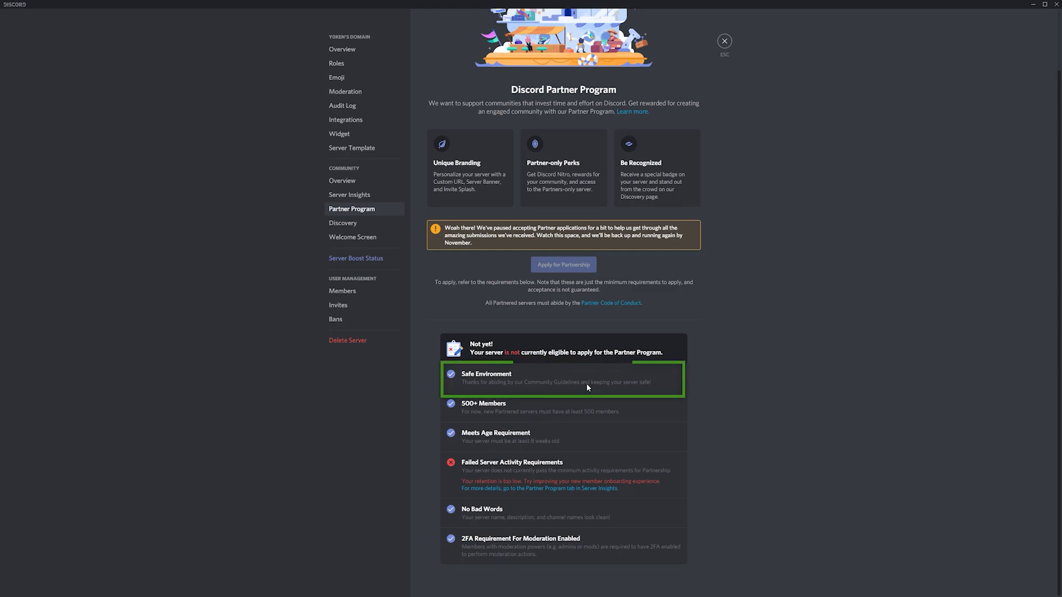
pyautogui.moveTo(630, 307)
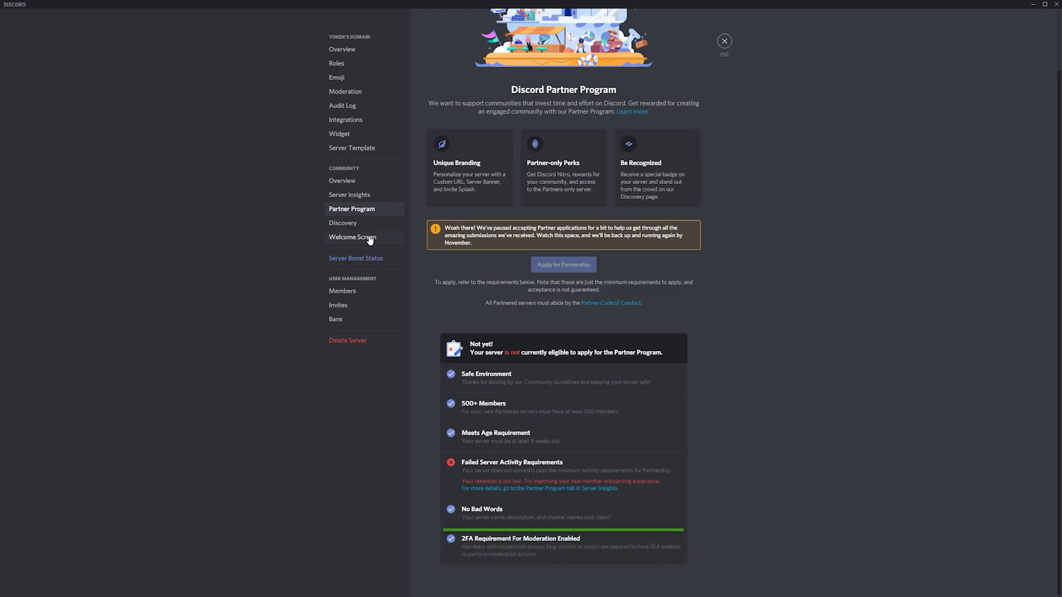
pyautogui.click(342, 223)
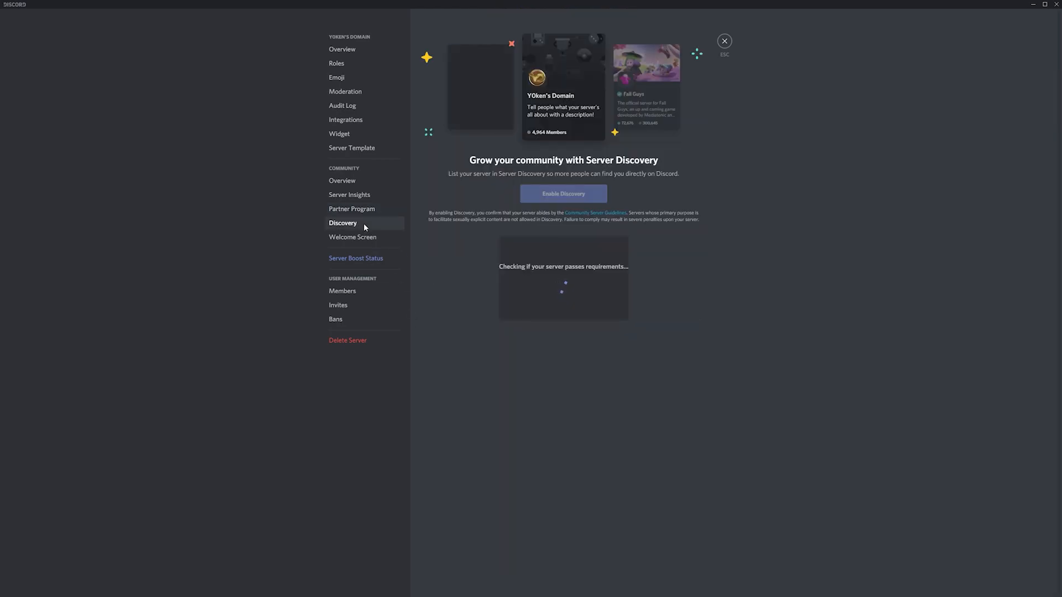
pyautogui.click(352, 208)
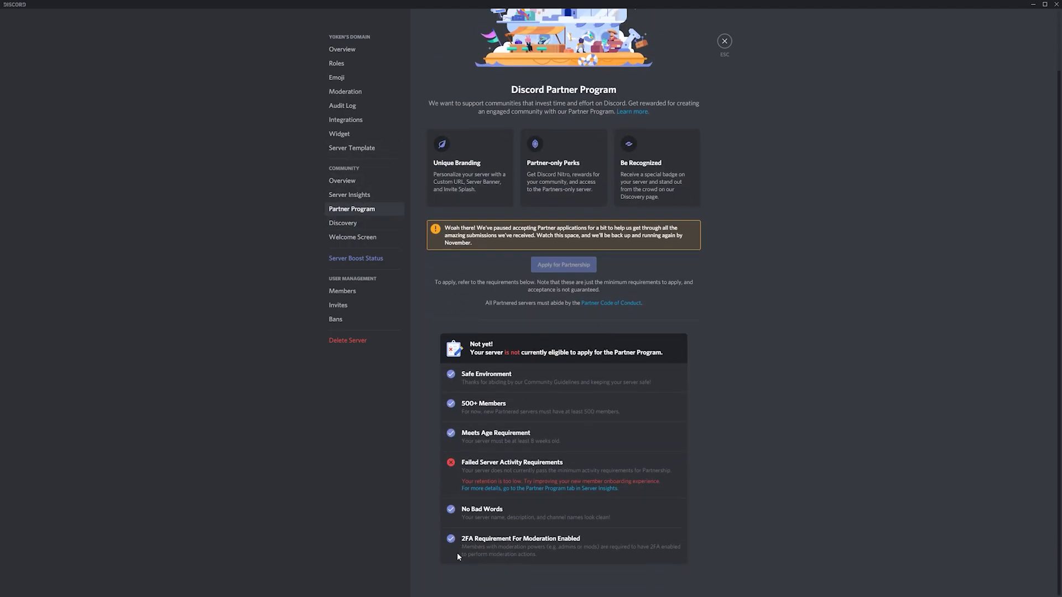
pyautogui.click(345, 92)
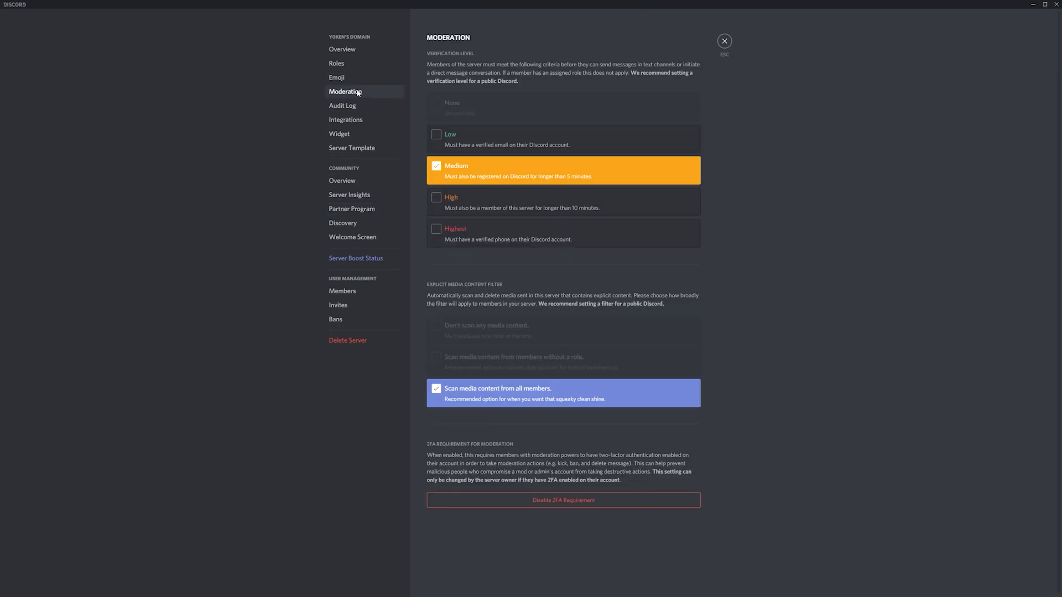
pyautogui.moveTo(505, 243)
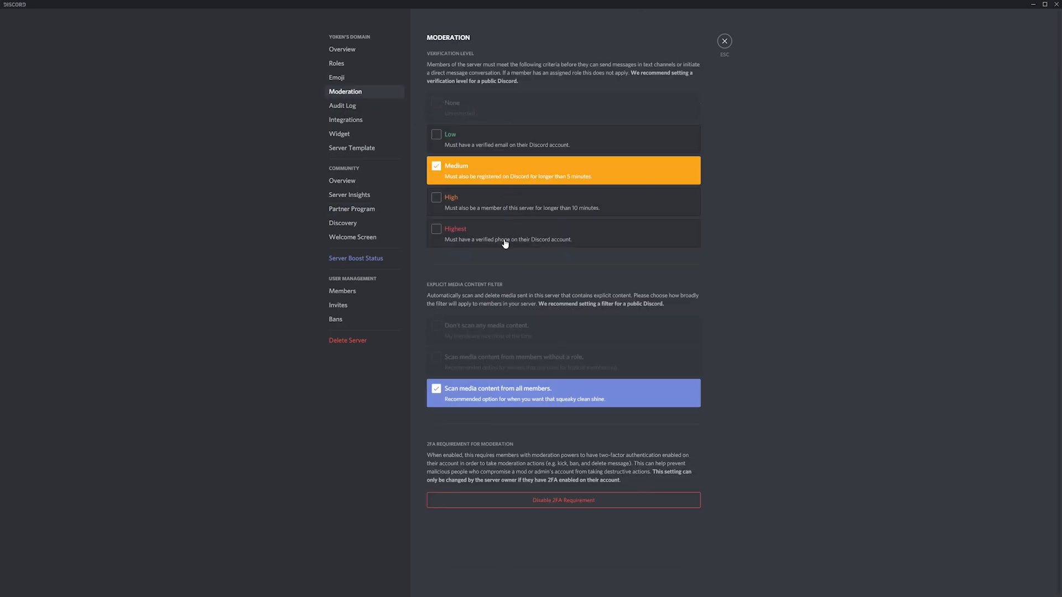
pyautogui.moveTo(530, 505)
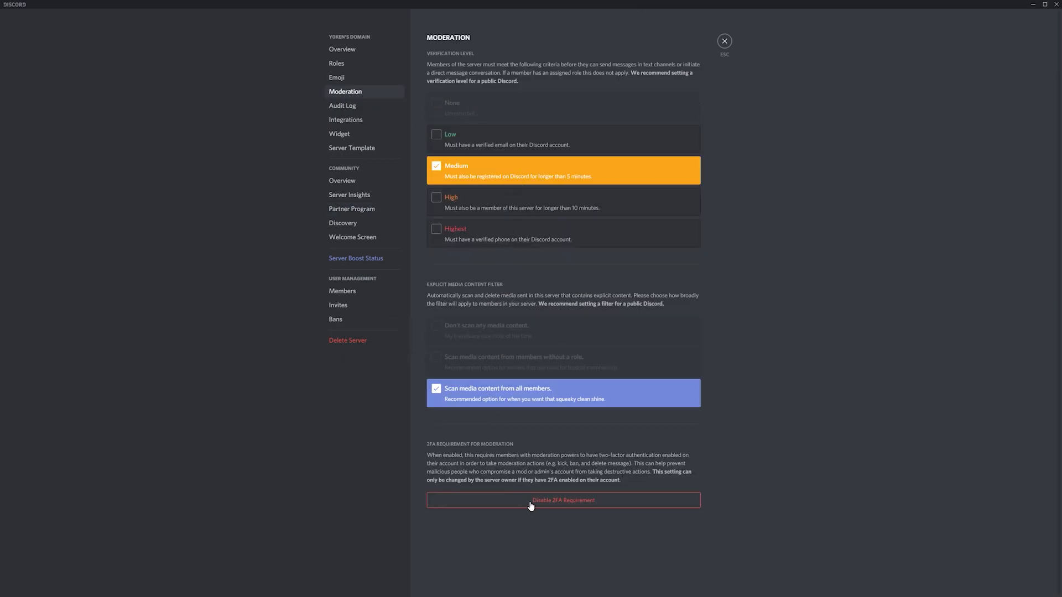
pyautogui.click(351, 209)
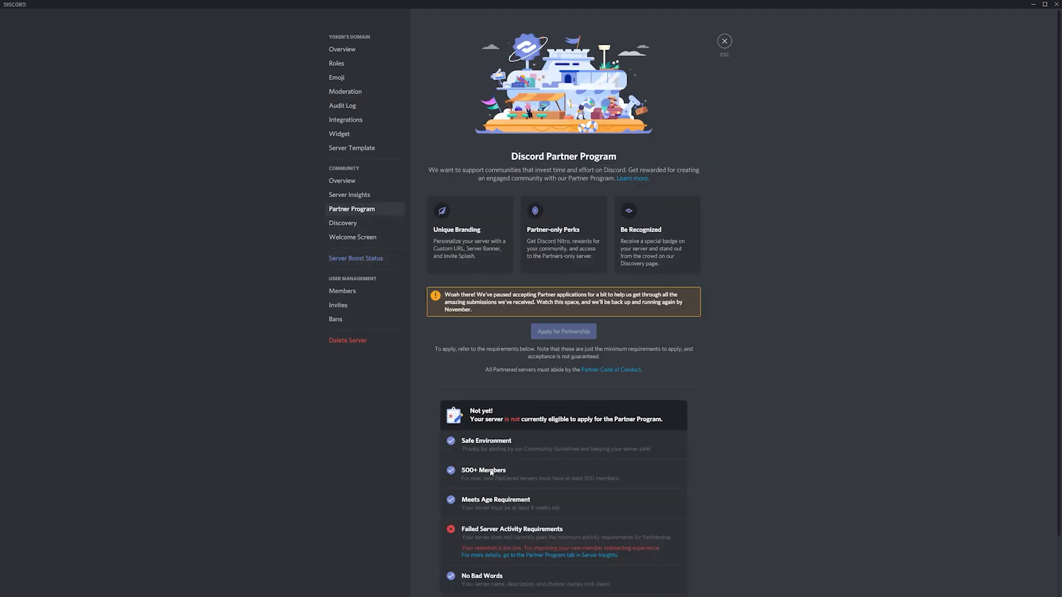
pyautogui.click(343, 223)
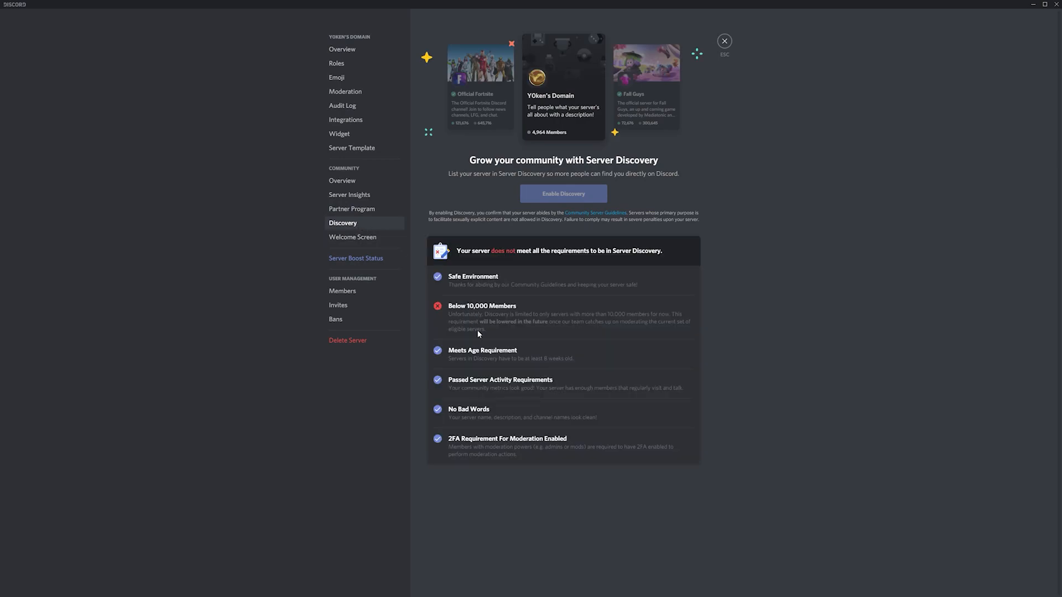
pyautogui.moveTo(462, 313)
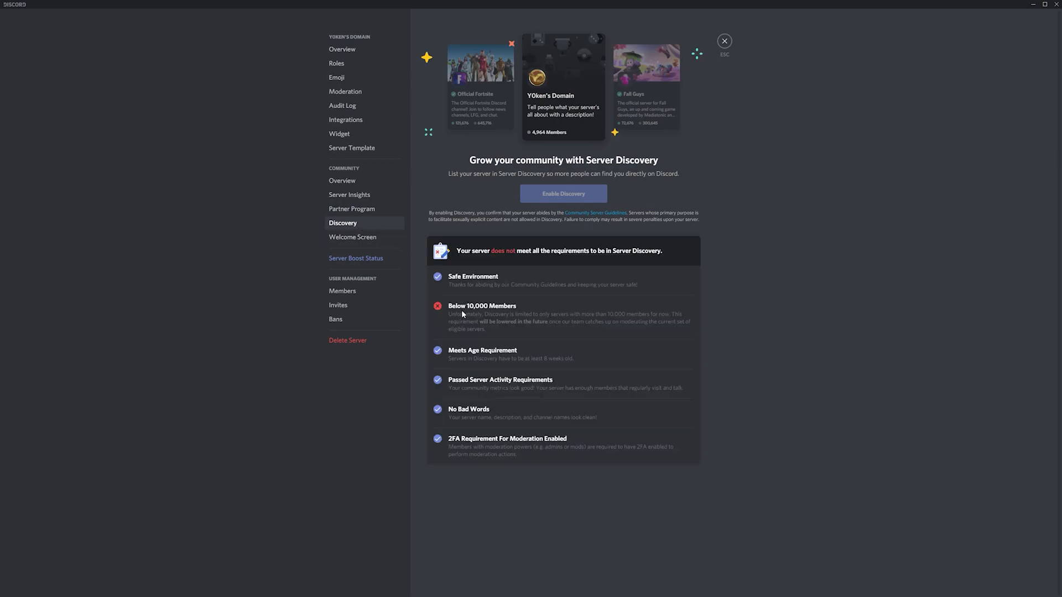
pyautogui.moveTo(522, 316)
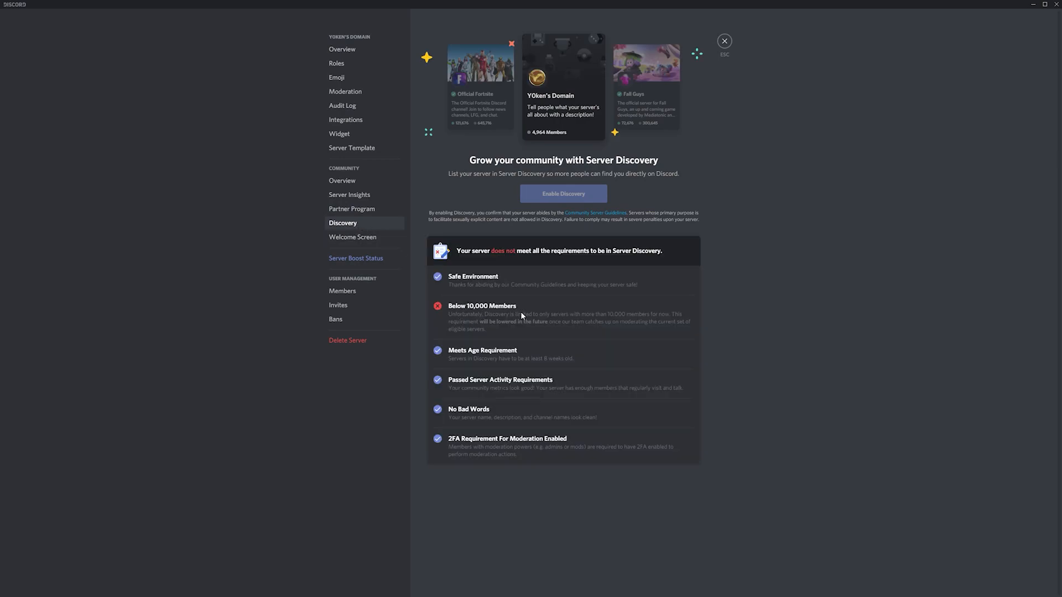
pyautogui.moveTo(543, 330)
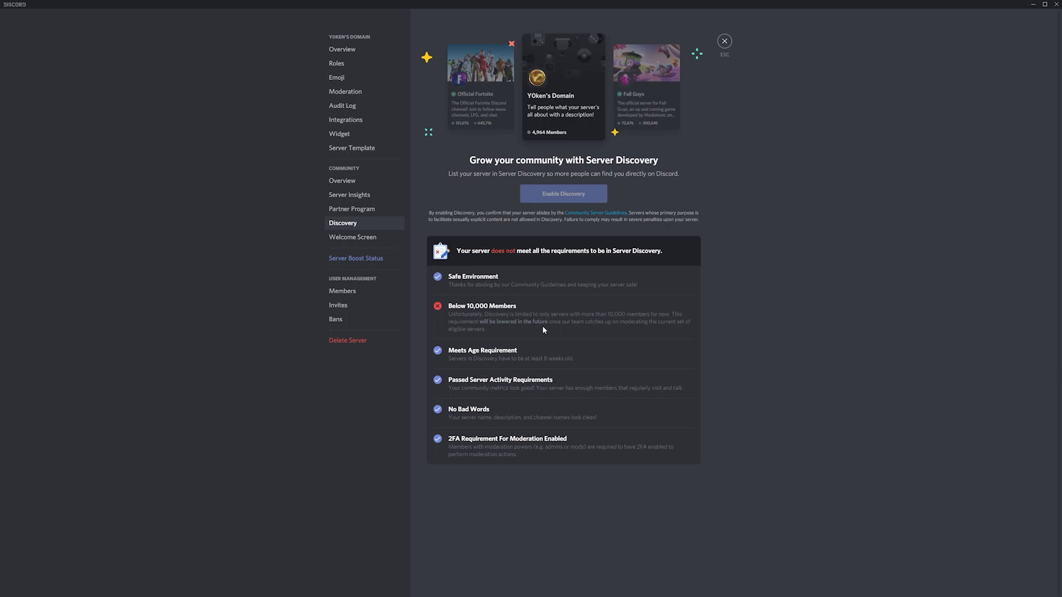
pyautogui.moveTo(536, 316)
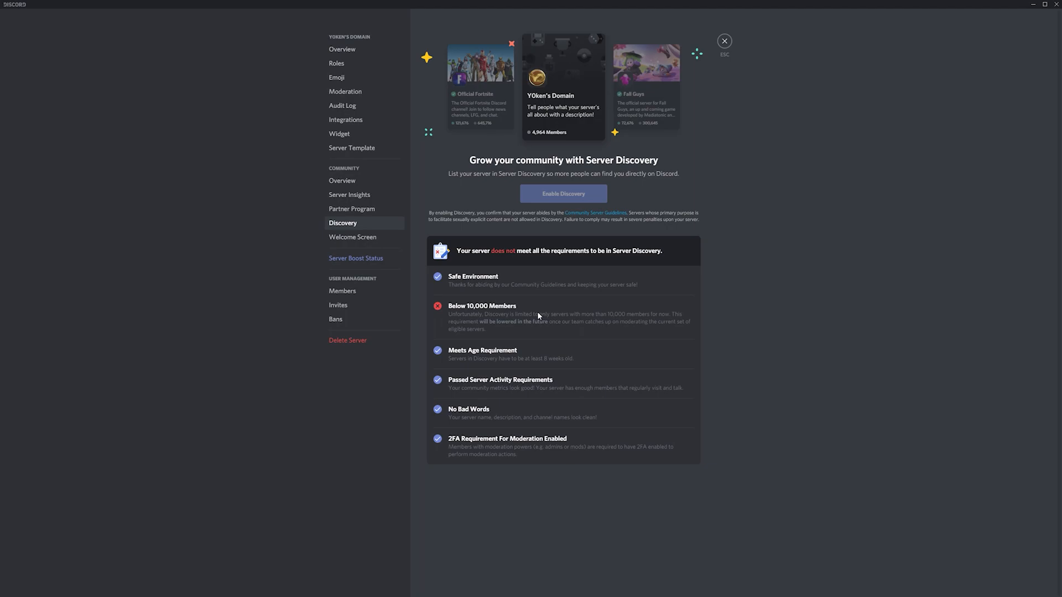
pyautogui.moveTo(380, 220)
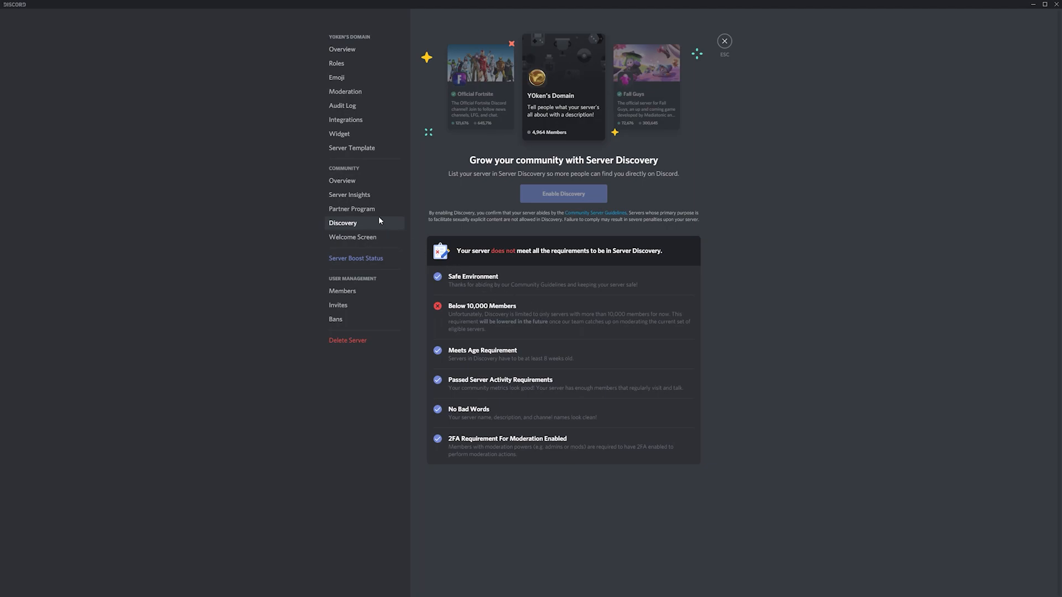
pyautogui.click(351, 209)
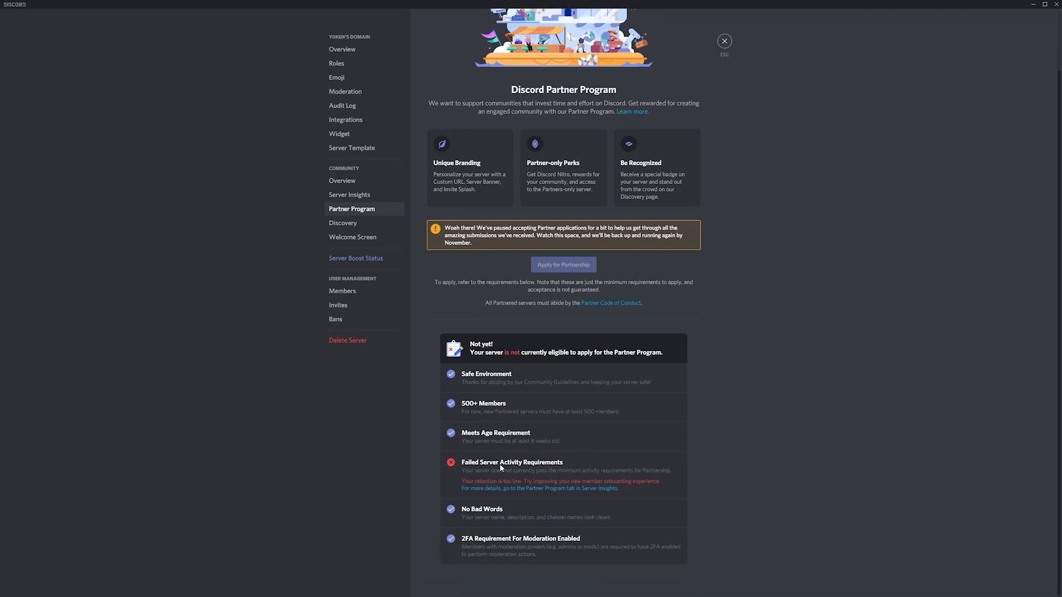
pyautogui.moveTo(549, 496)
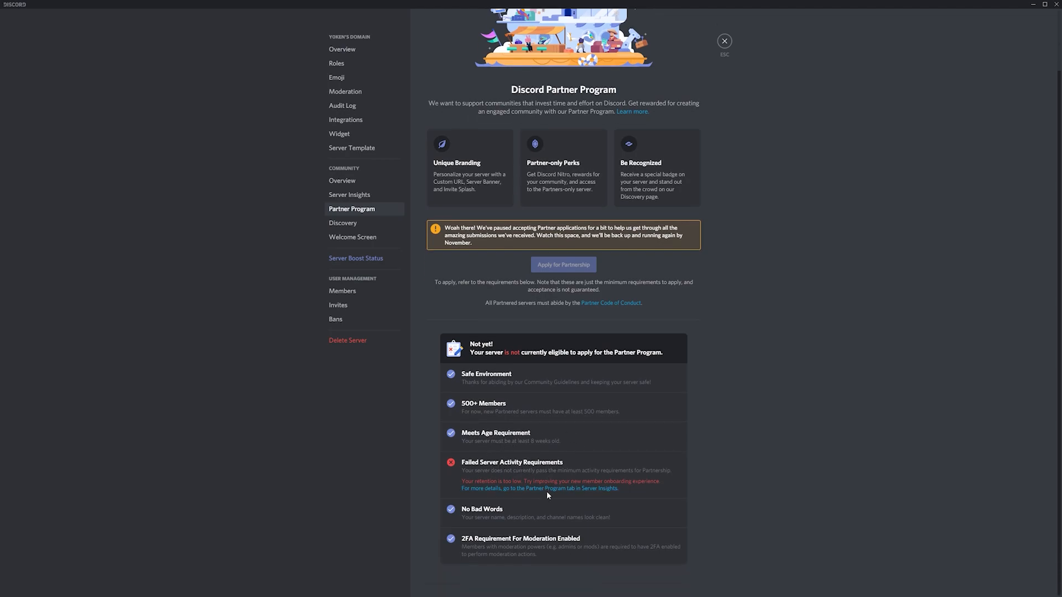
pyautogui.moveTo(547, 496)
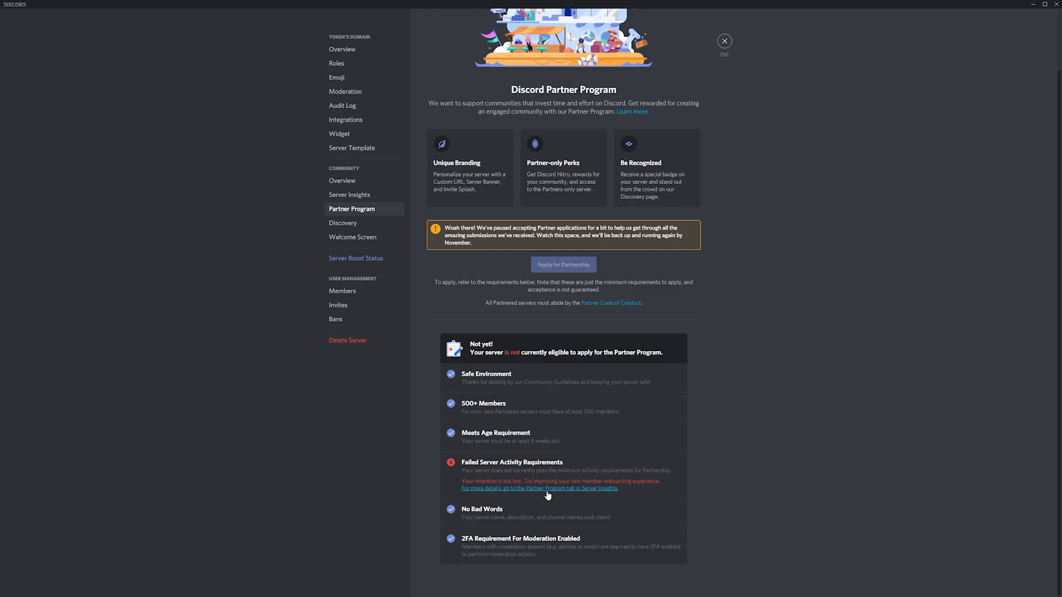
# - Follow the Server Insights link showing 815 visitors, 203 communicators and 223 new members weekly
pyautogui.click(349, 195)
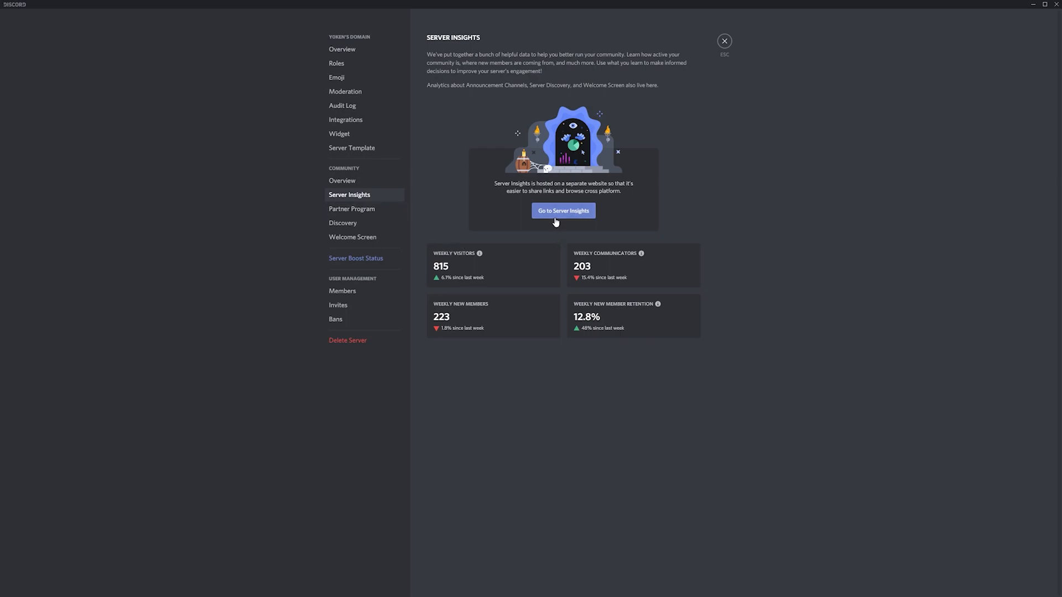
pyautogui.moveTo(560, 217)
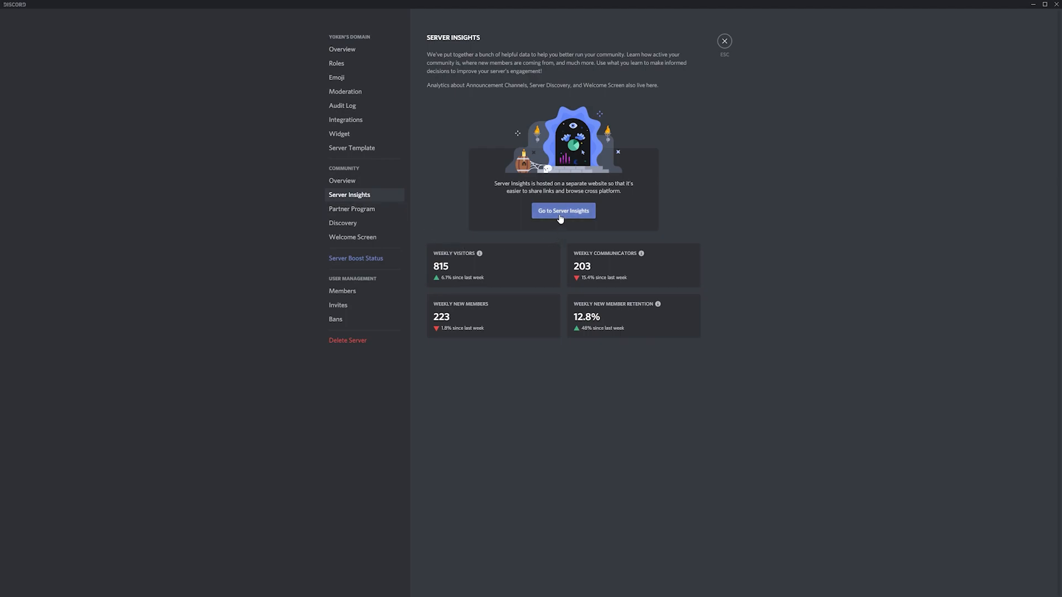
pyautogui.moveTo(560, 217)
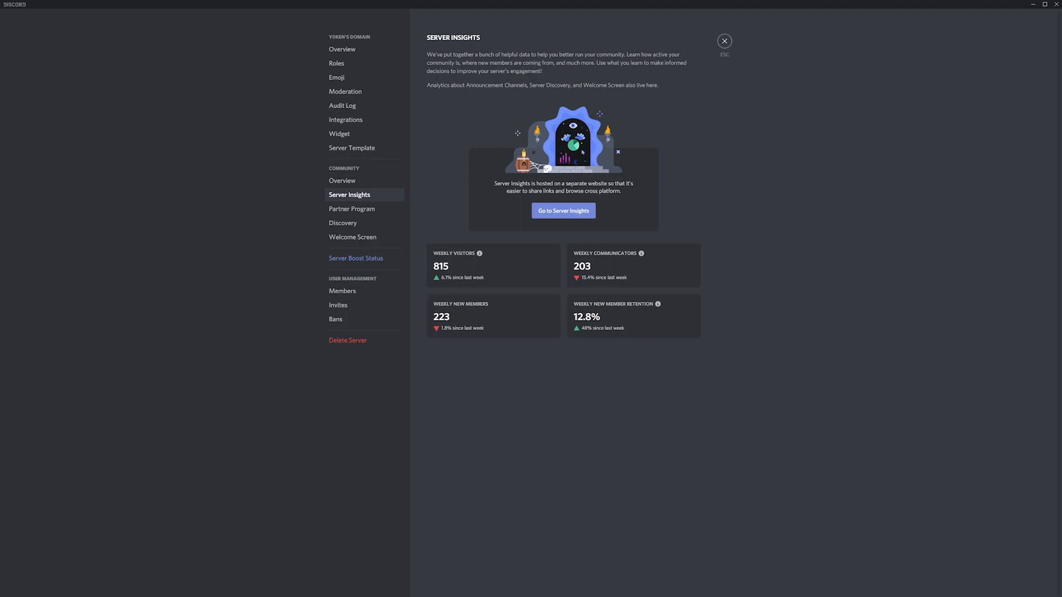
# - Open the full Server Insights site and click through its analytics sections
pyautogui.click(563, 211)
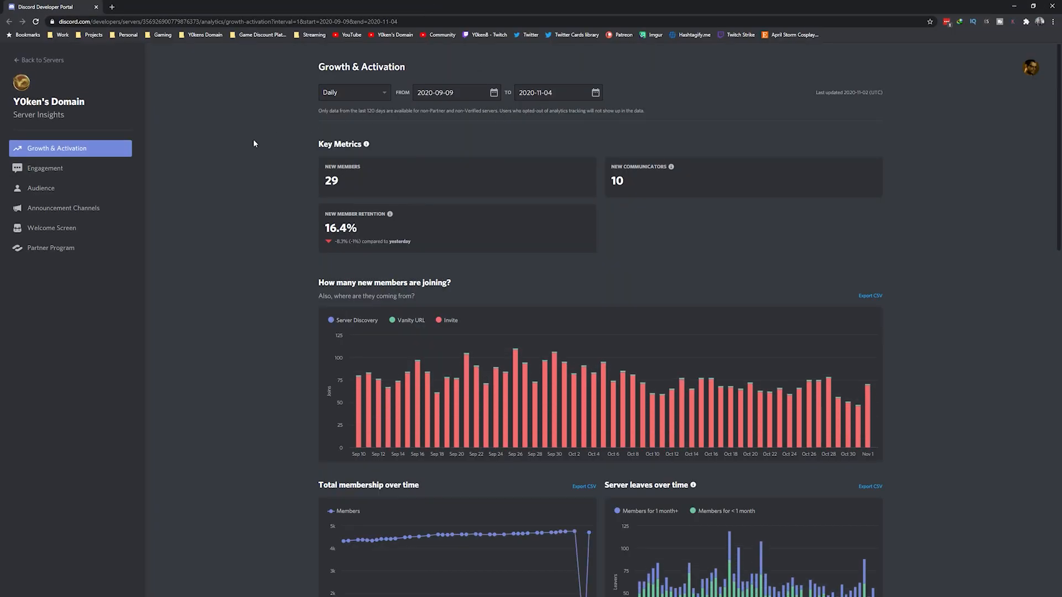
pyautogui.moveTo(263, 190)
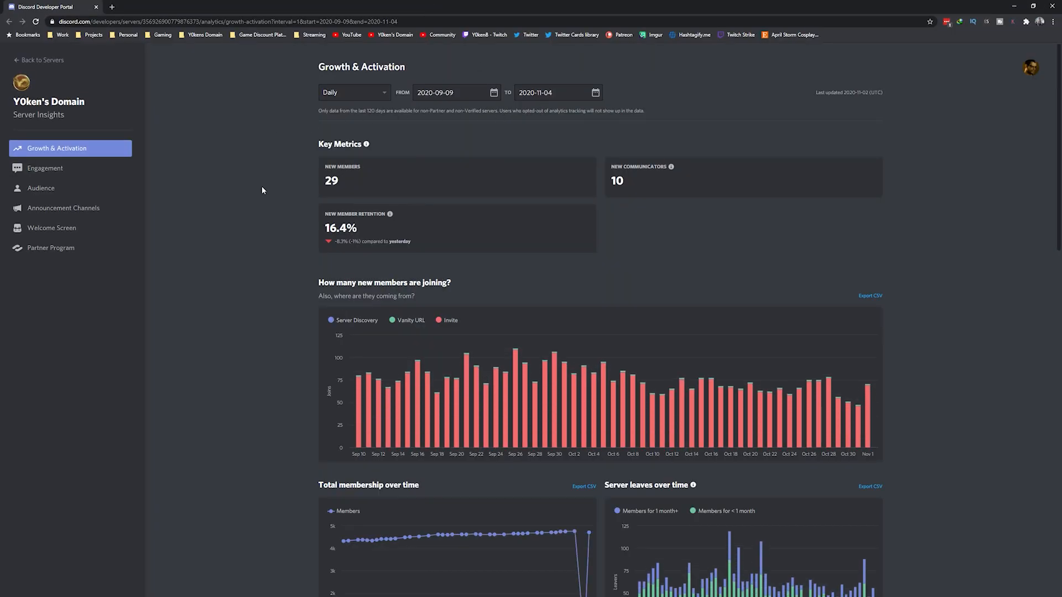
pyautogui.scroll(-3)
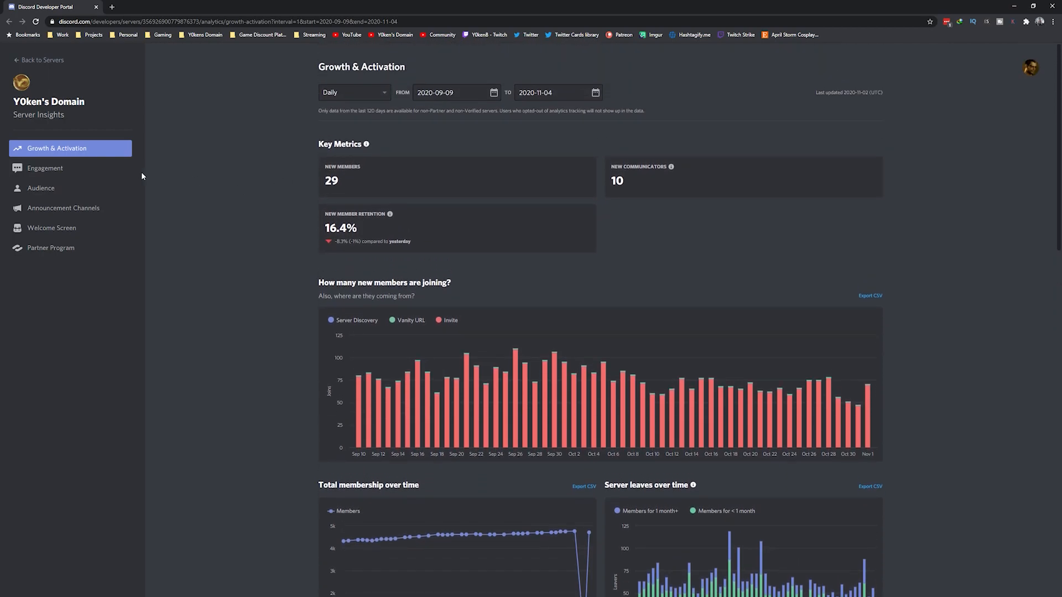
pyautogui.click(43, 168)
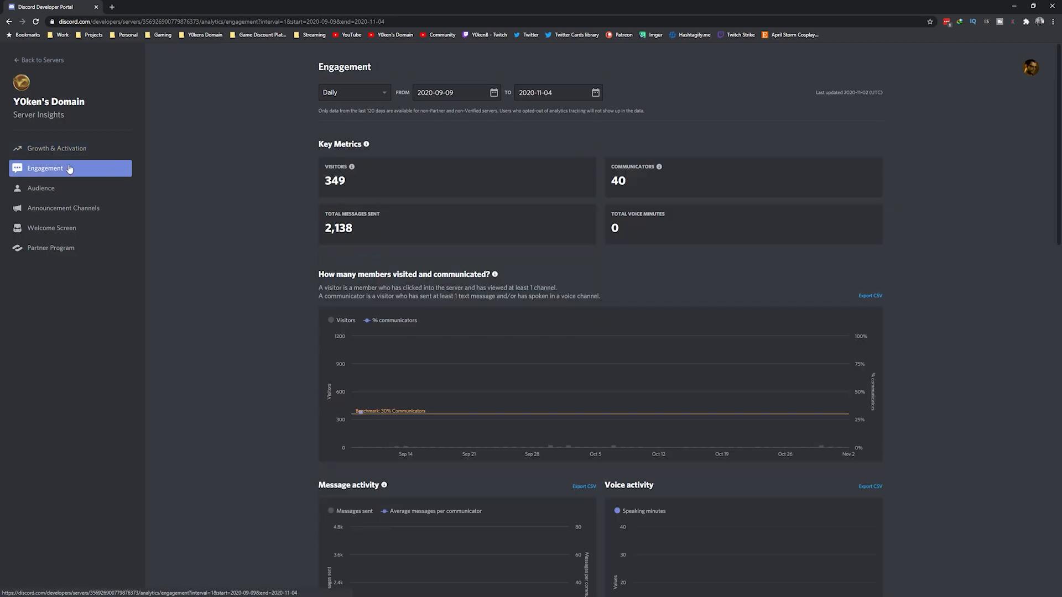
pyautogui.click(40, 188)
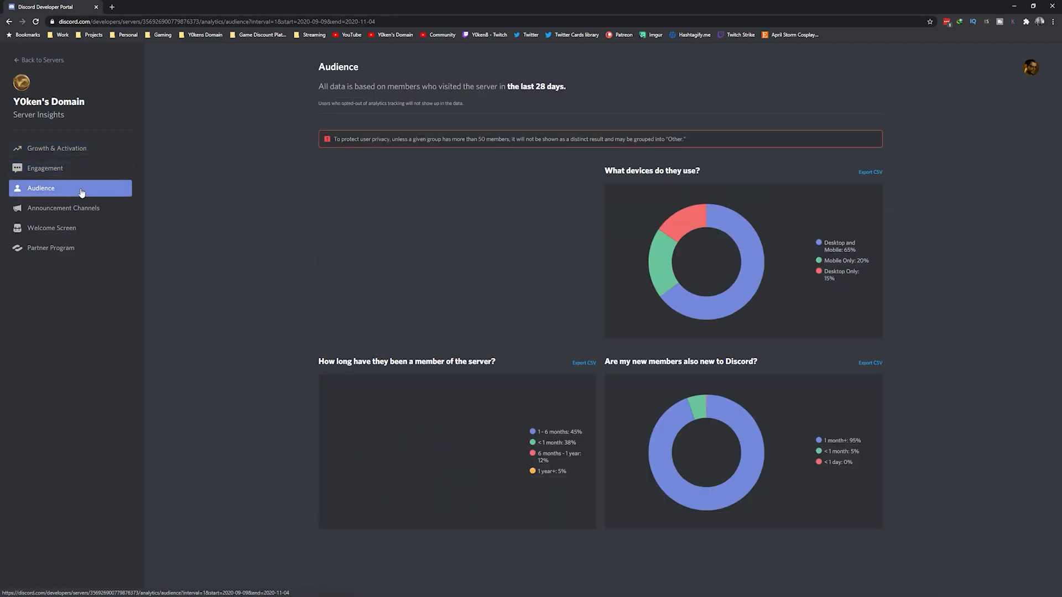
pyautogui.click(63, 208)
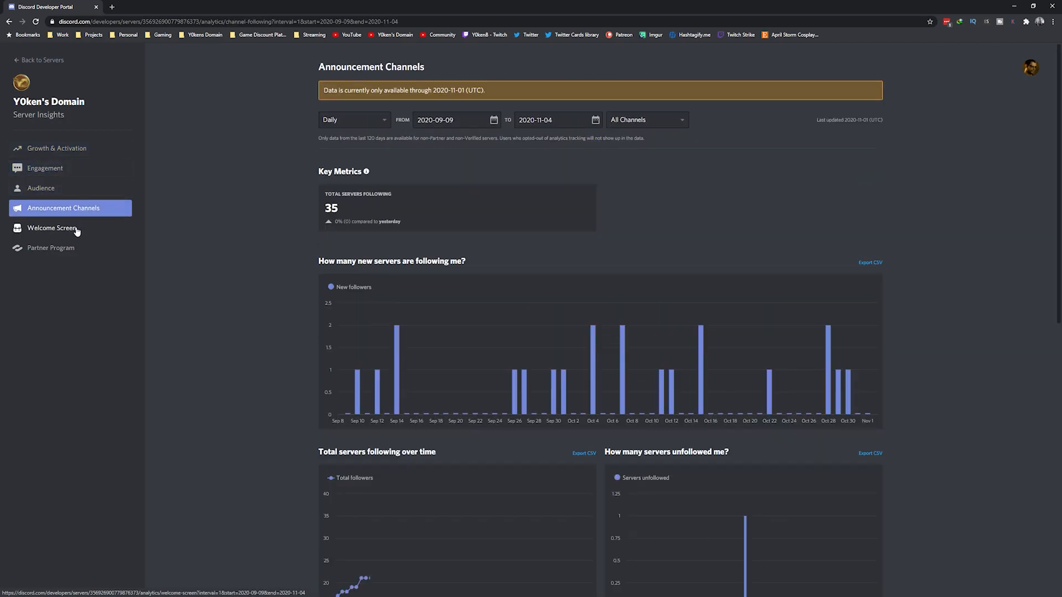
pyautogui.click(51, 228)
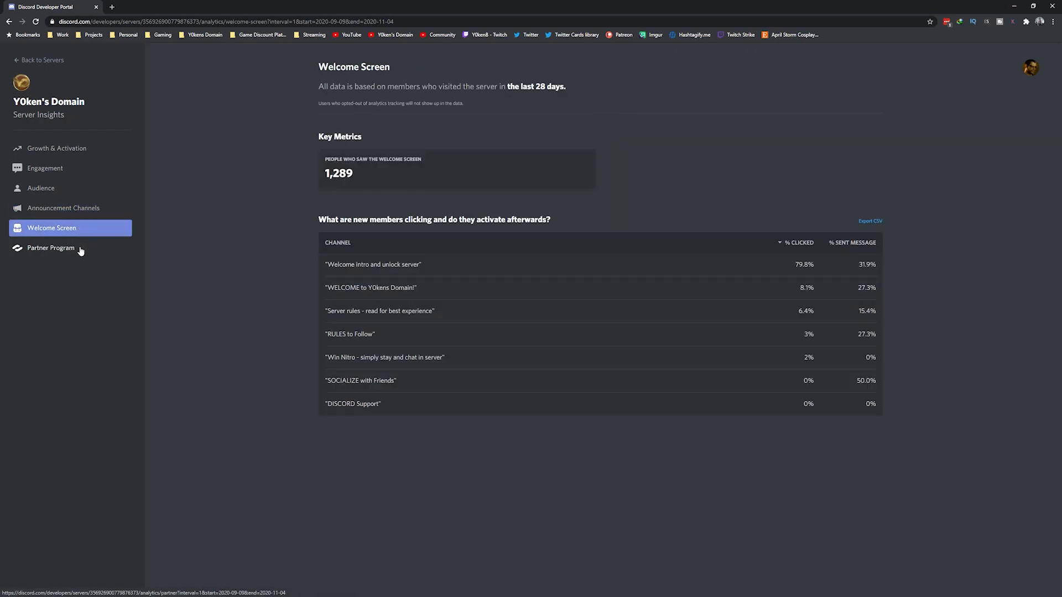
pyautogui.click(50, 247)
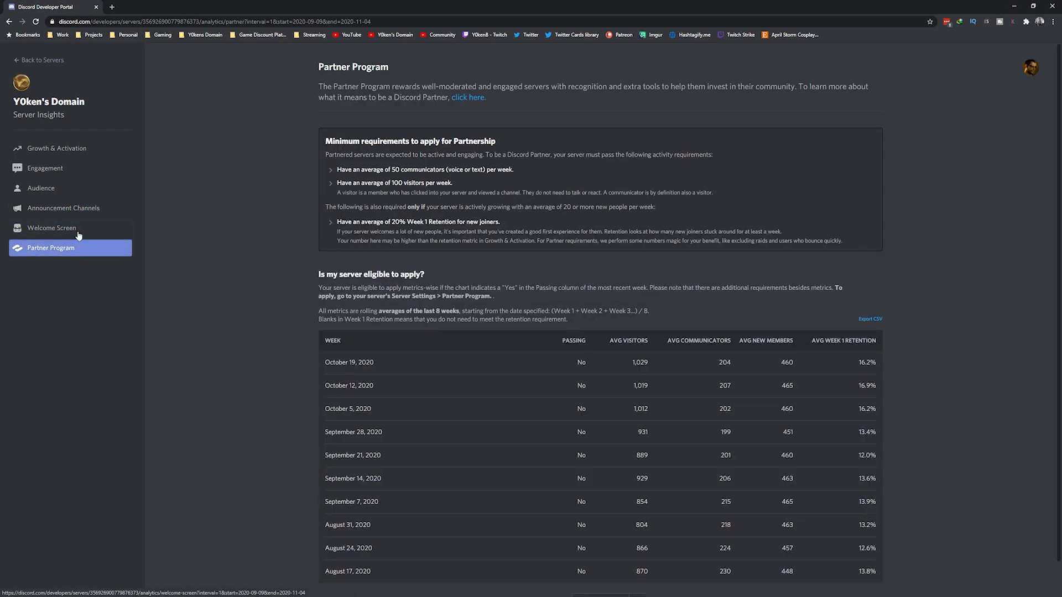
# - Return to Growth & Activation and scroll its new-member, membership and leaves charts
pyautogui.click(57, 148)
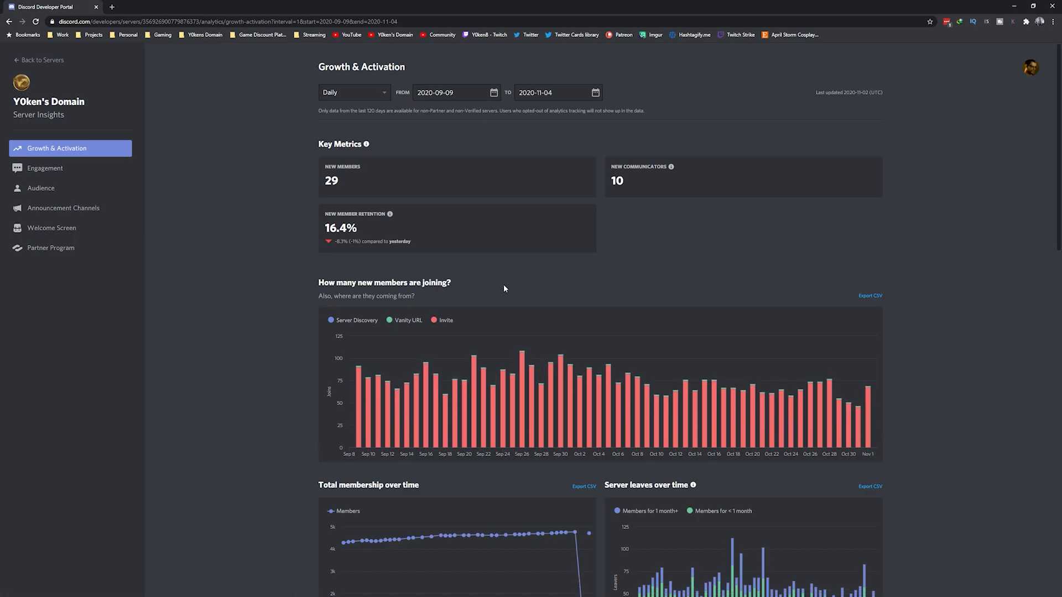
pyautogui.scroll(-3)
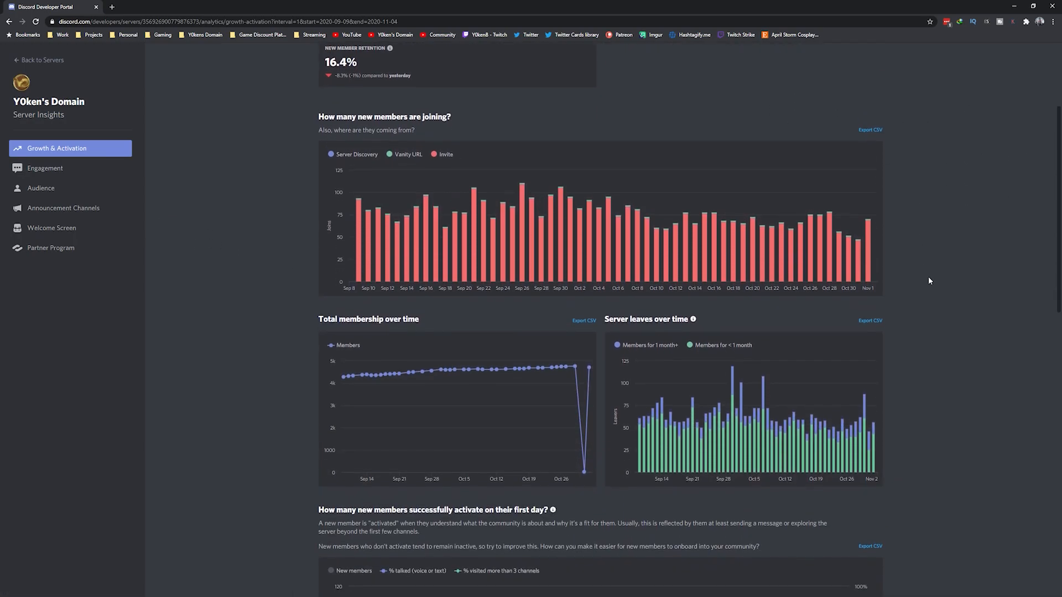
pyautogui.scroll(3)
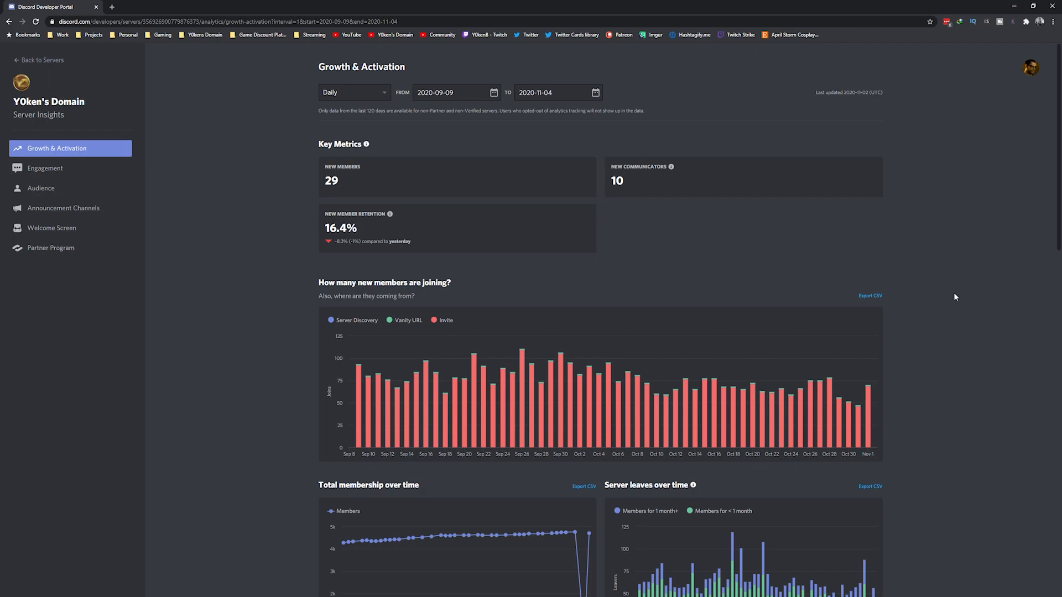
pyautogui.moveTo(940, 246)
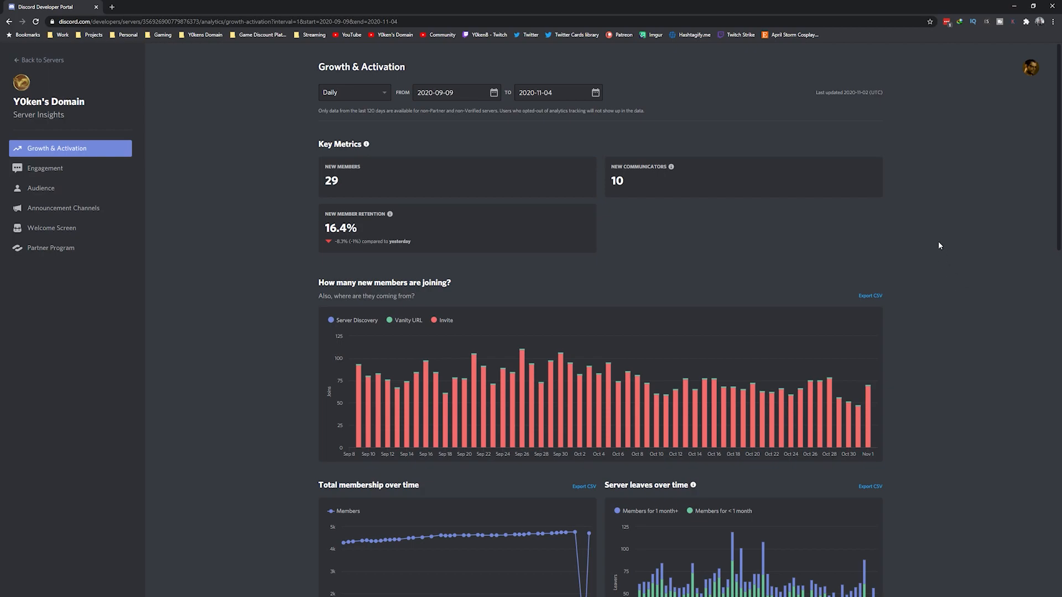
pyautogui.scroll(-3)
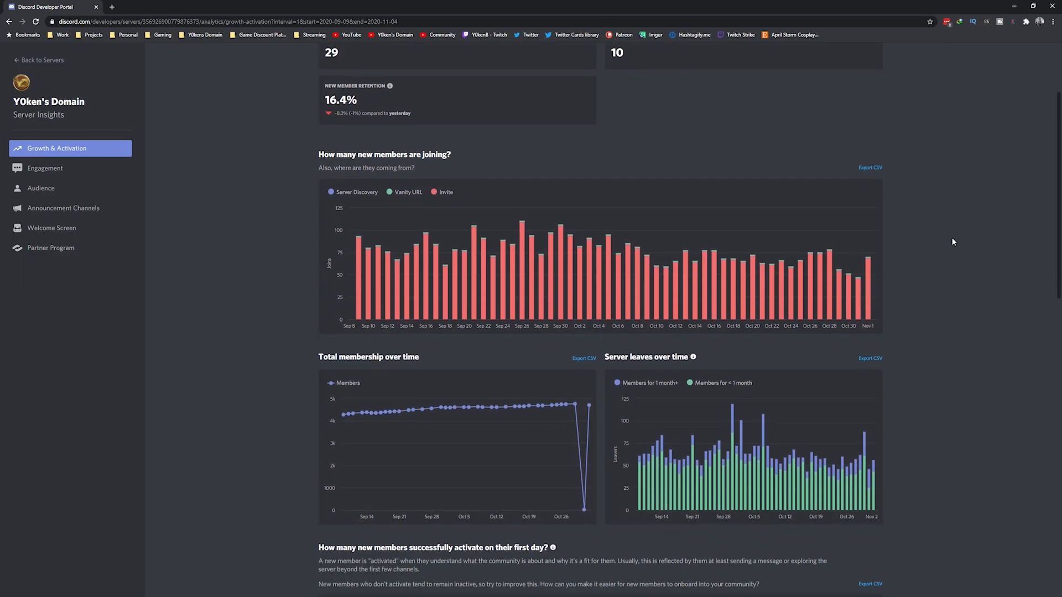
pyautogui.scroll(-3)
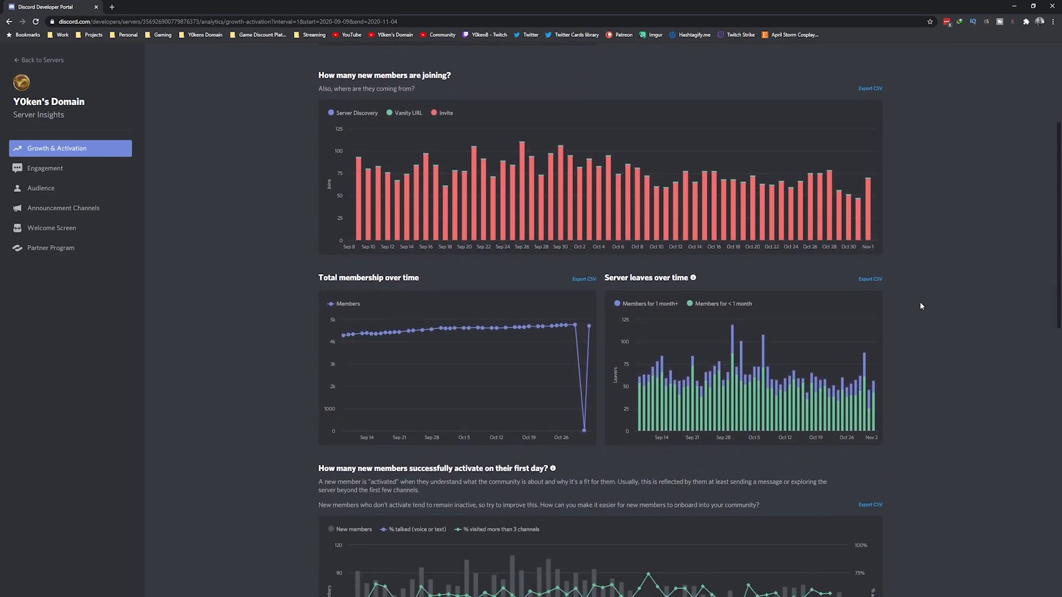
pyautogui.scroll(-3)
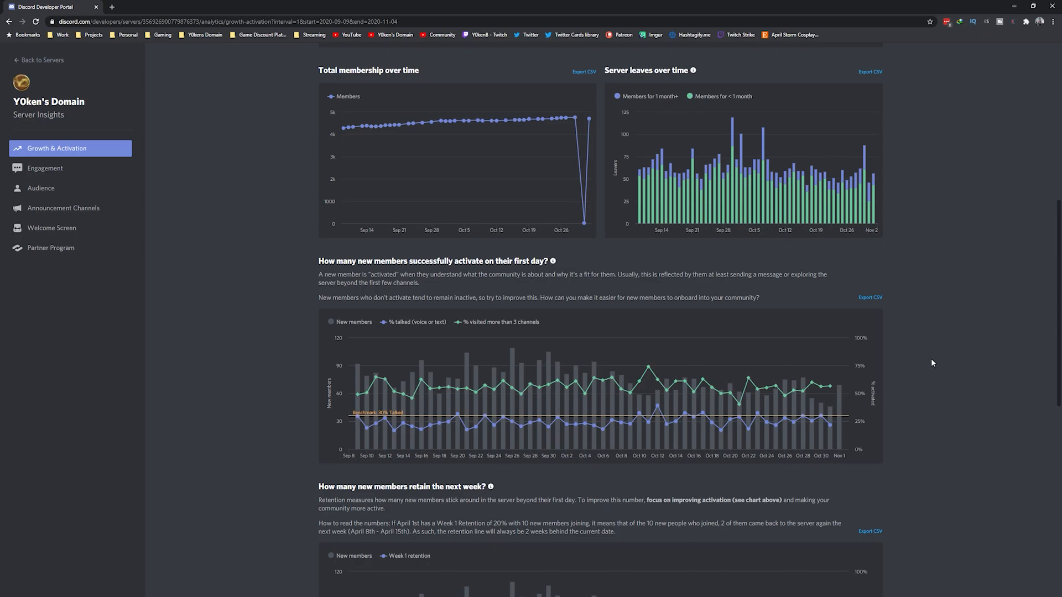
pyautogui.scroll(-3)
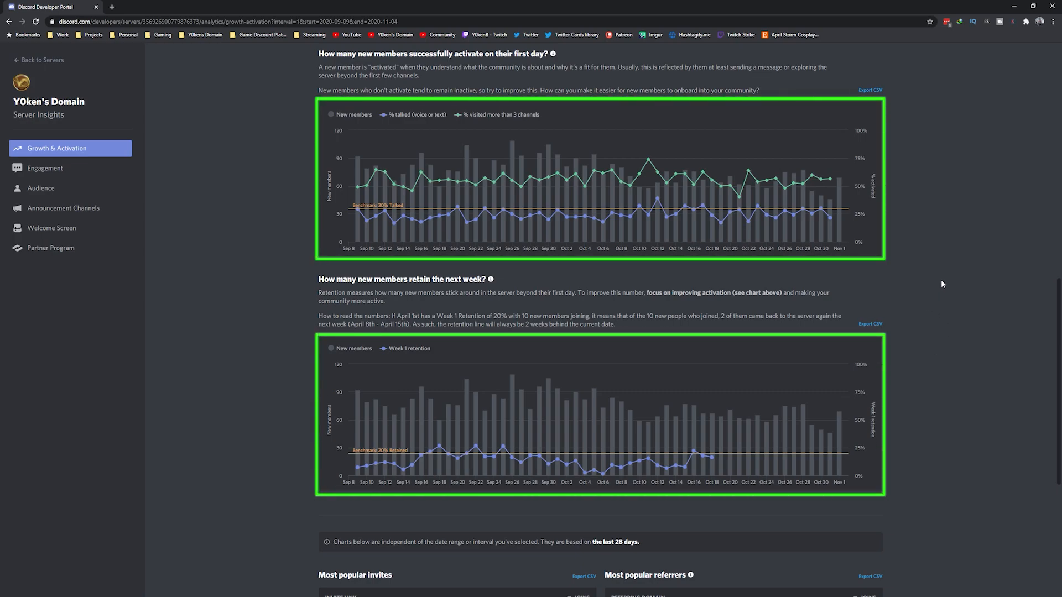
pyautogui.moveTo(446, 247)
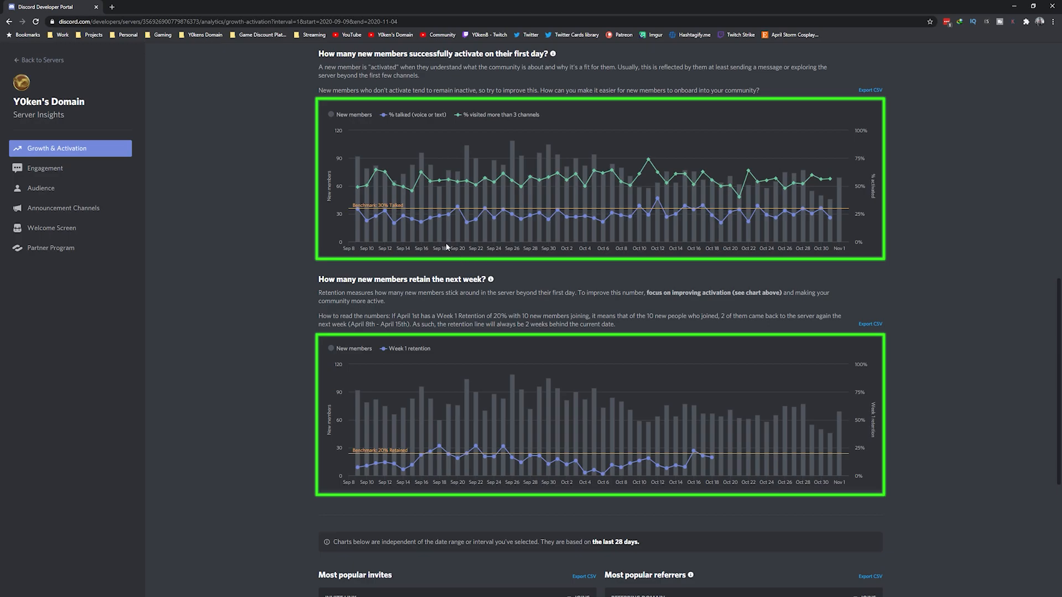
pyautogui.moveTo(436, 176)
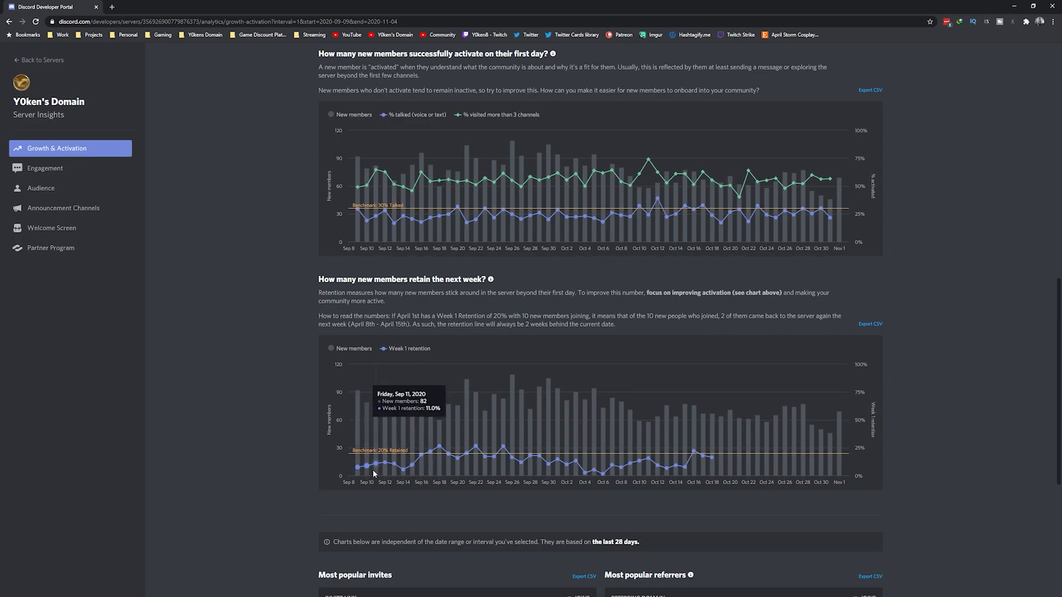
pyautogui.moveTo(470, 453)
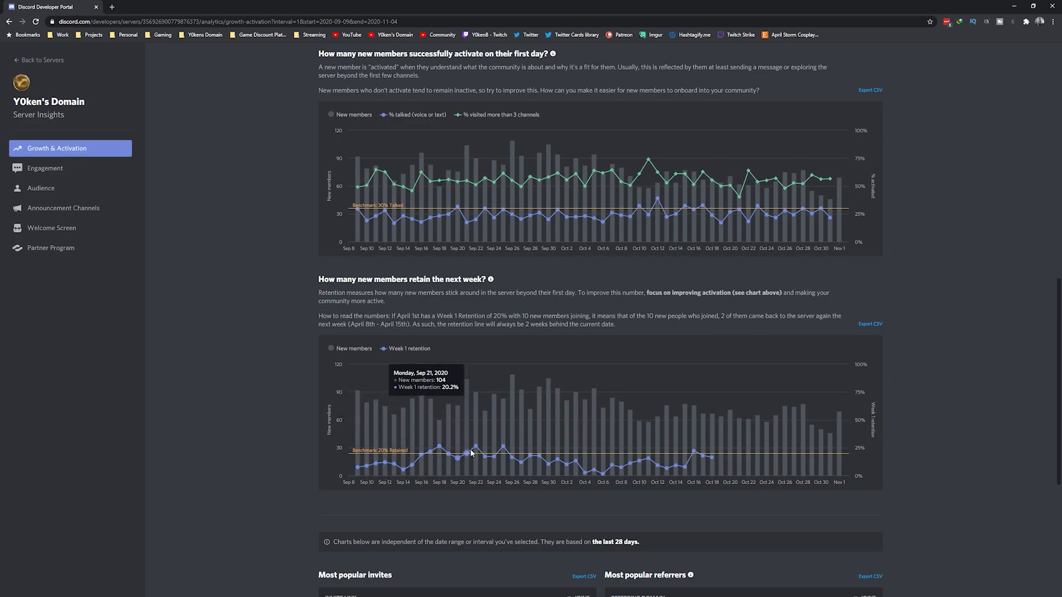
pyautogui.moveTo(563, 466)
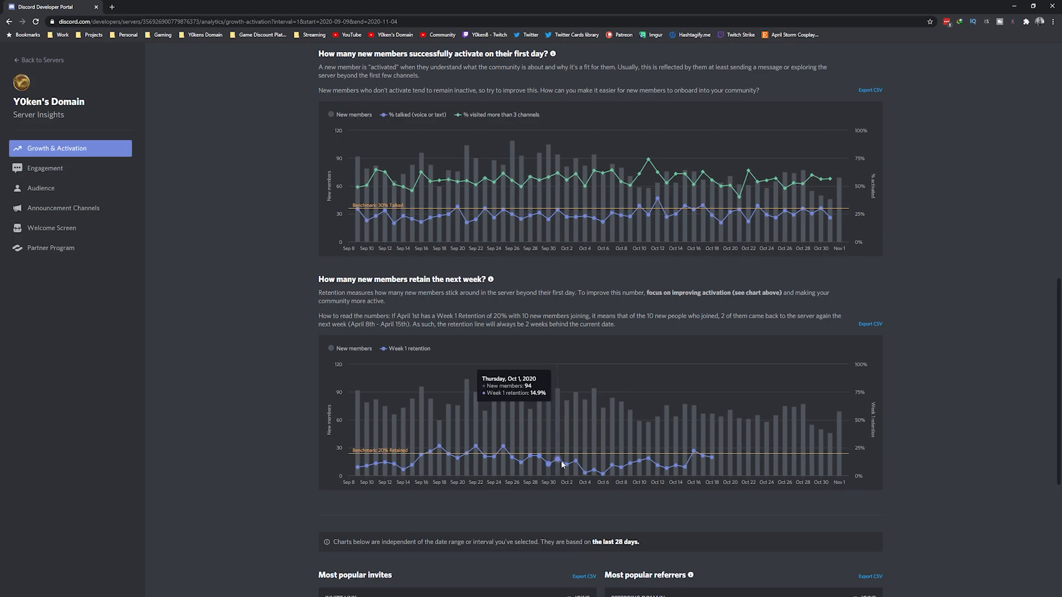
pyautogui.moveTo(693, 464)
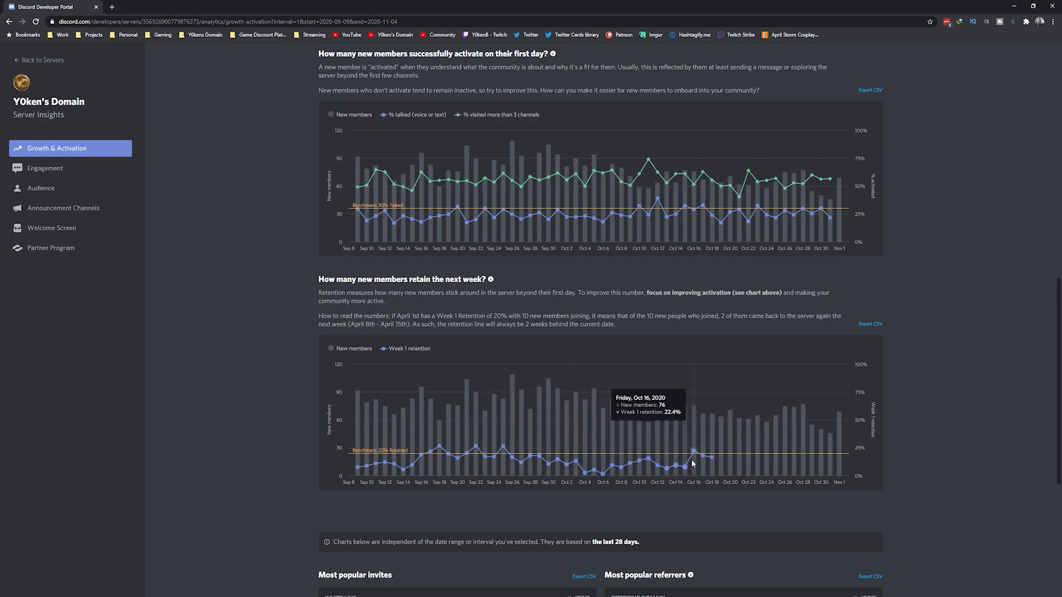
pyautogui.moveTo(715, 460)
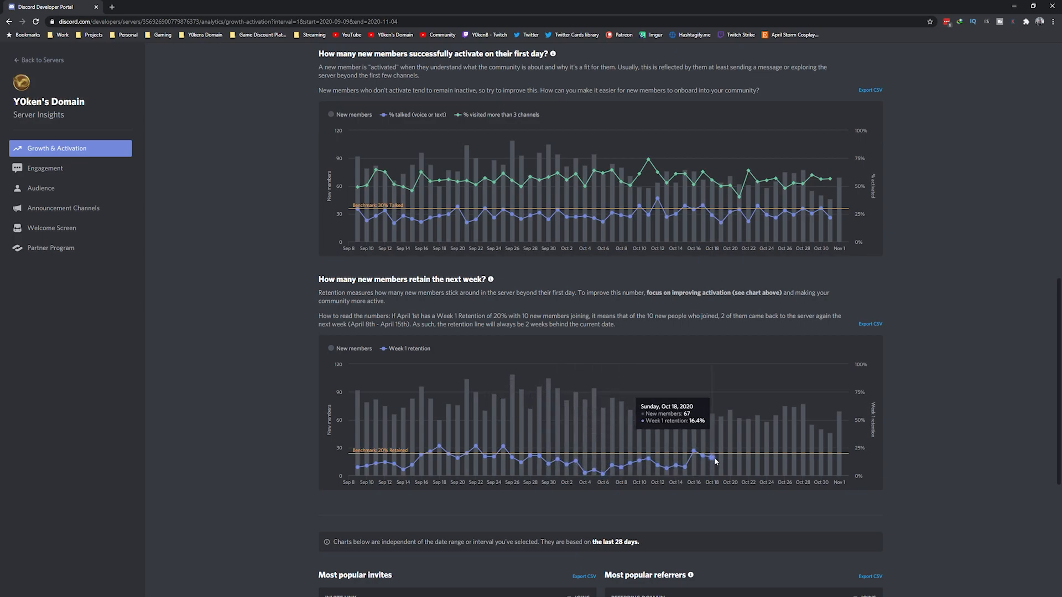
pyautogui.moveTo(704, 455)
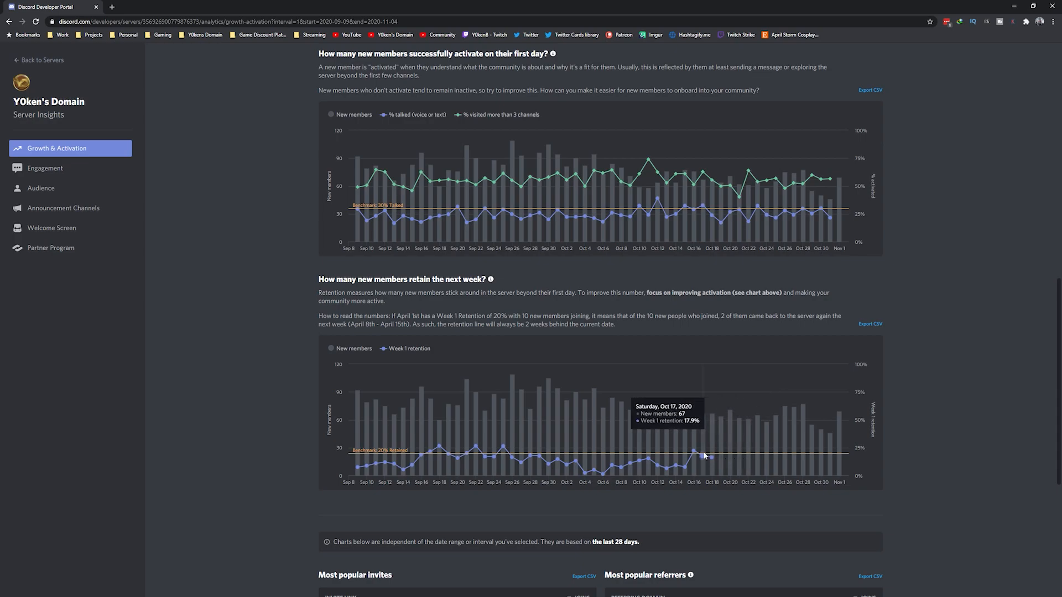
pyautogui.moveTo(724, 458)
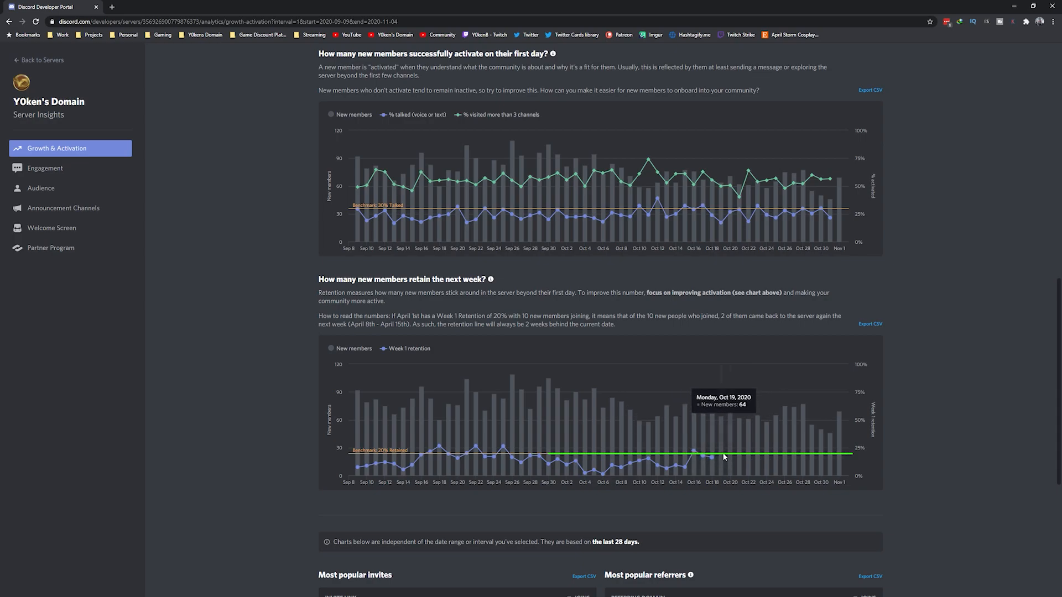
pyautogui.moveTo(942, 386)
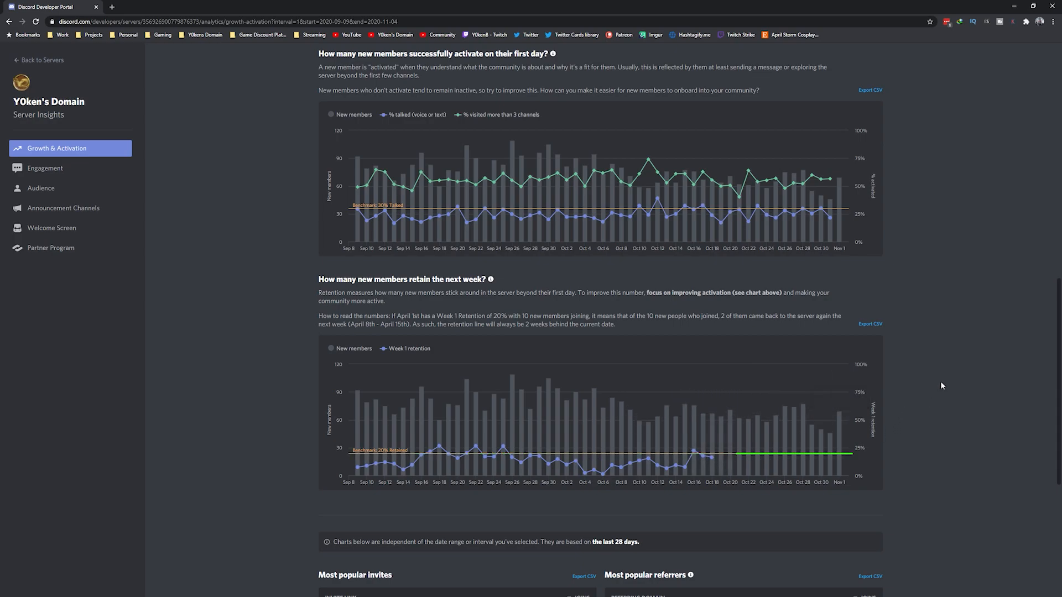
pyautogui.scroll(-3)
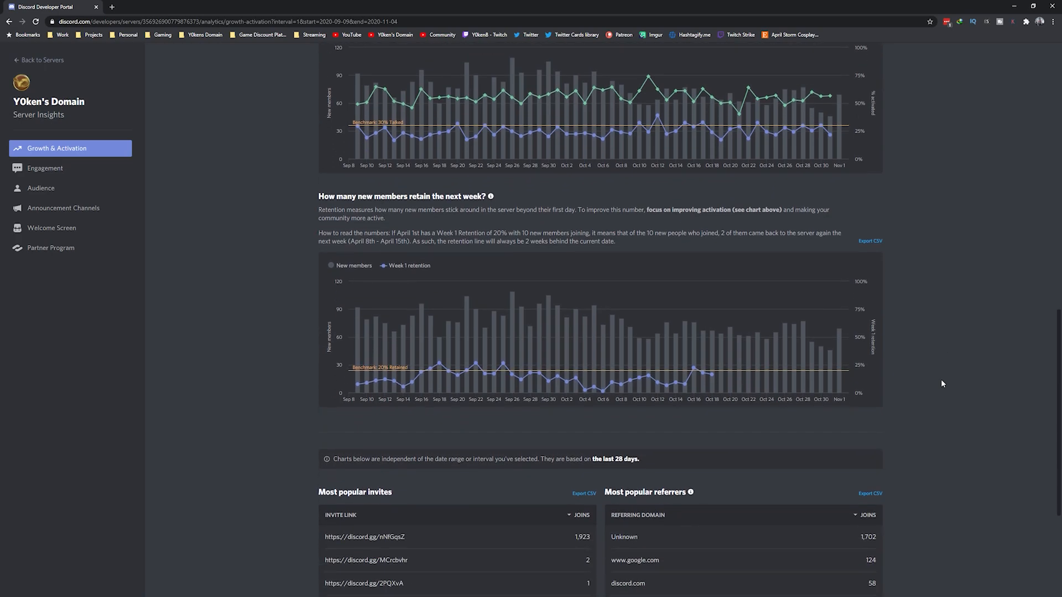
pyautogui.moveTo(840, 393)
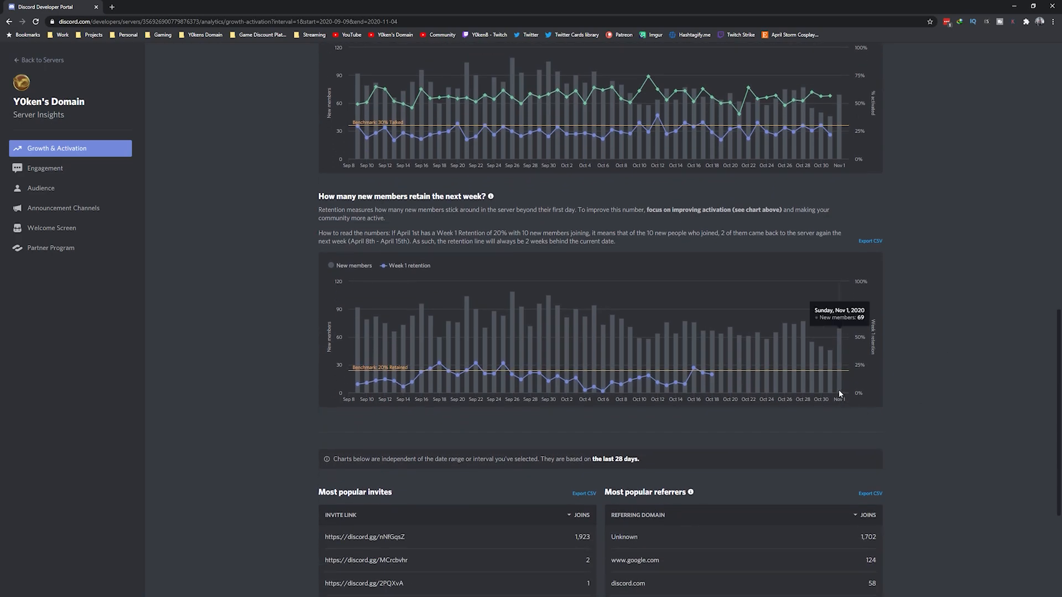
pyautogui.moveTo(713, 395)
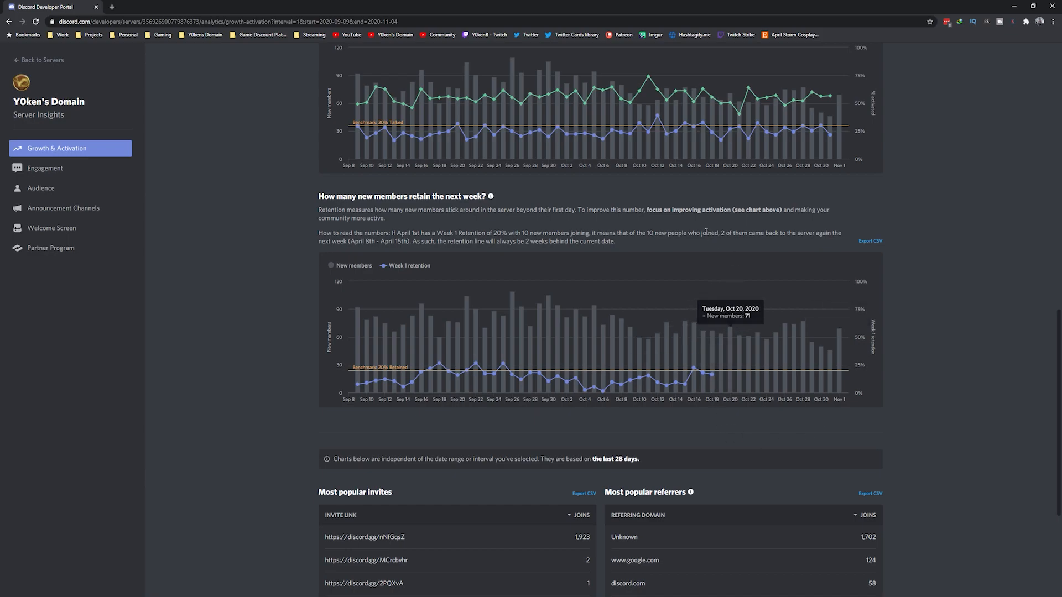
pyautogui.moveTo(516, 241); pyautogui.dragTo(564, 241)
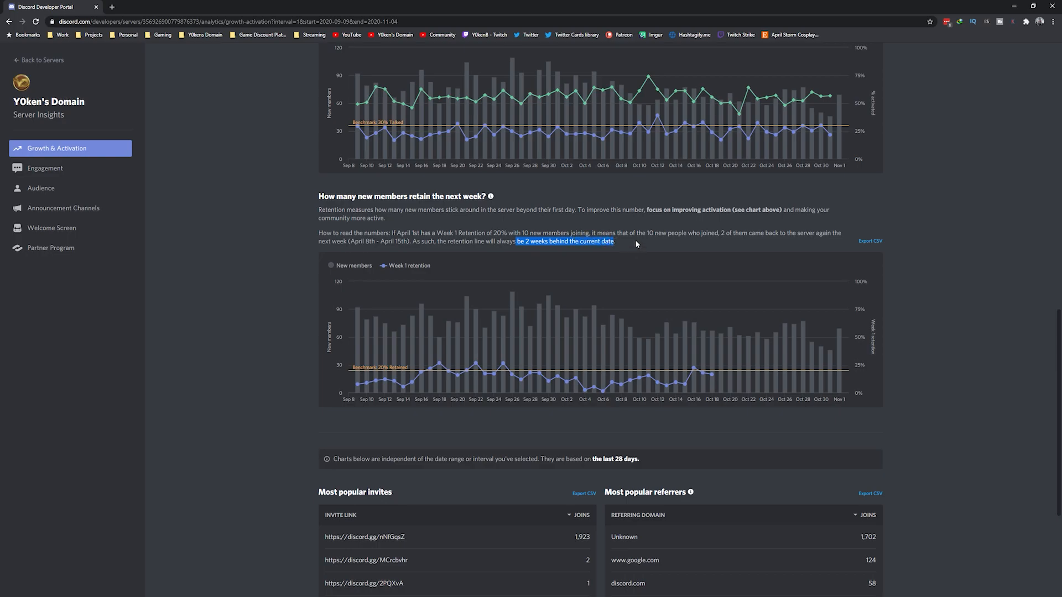
pyautogui.click(679, 248)
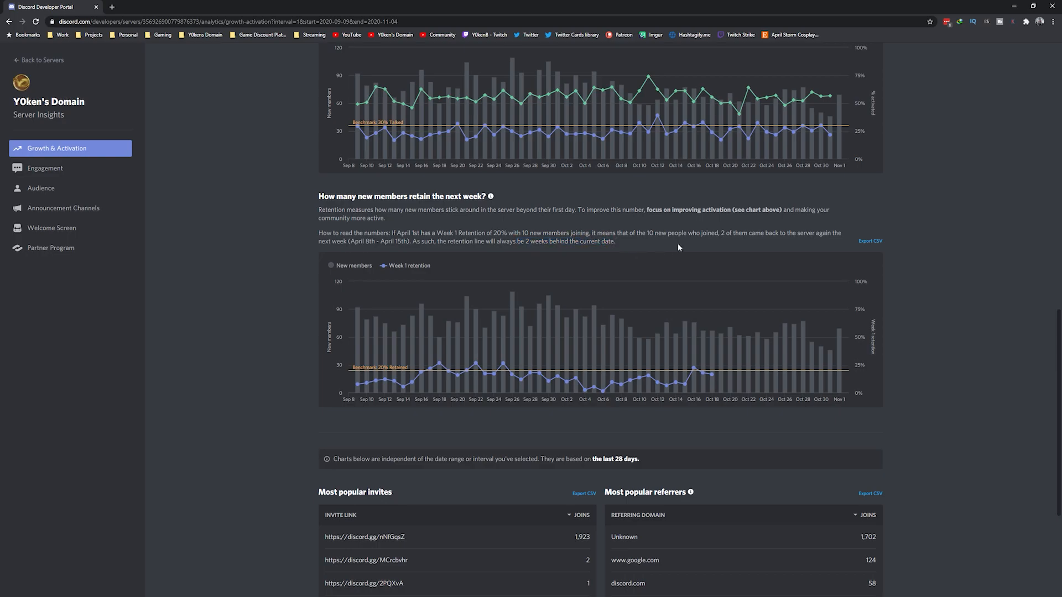
pyautogui.scroll(3)
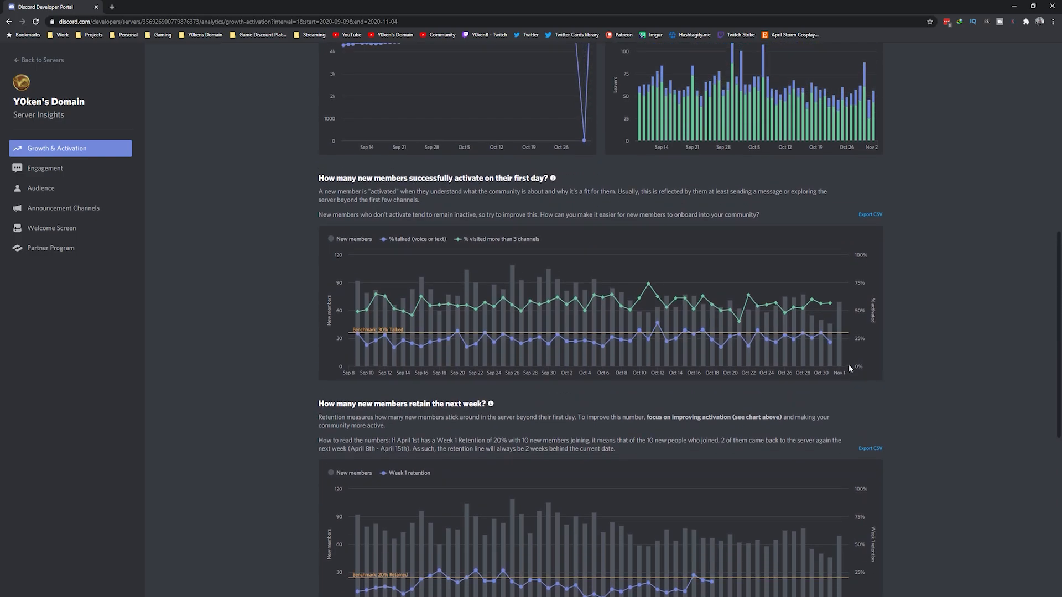
pyautogui.moveTo(832, 363)
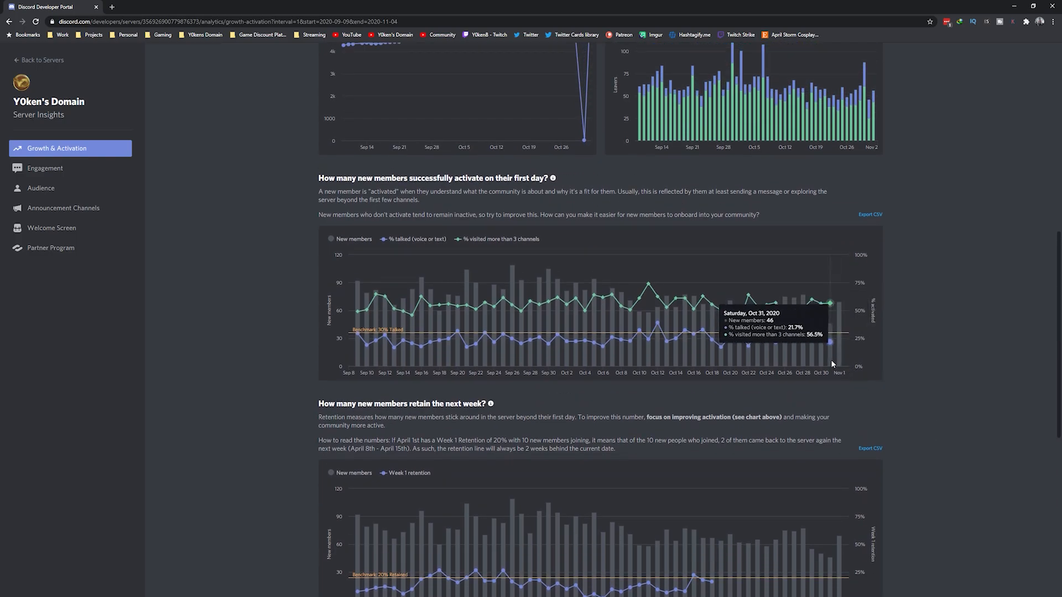
pyautogui.moveTo(841, 362)
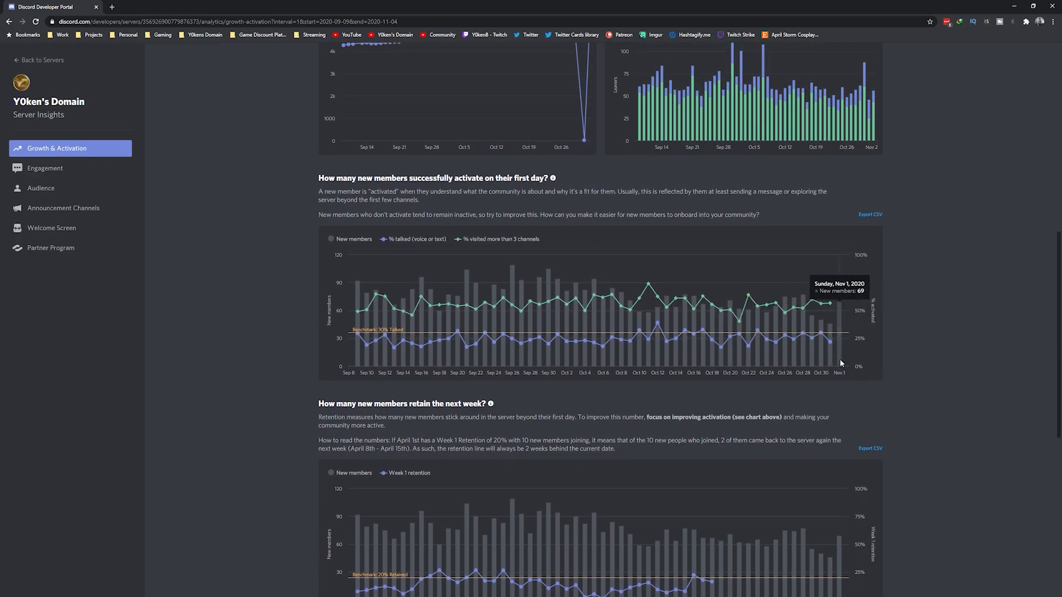
pyautogui.moveTo(956, 409)
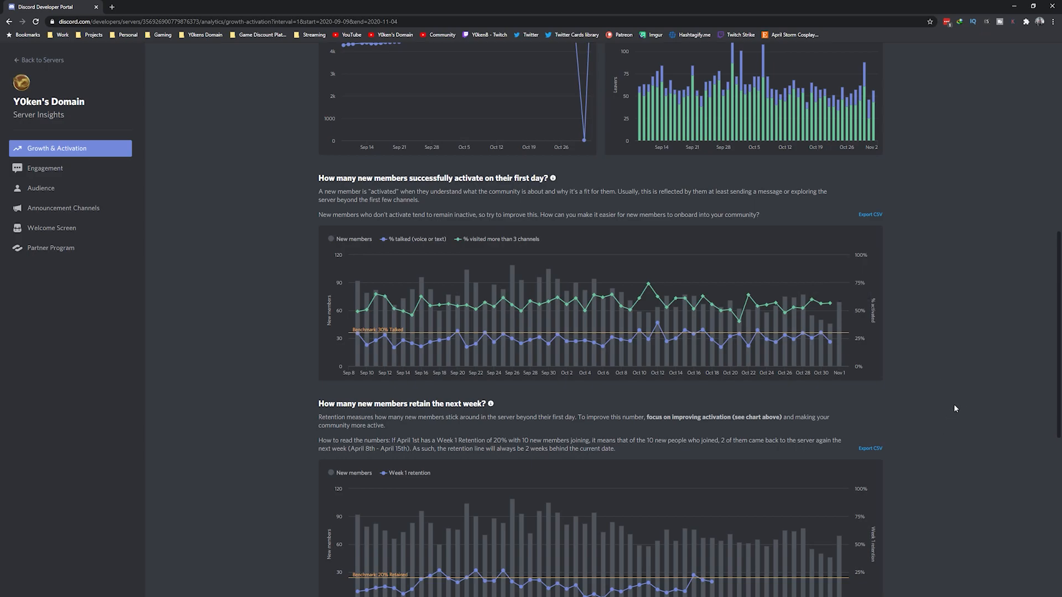
pyautogui.scroll(-3)
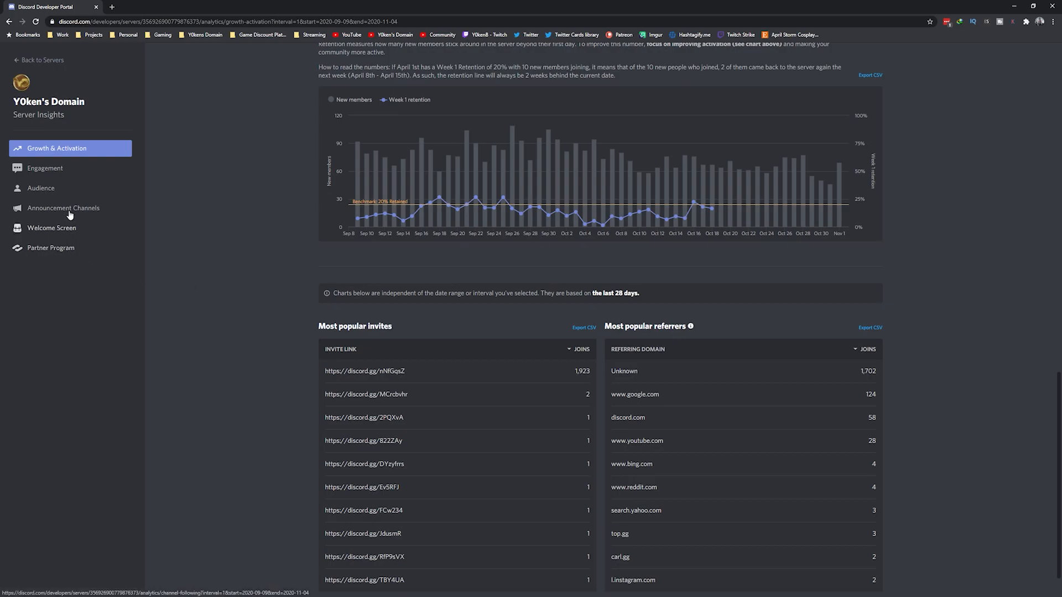
# - Open Engagement and scroll its charts: 349 visitors, 40 communicators, 2,138 messages
pyautogui.click(44, 168)
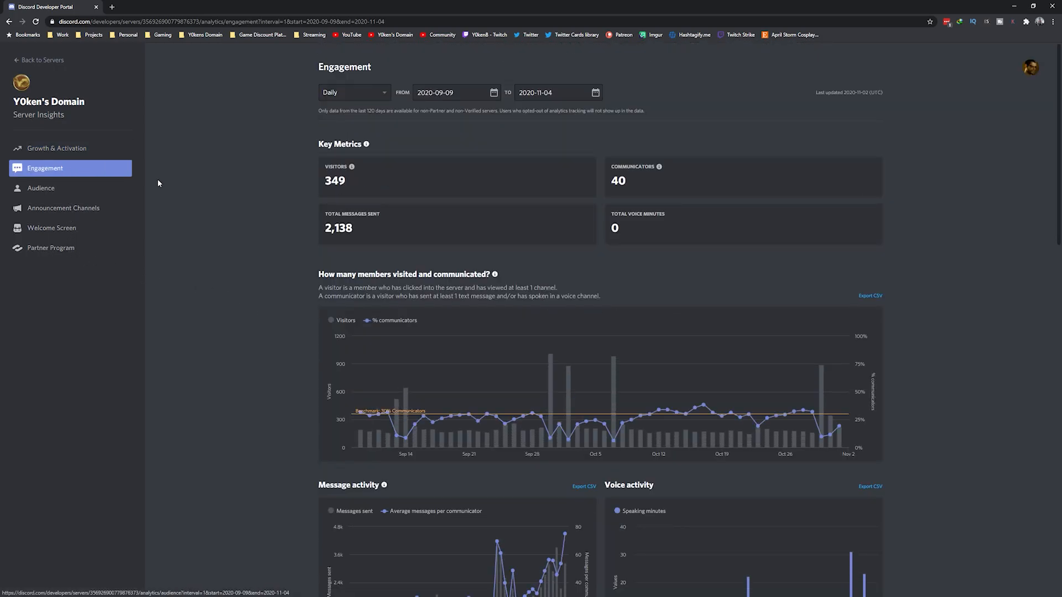
pyautogui.scroll(-3)
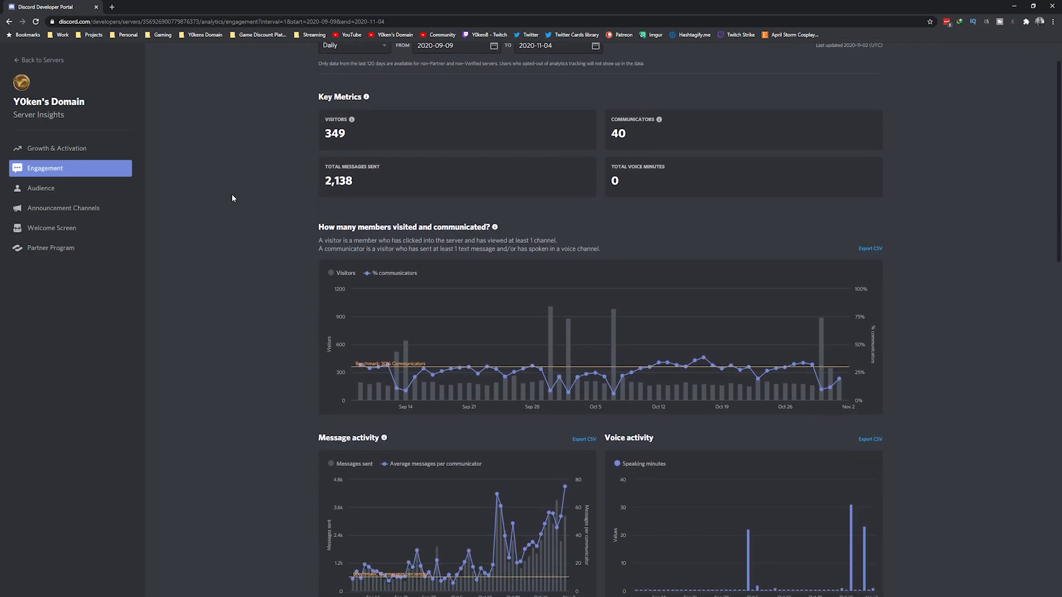
pyautogui.scroll(-3)
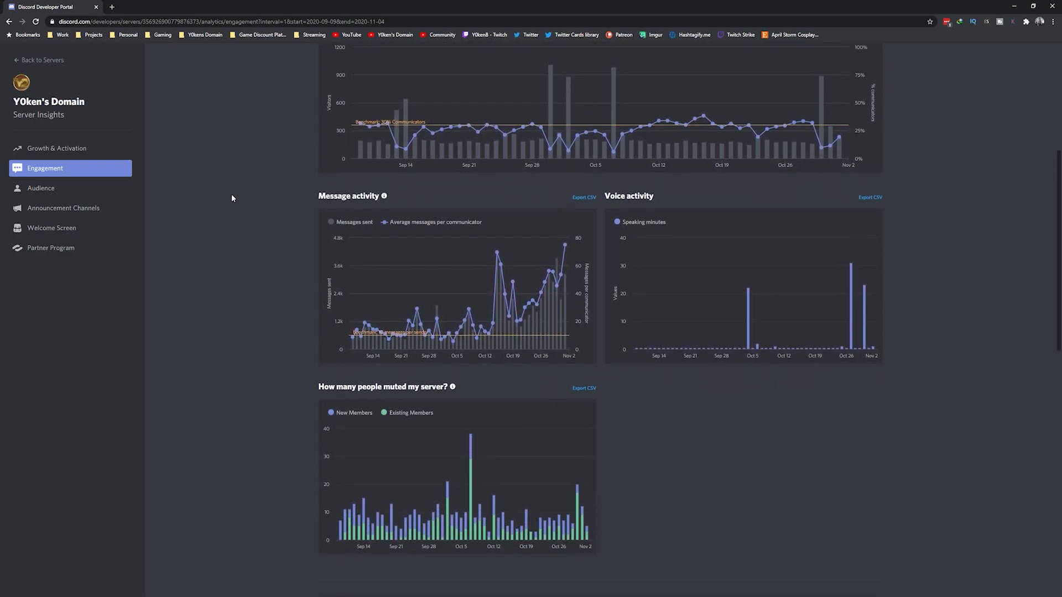
pyautogui.moveTo(483, 326)
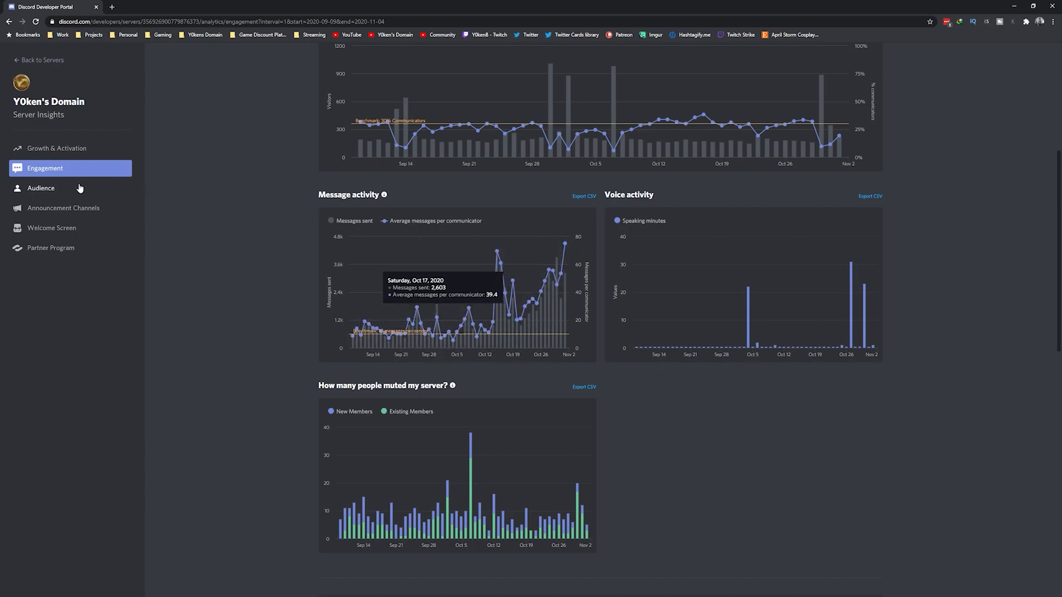
pyautogui.click(40, 188)
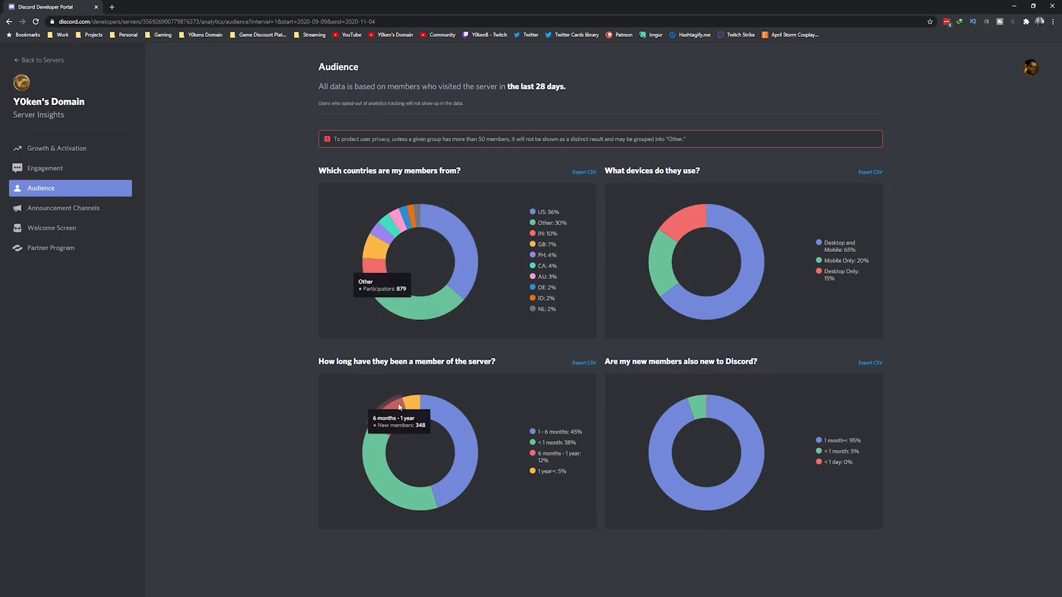
pyautogui.moveTo(448, 420)
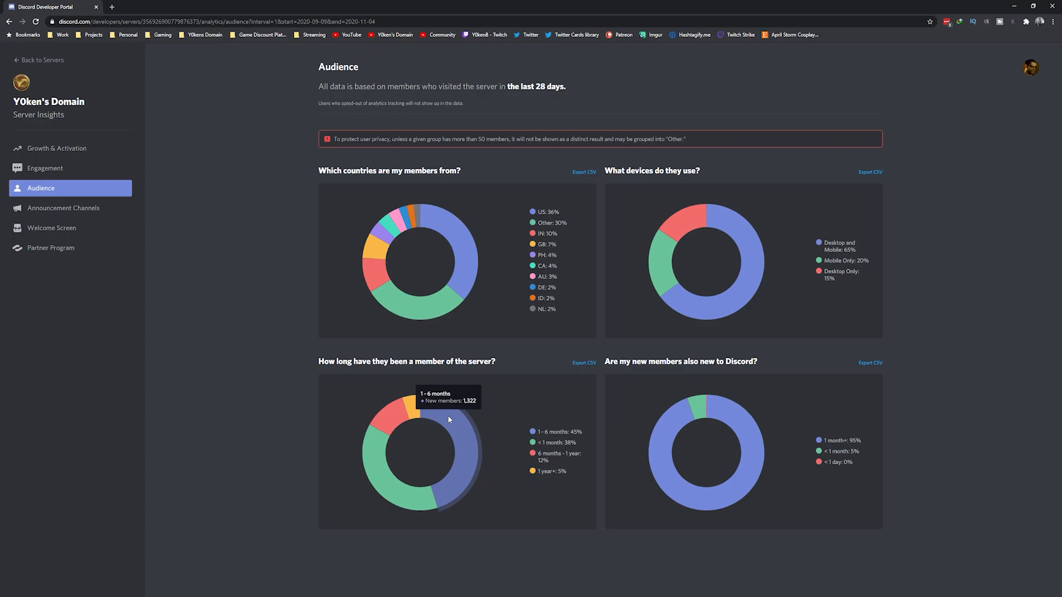
pyautogui.moveTo(668, 424)
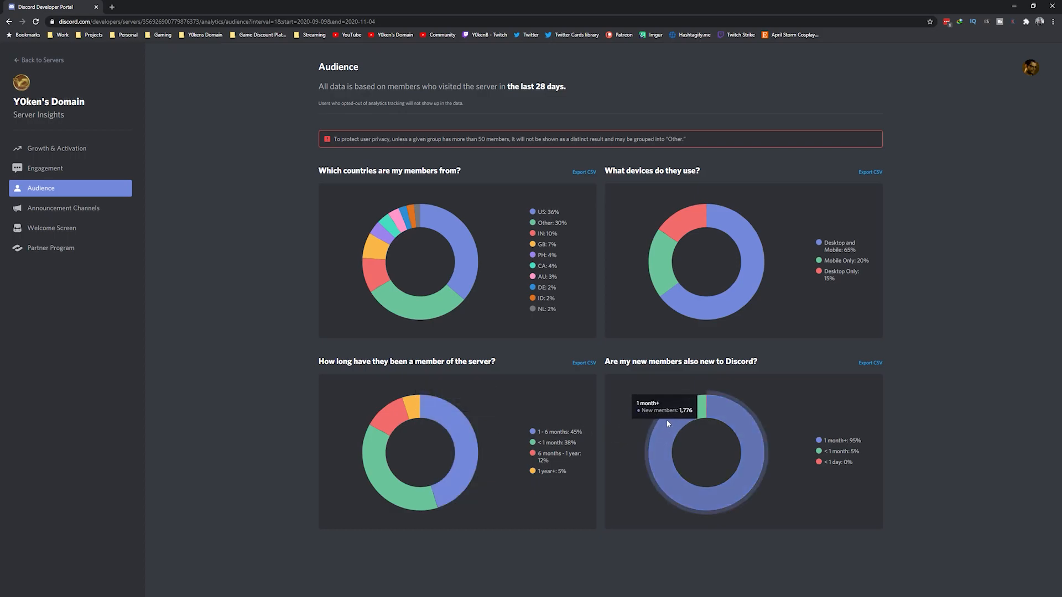
pyautogui.moveTo(667, 269)
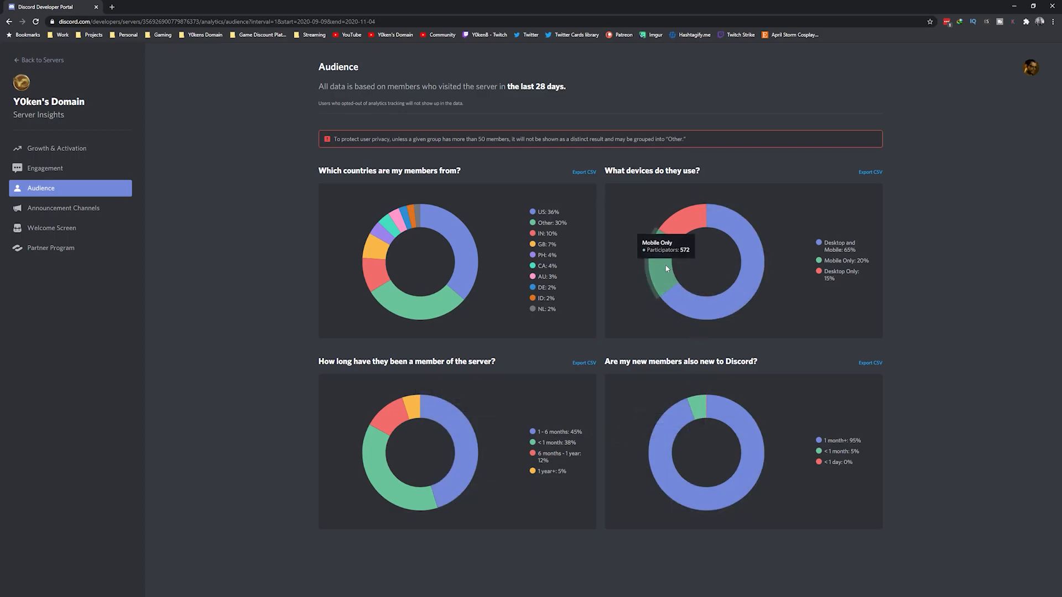
pyautogui.moveTo(688, 234)
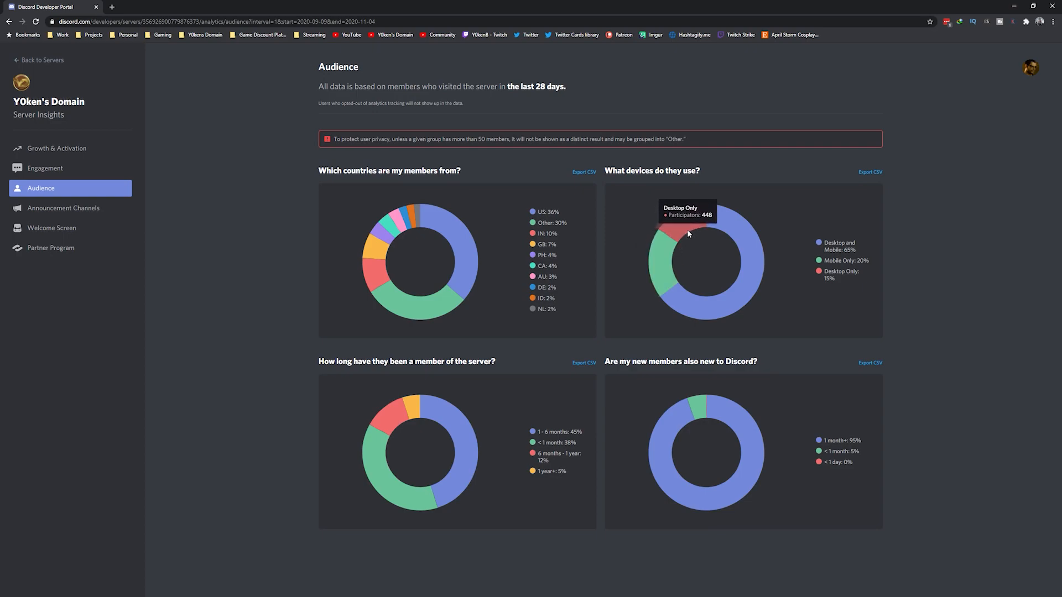
pyautogui.moveTo(391, 433)
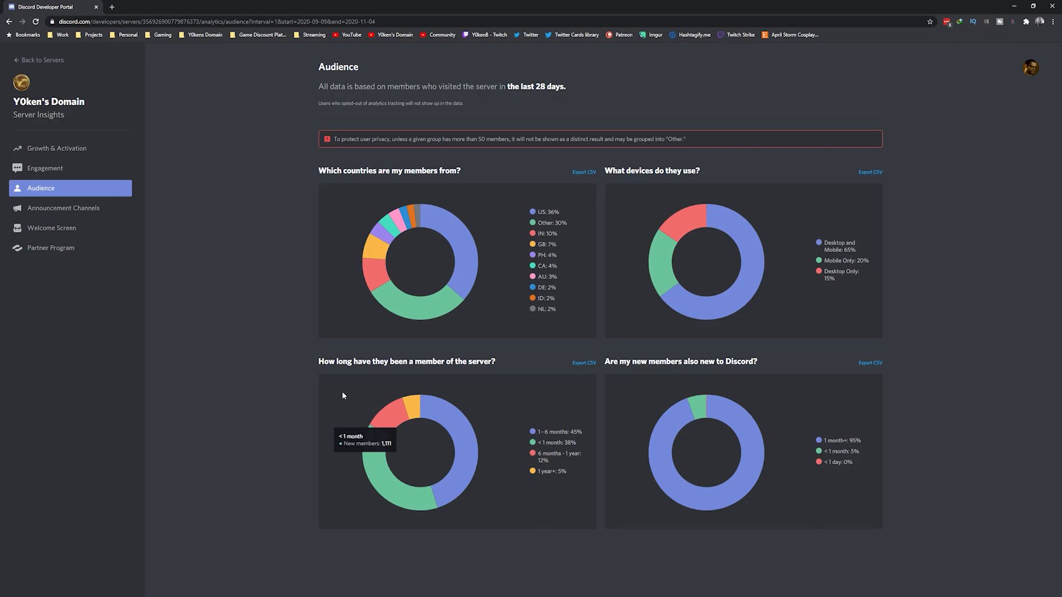
pyautogui.moveTo(254, 318)
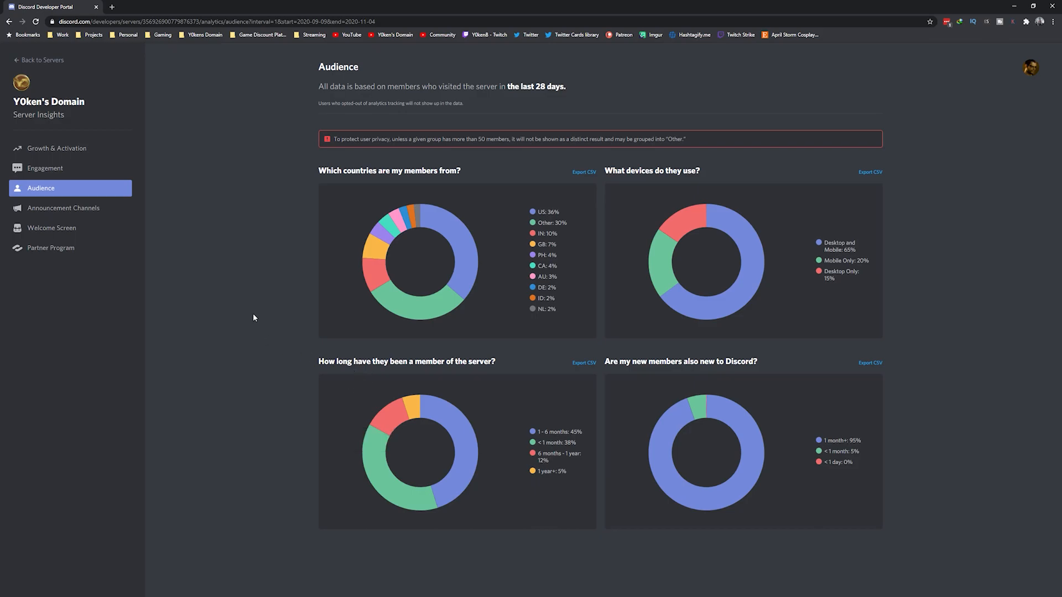
pyautogui.moveTo(81, 215)
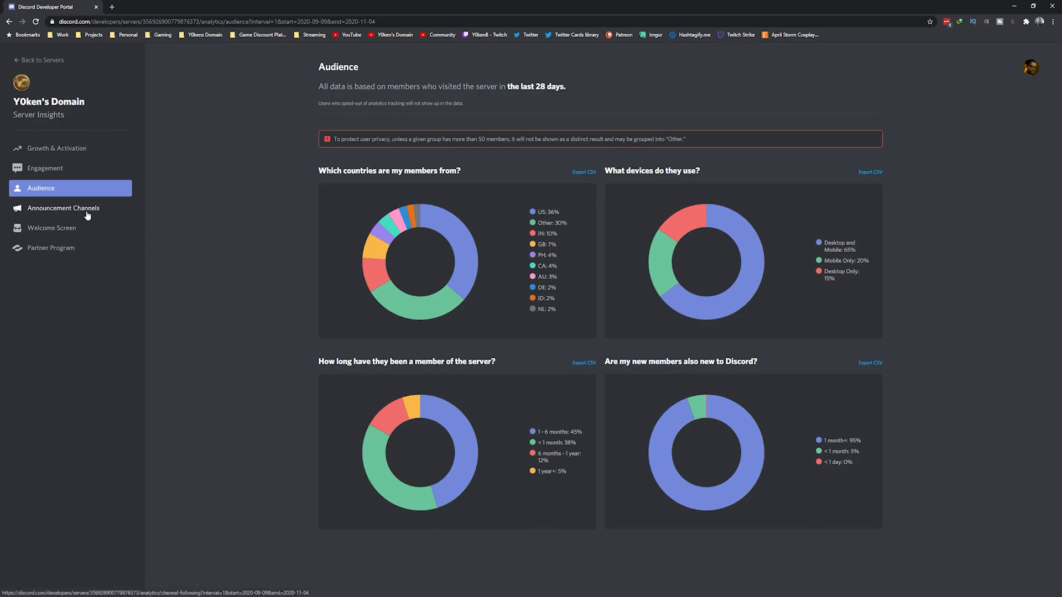
# - Open Announcement Channels analytics and scroll its follower charts and published messages table
pyautogui.click(64, 208)
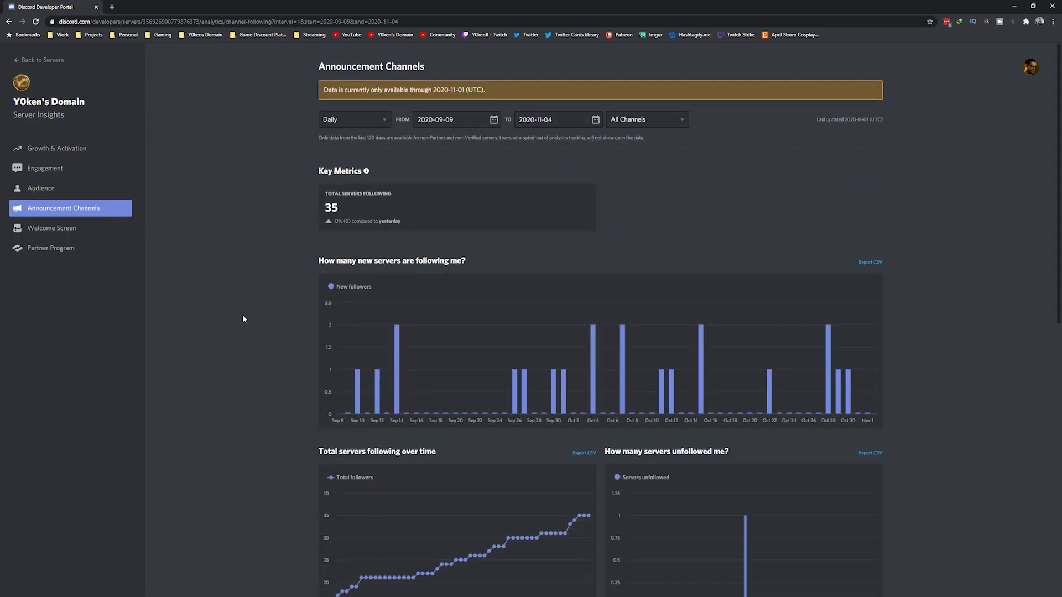
pyautogui.scroll(-3)
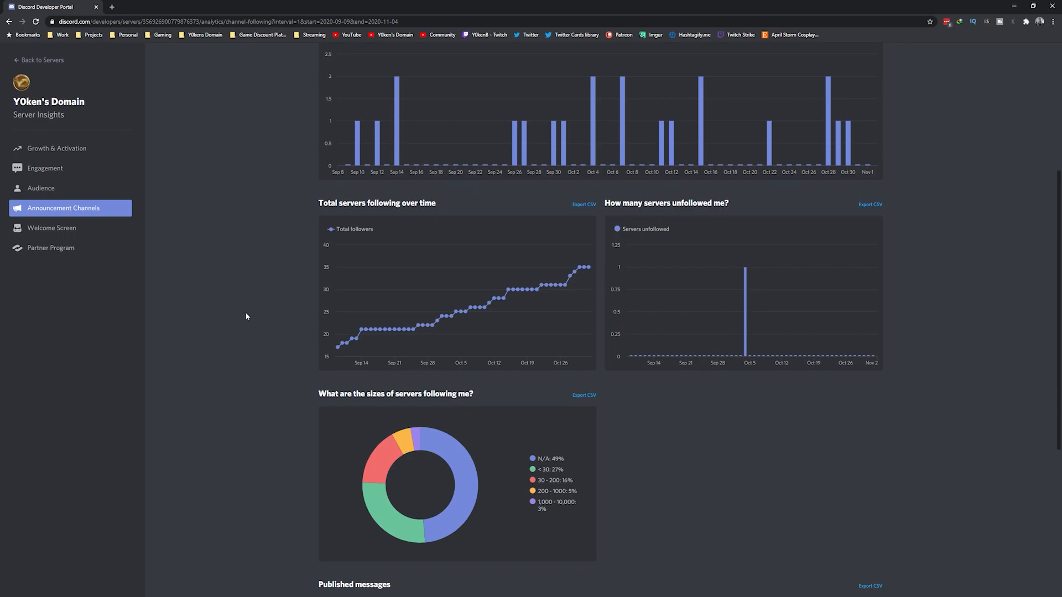
pyautogui.scroll(3)
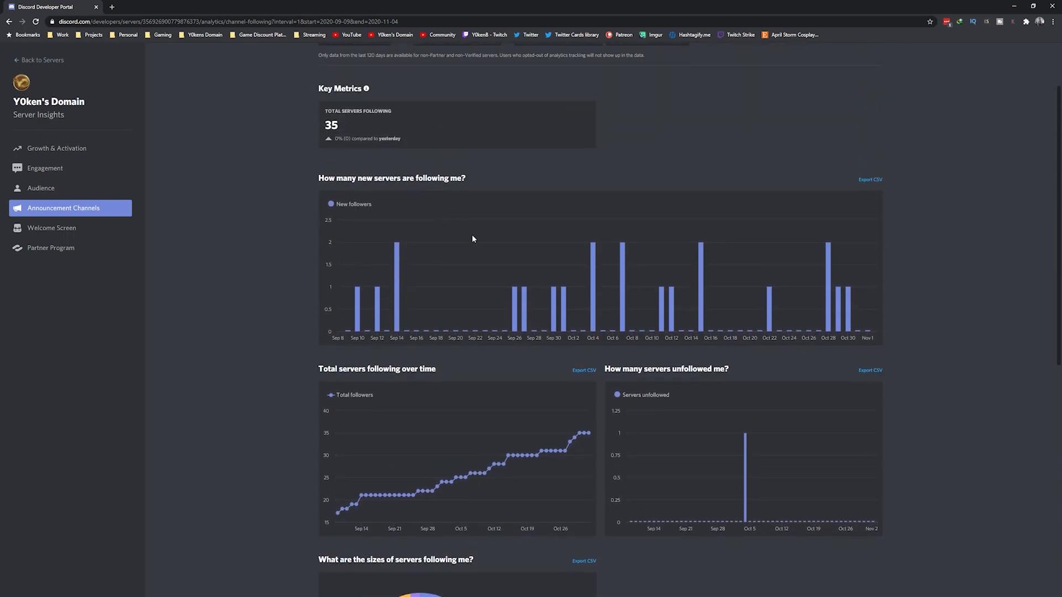
pyautogui.scroll(-3)
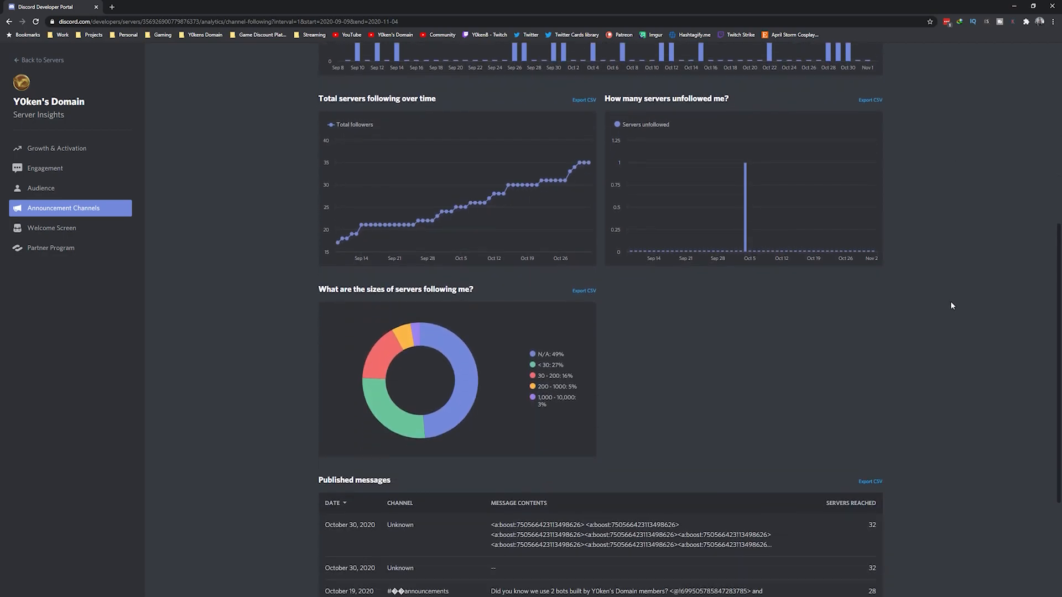
pyautogui.scroll(-3)
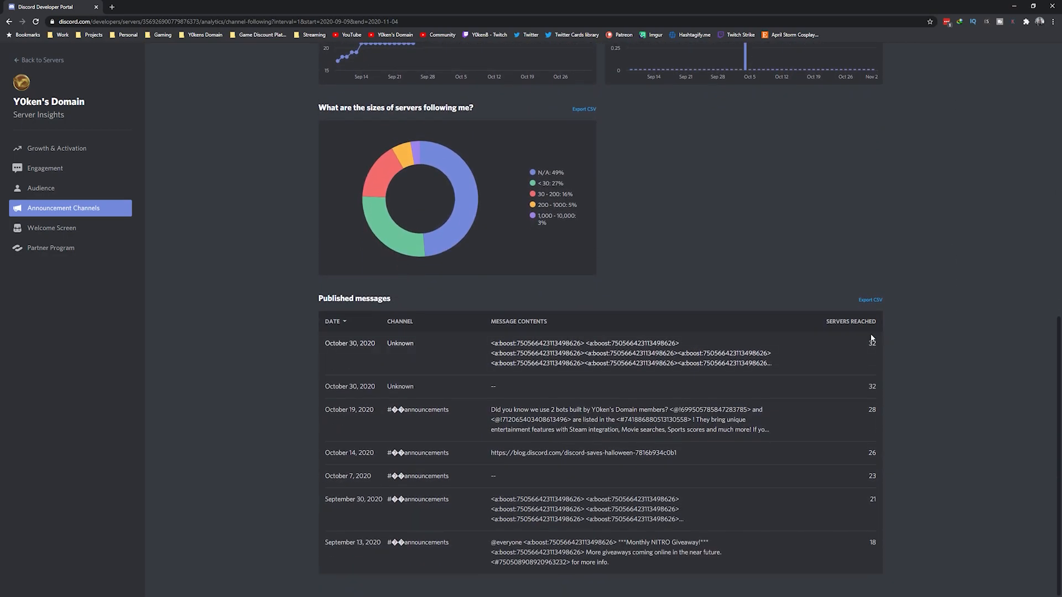
pyautogui.moveTo(867, 456)
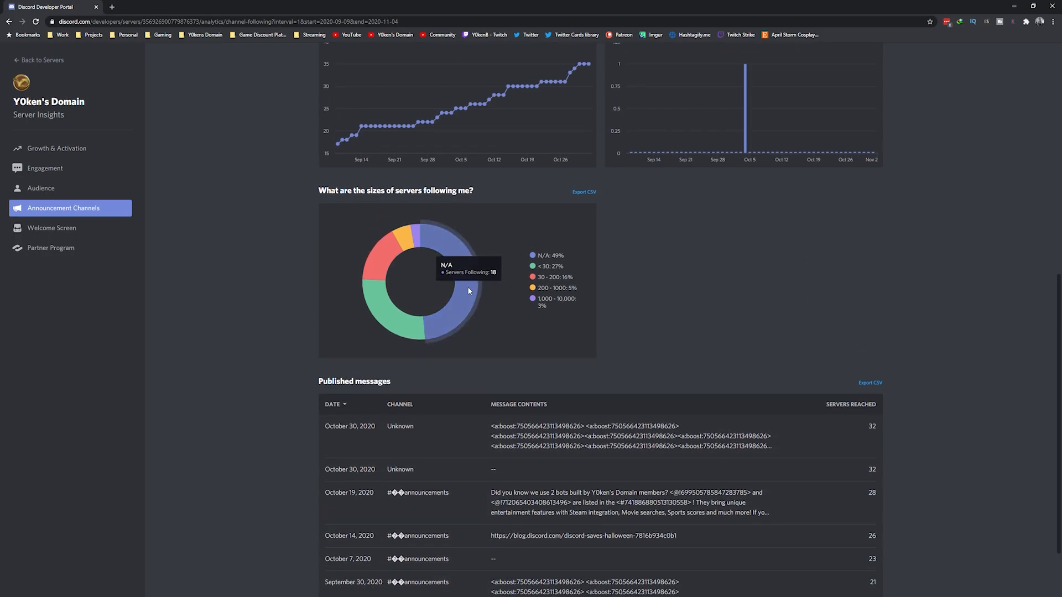
pyautogui.moveTo(386, 306)
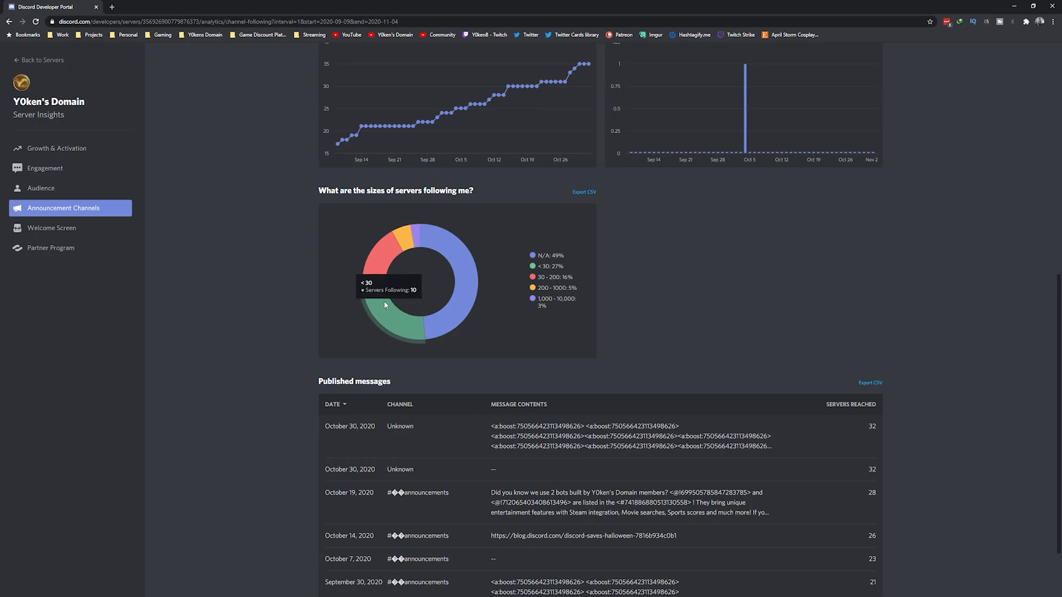
pyautogui.moveTo(404, 241)
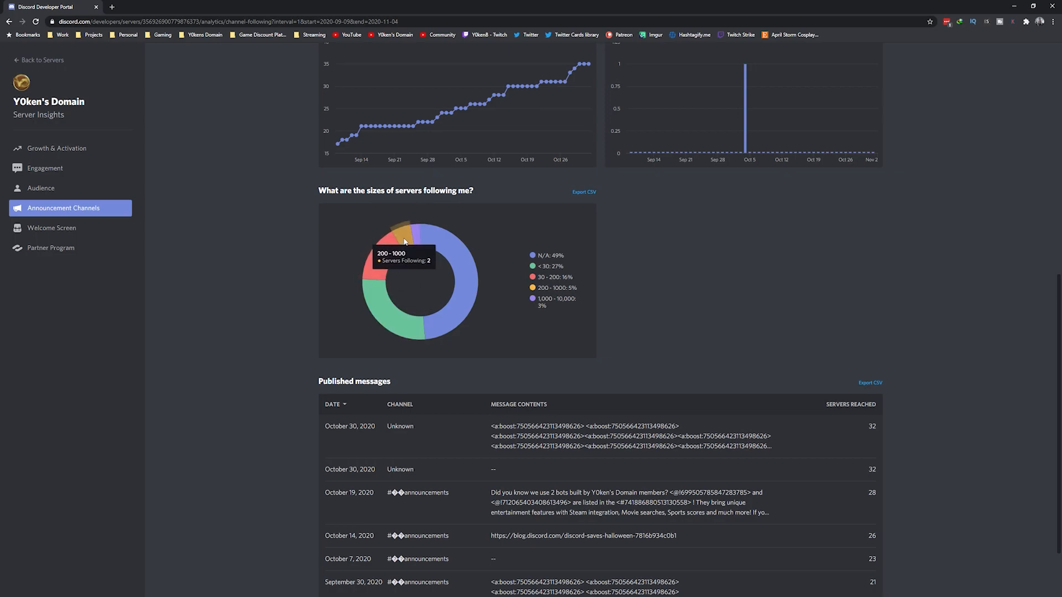
pyautogui.moveTo(417, 234)
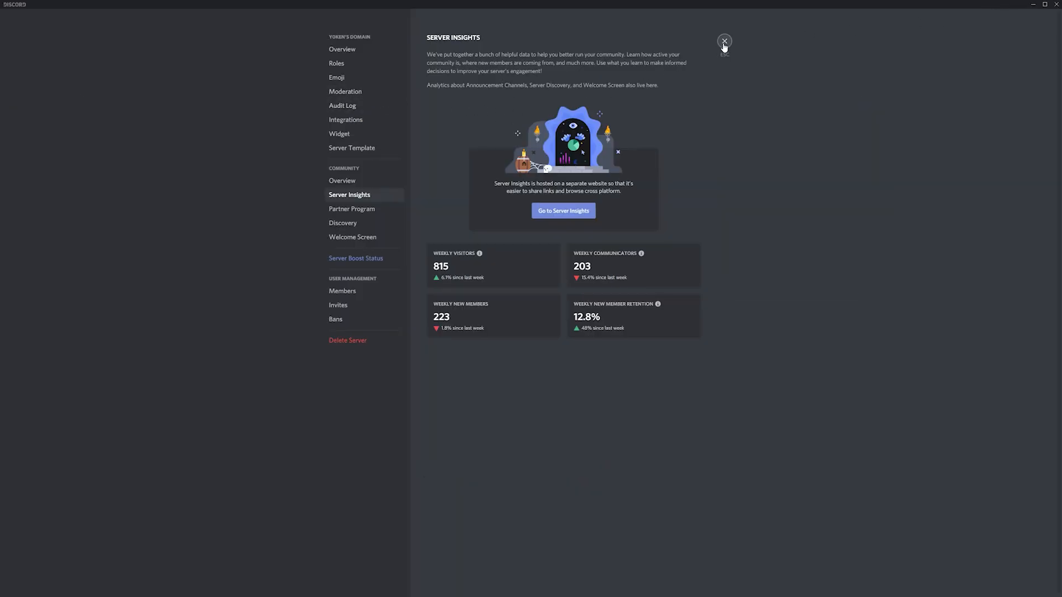
# - Leave settings, toggle the announcements channel's Announcement setting off and on, then cancel publishing
pyautogui.click(725, 41)
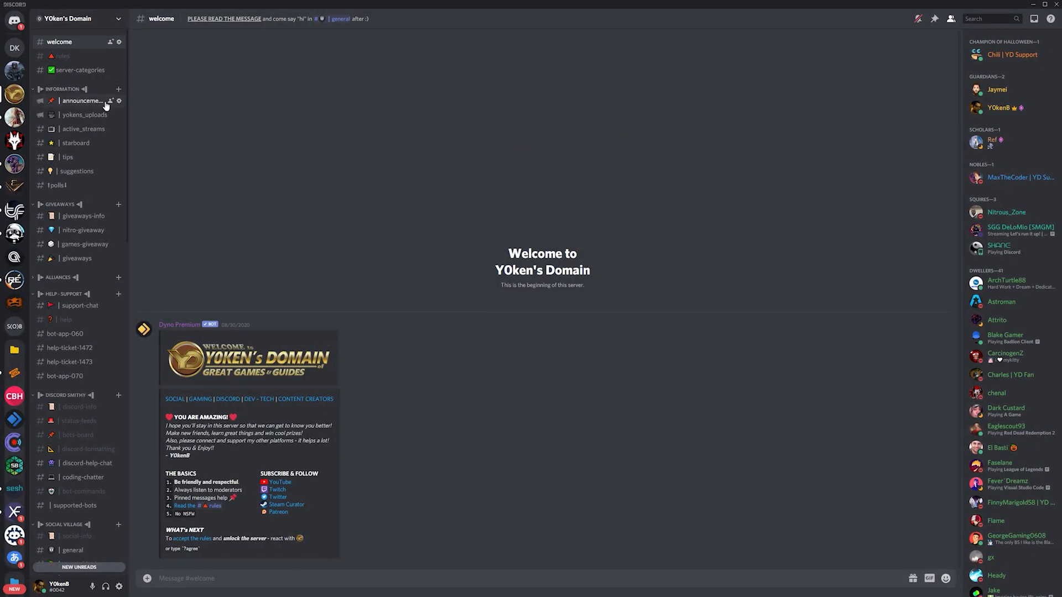
pyautogui.click(118, 101)
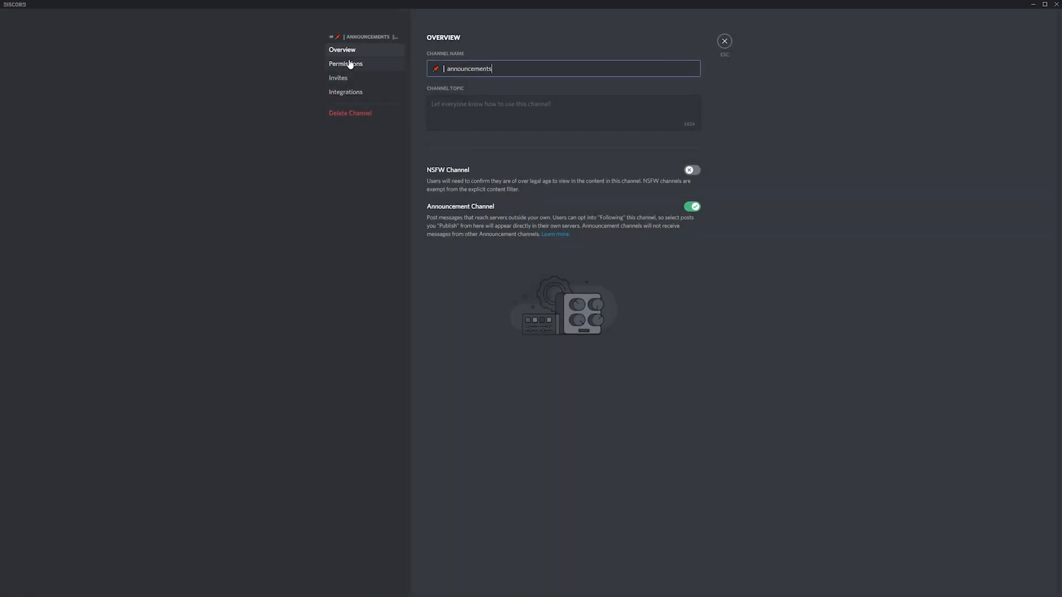
pyautogui.click(692, 207)
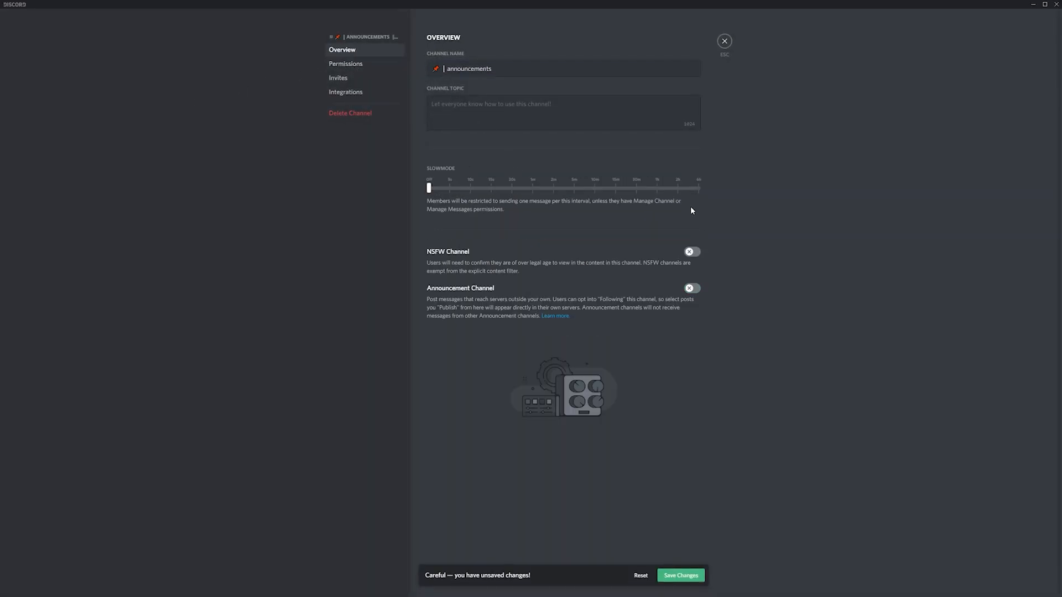
pyautogui.click(691, 289)
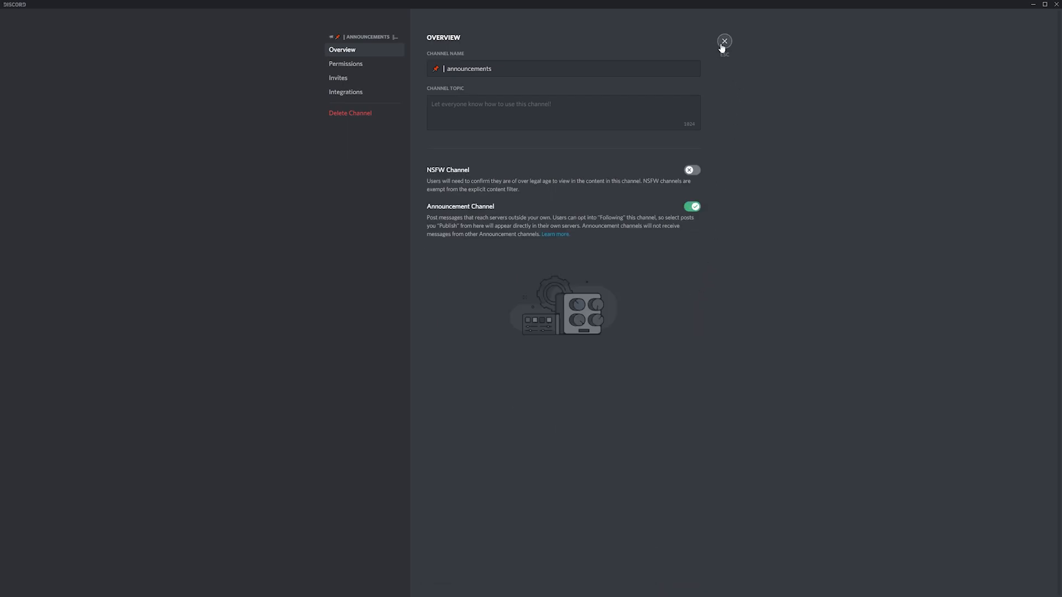
pyautogui.click(724, 42)
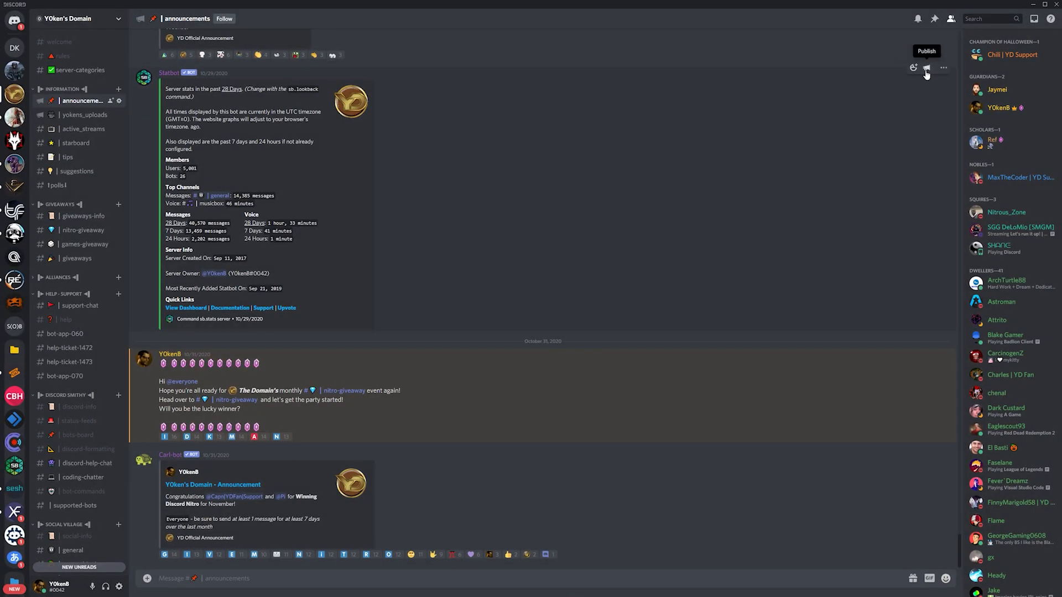
pyautogui.click(927, 68)
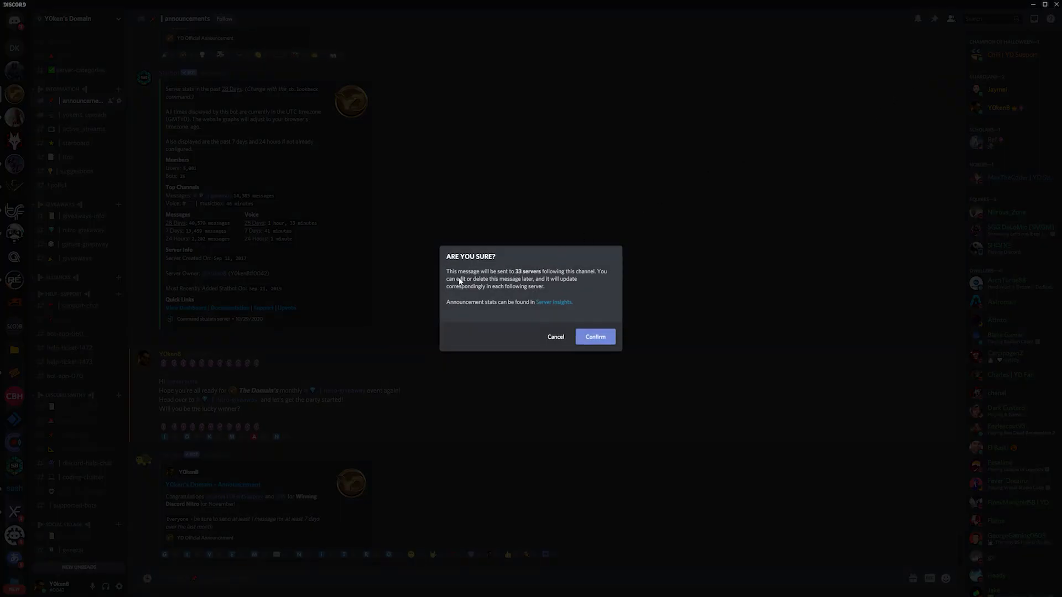
pyautogui.moveTo(573, 331)
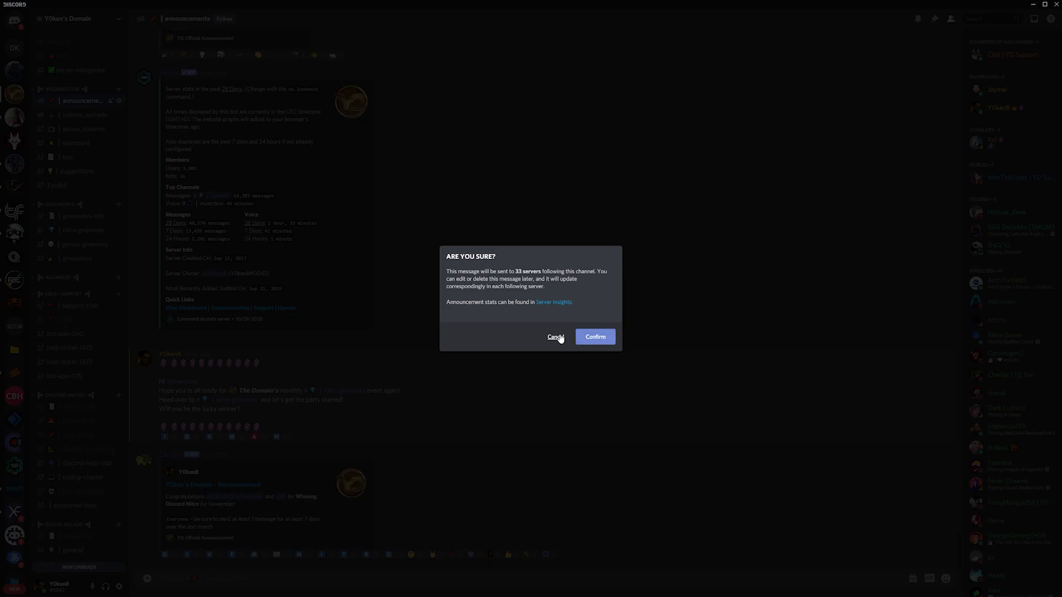
pyautogui.click(555, 337)
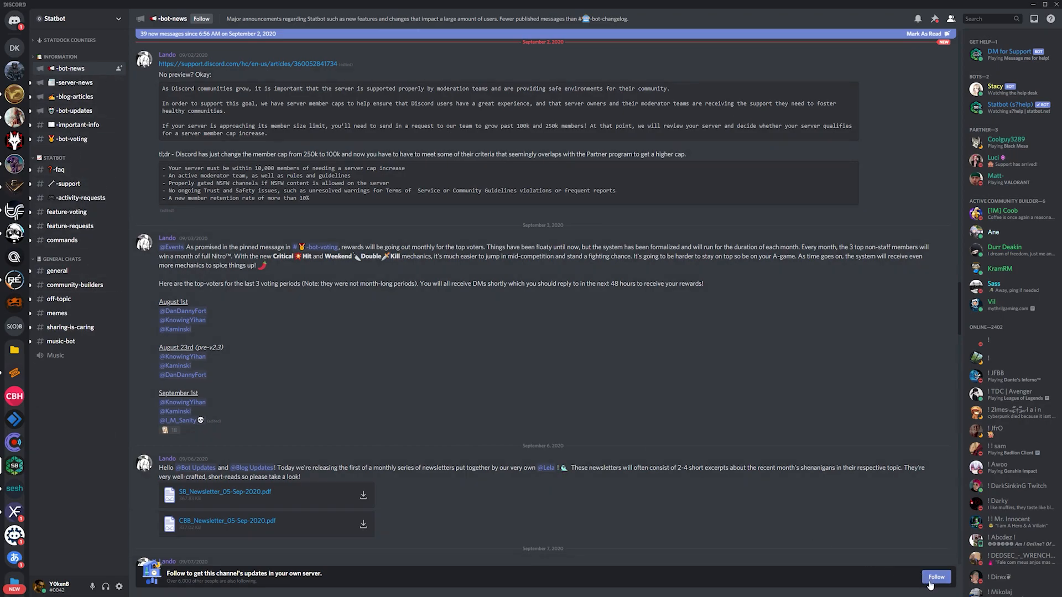
# - Follow Statbot's #bot-news channel into your server's news-feed channel
pyautogui.click(936, 576)
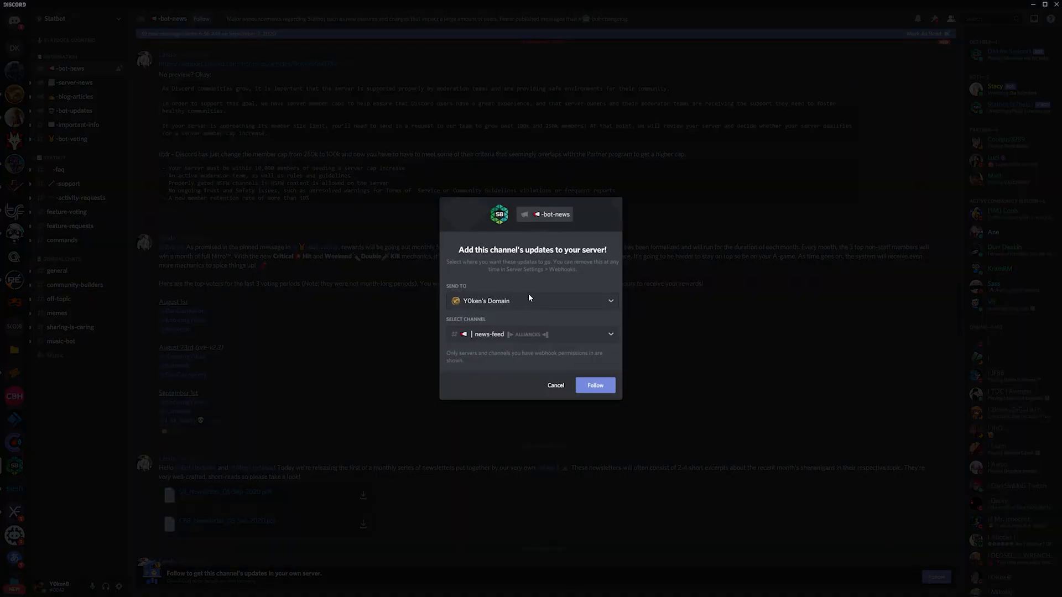
pyautogui.click(595, 385)
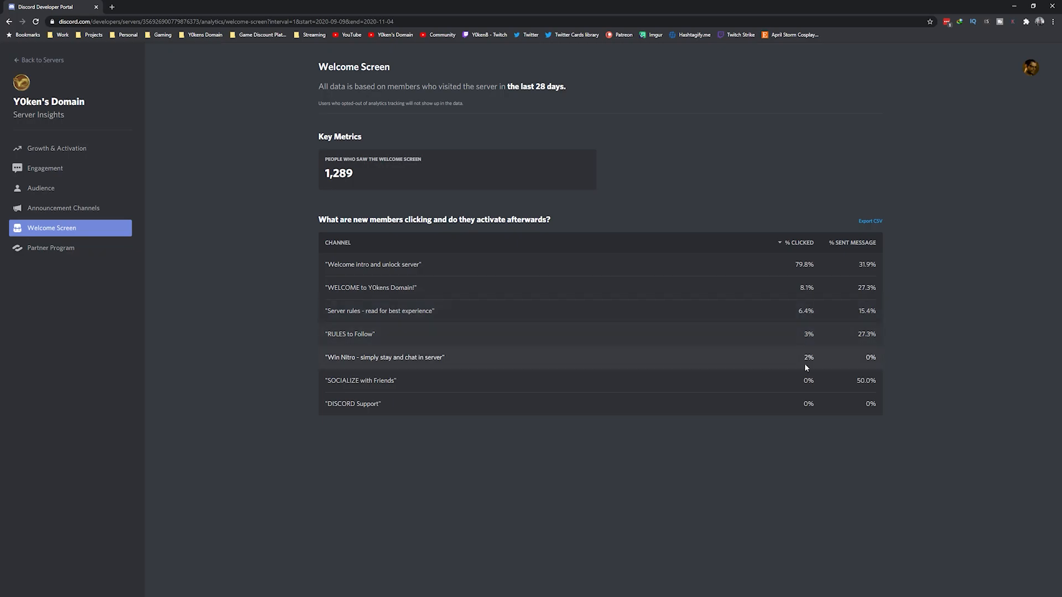
pyautogui.moveTo(62, 250)
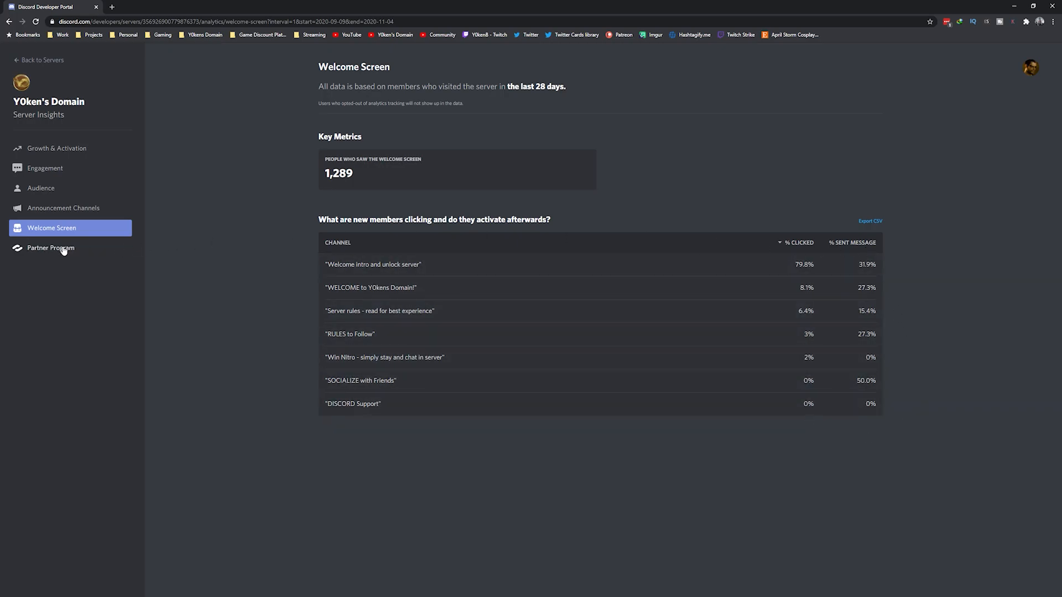
# - Glance at Partner Program metrics, then review Growth & Activation charts and reporting start date
pyautogui.click(50, 248)
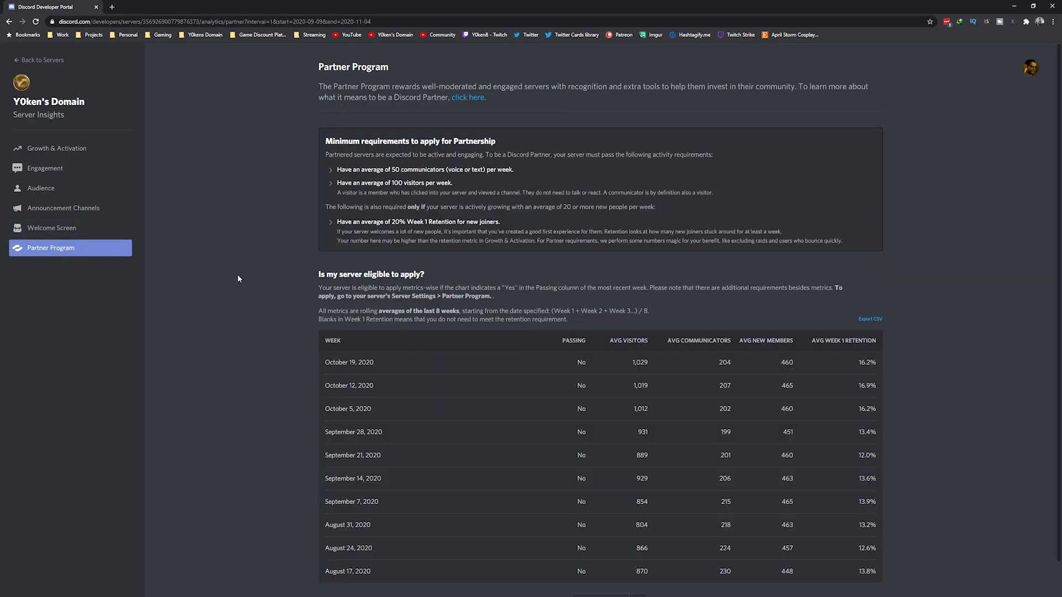
pyautogui.moveTo(254, 261)
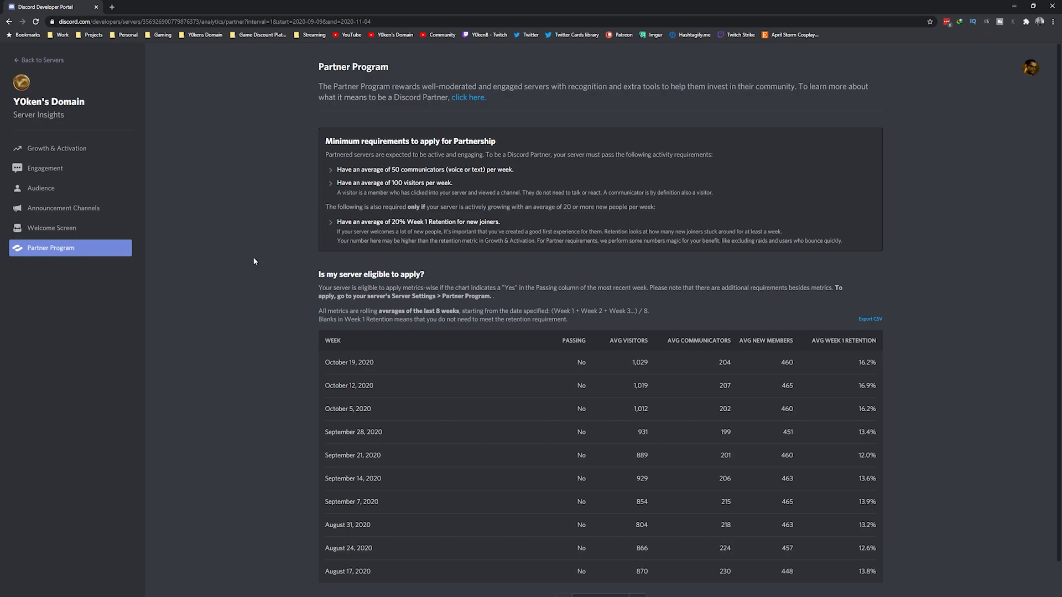
pyautogui.scroll(-3)
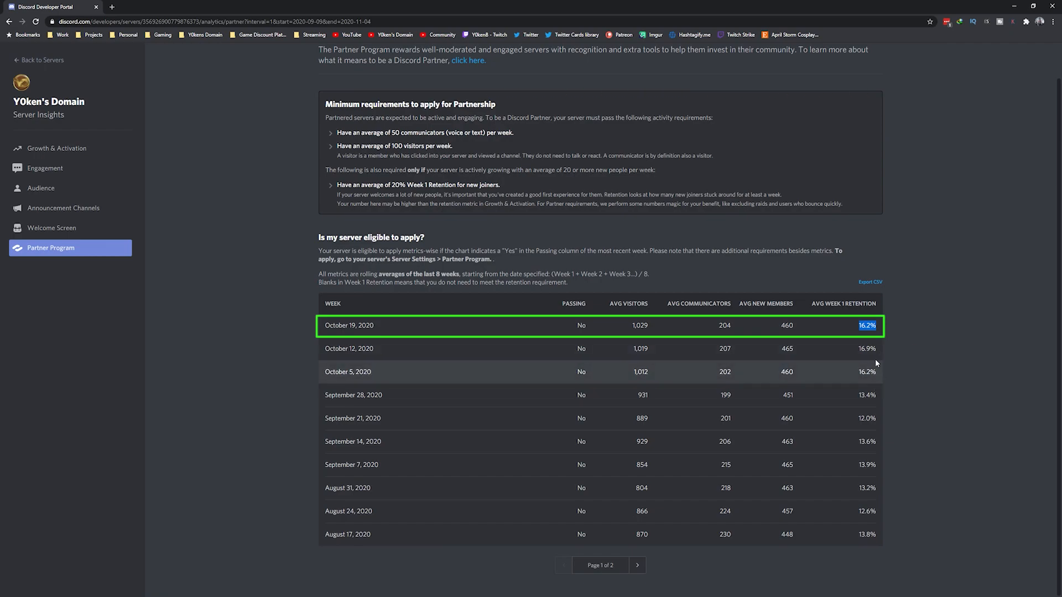
pyautogui.moveTo(806, 329)
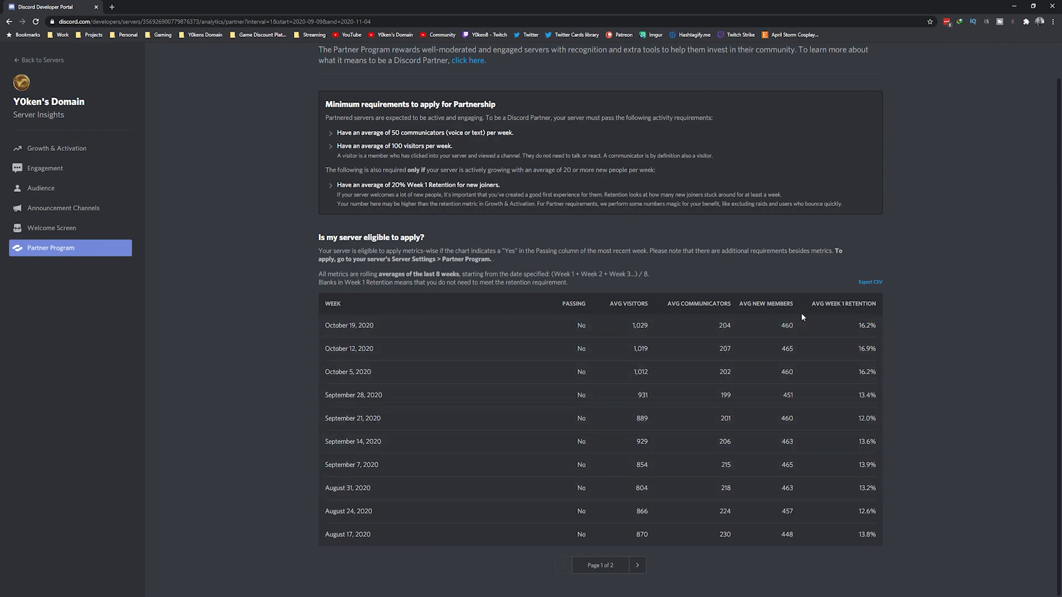
pyautogui.moveTo(96, 197)
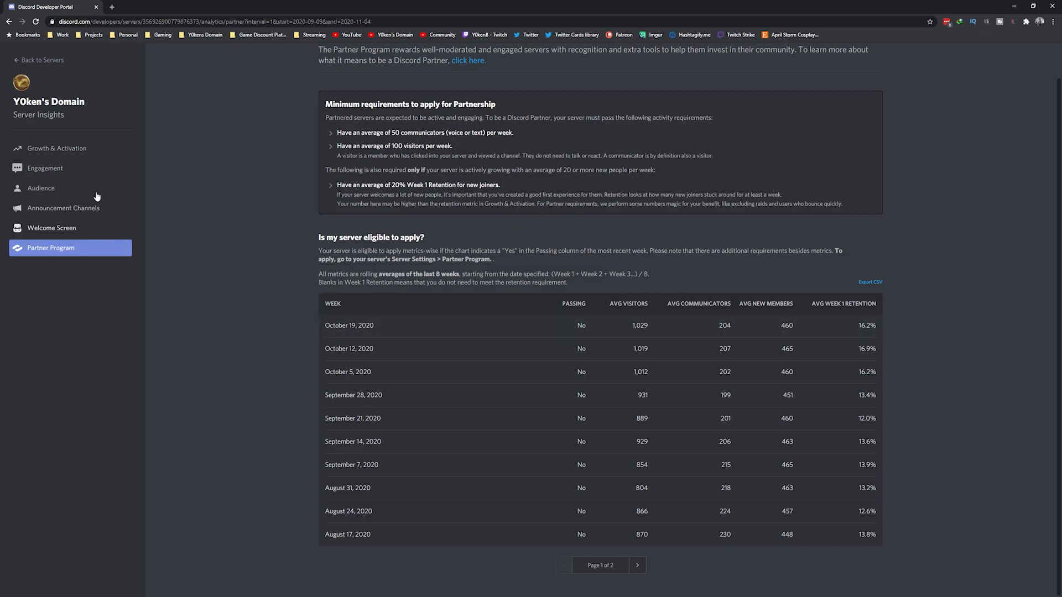
pyautogui.click(56, 148)
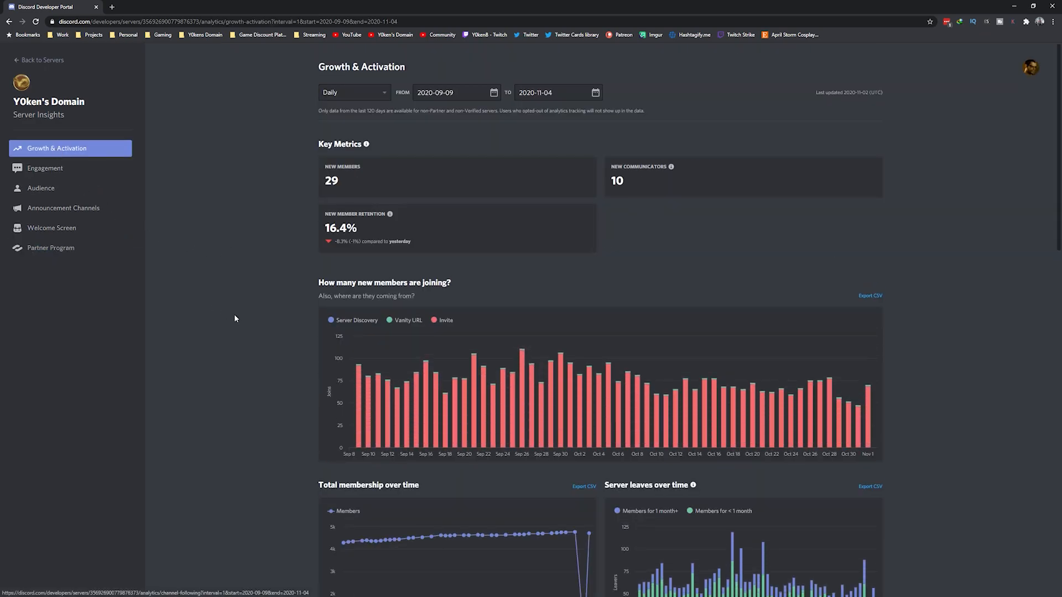
pyautogui.moveTo(277, 341)
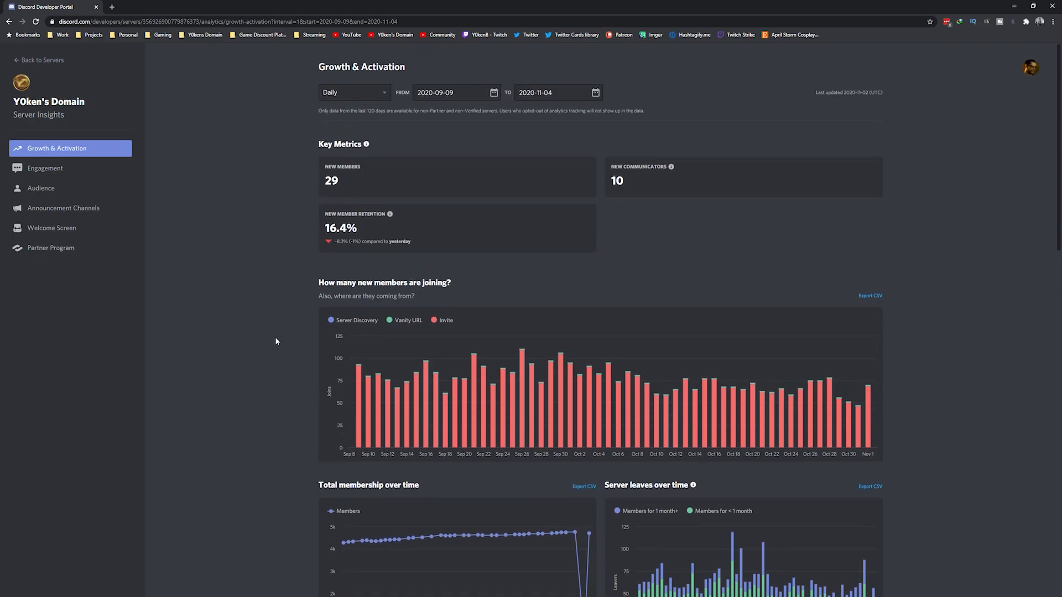
pyautogui.click(451, 92)
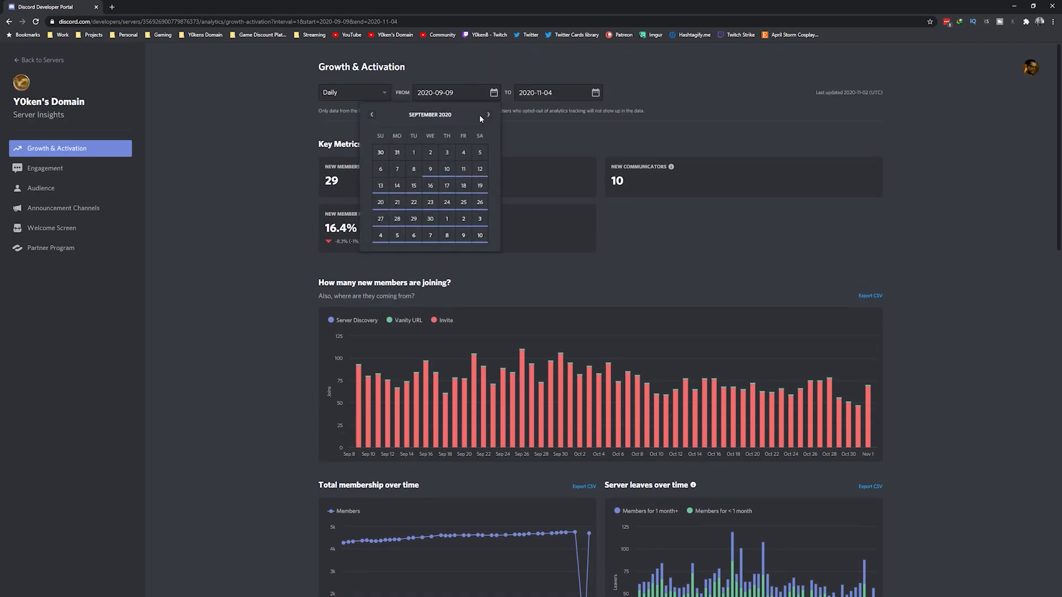
pyautogui.scroll(-3)
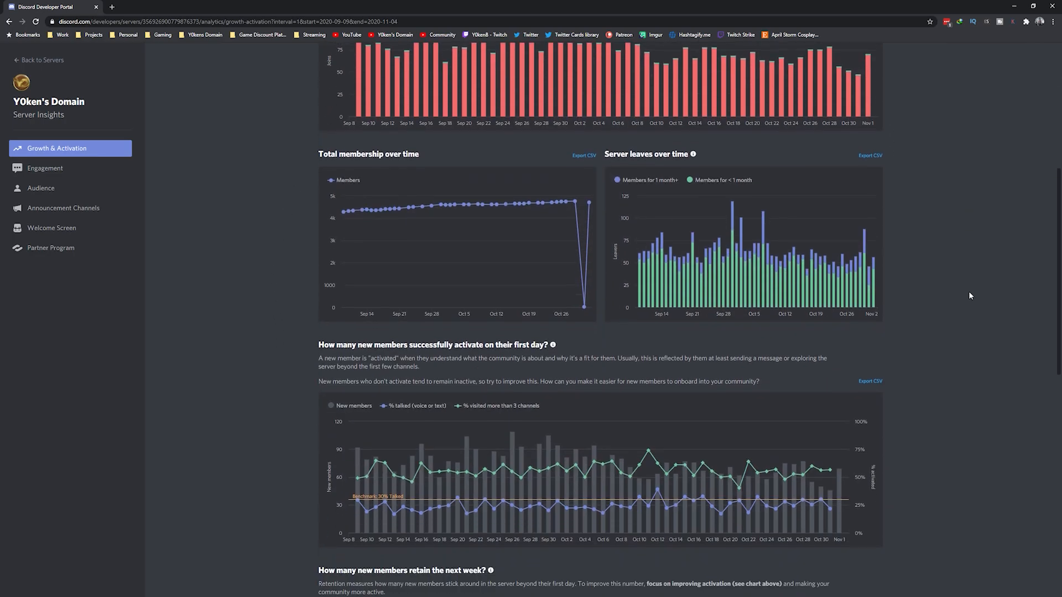
pyautogui.scroll(-3)
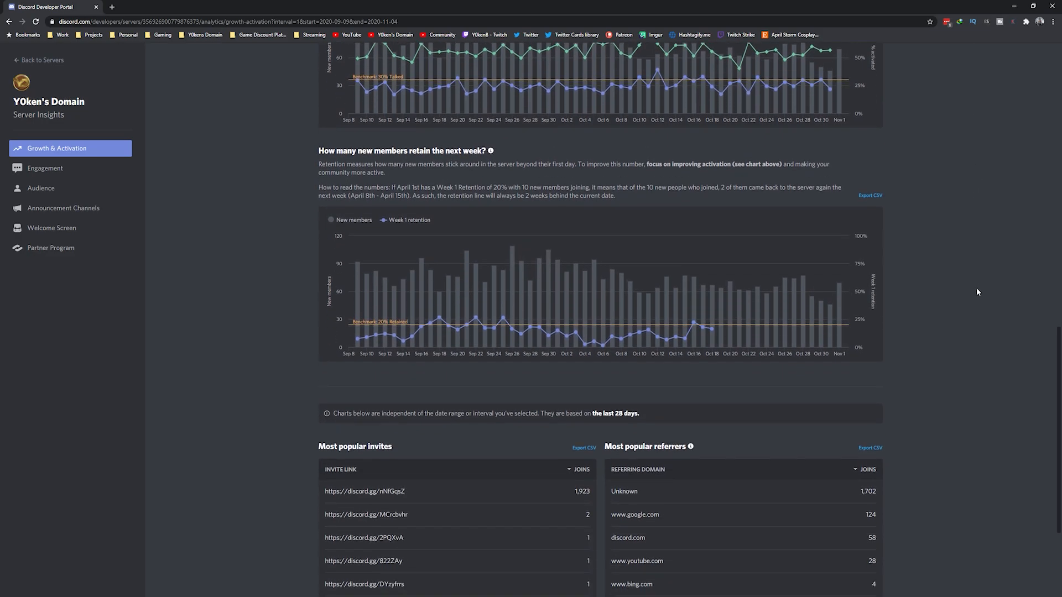
pyautogui.scroll(-3)
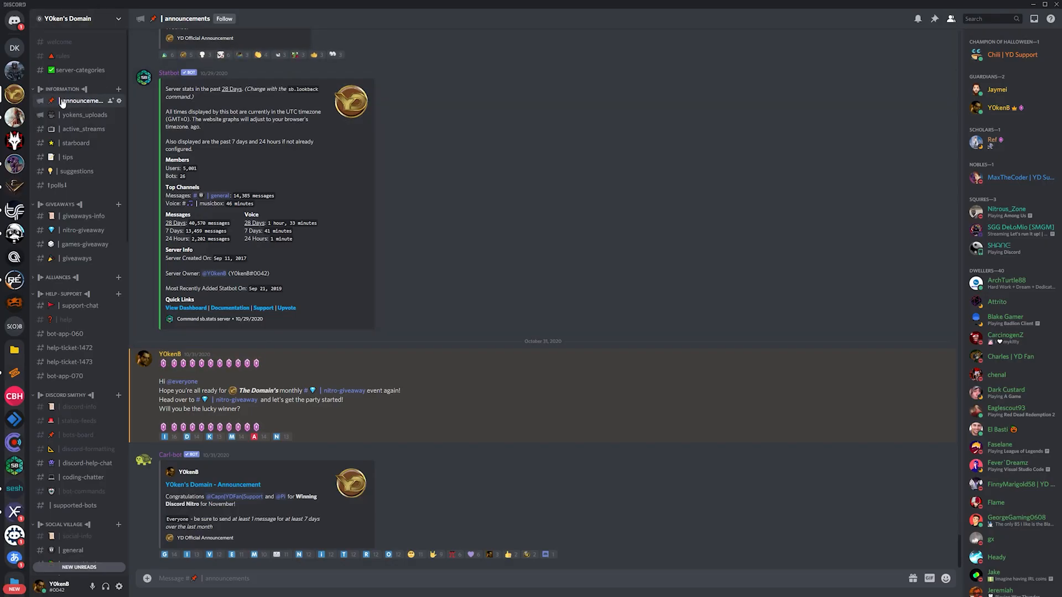
pyautogui.moveTo(78, 73)
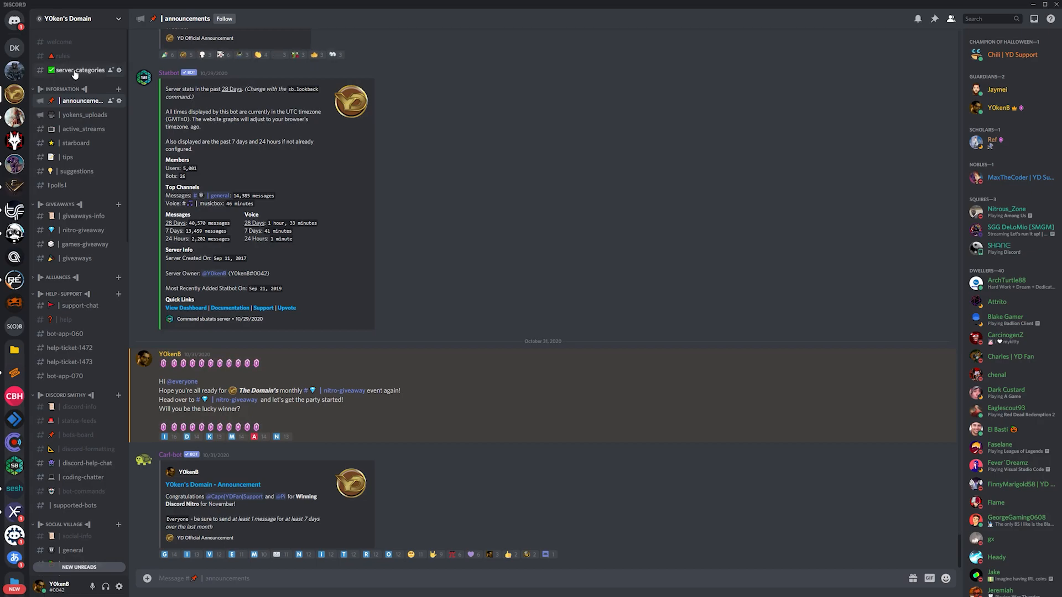
# - Visit server-categories, nitro-giveaway and tech-stuff, ending on help-ticket-transcripts
pyautogui.click(80, 70)
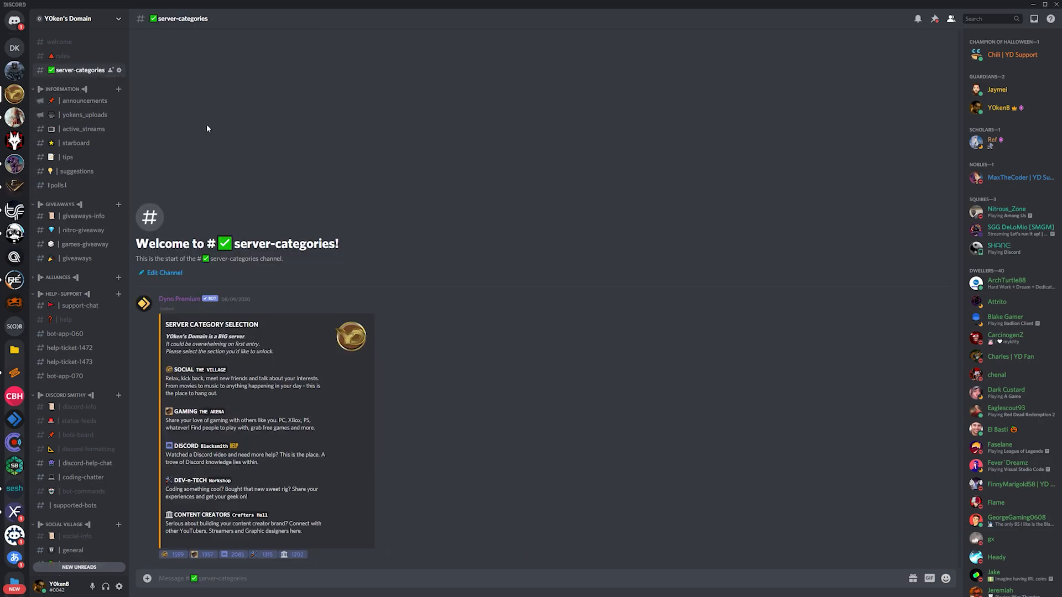
pyautogui.moveTo(62, 42)
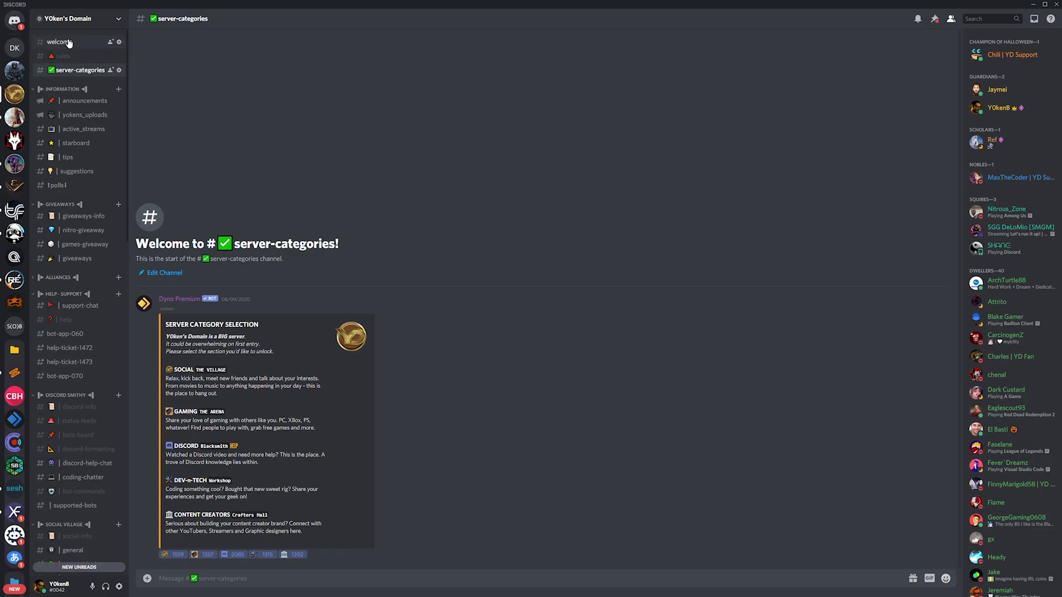
pyautogui.moveTo(98, 72)
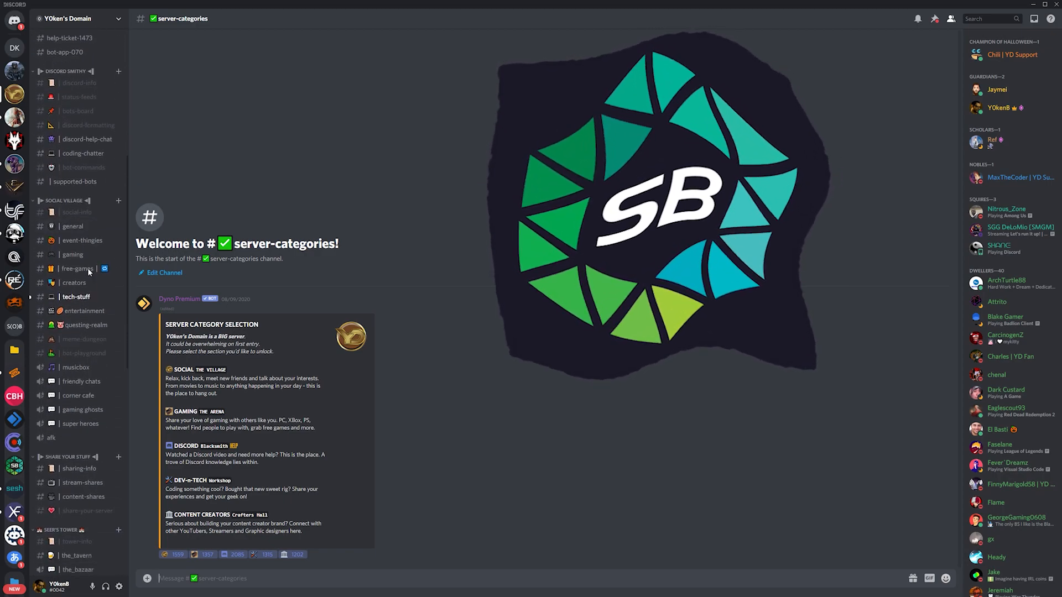
pyautogui.scroll(-3)
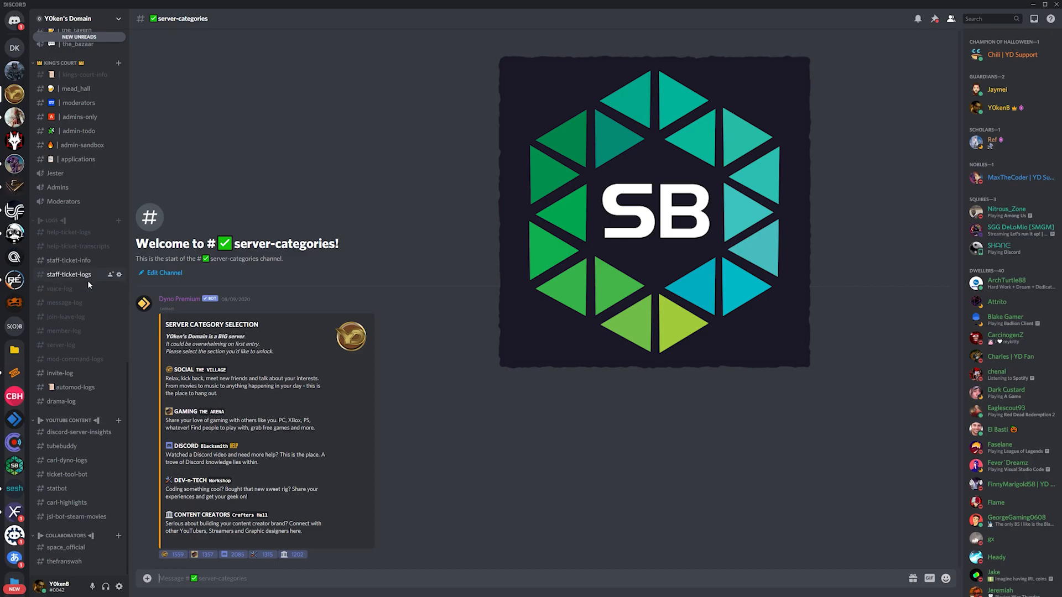
pyautogui.moveTo(75, 439)
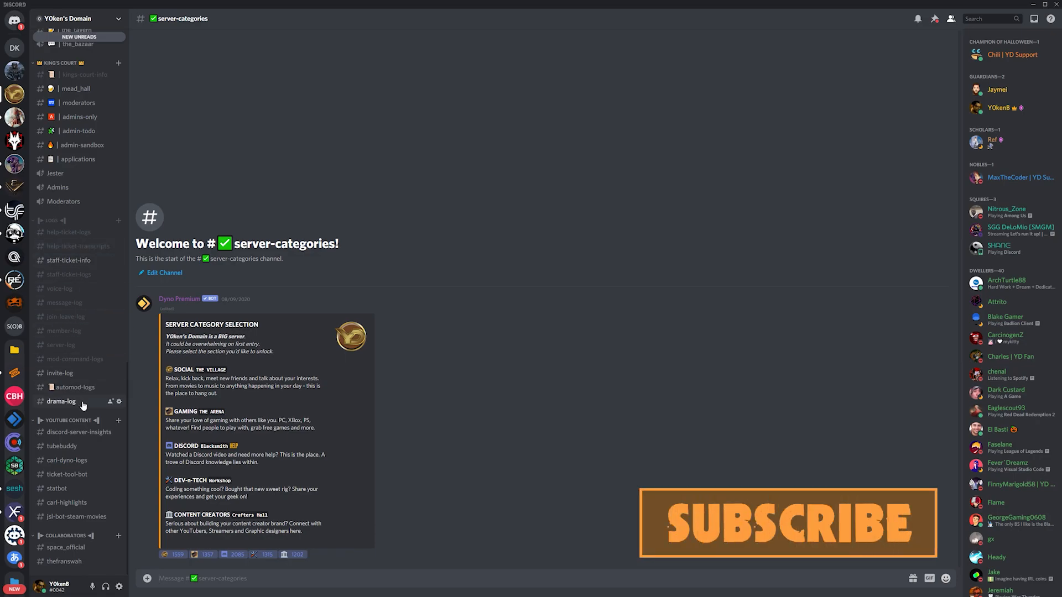
pyautogui.moveTo(81, 469)
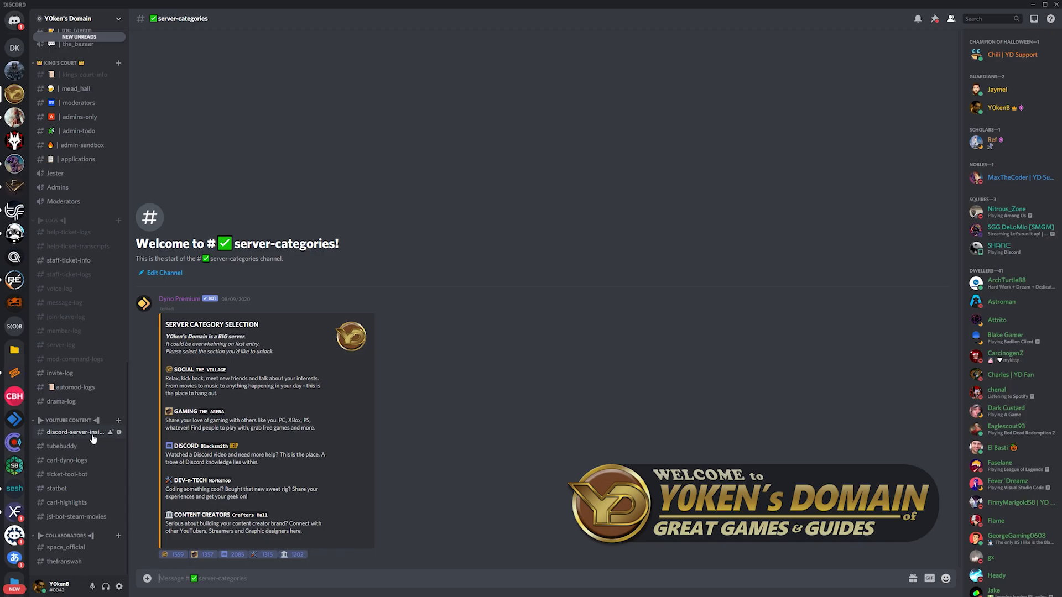
pyautogui.scroll(-3)
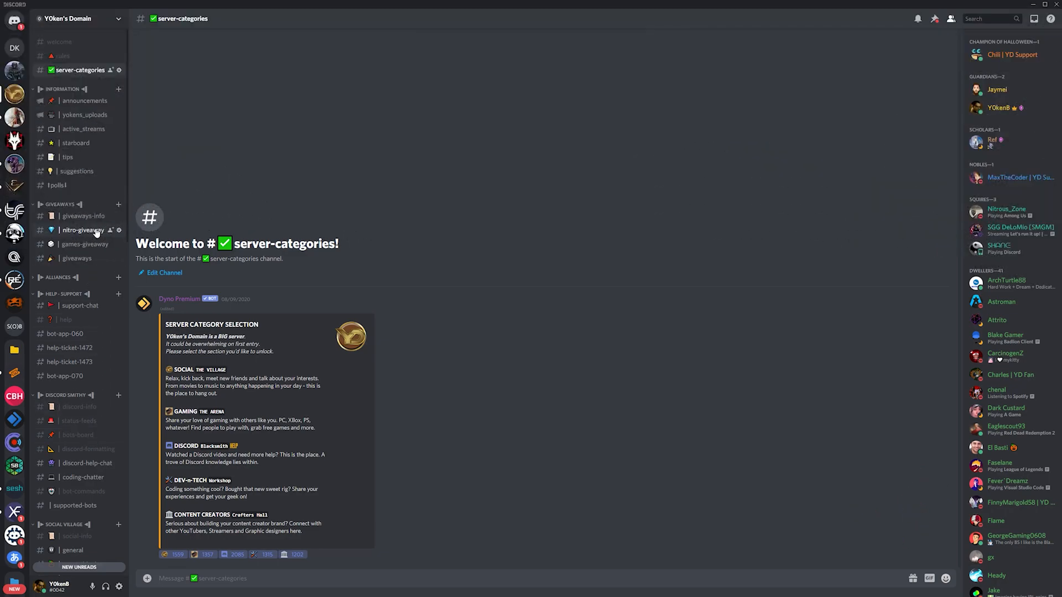
pyautogui.click(83, 230)
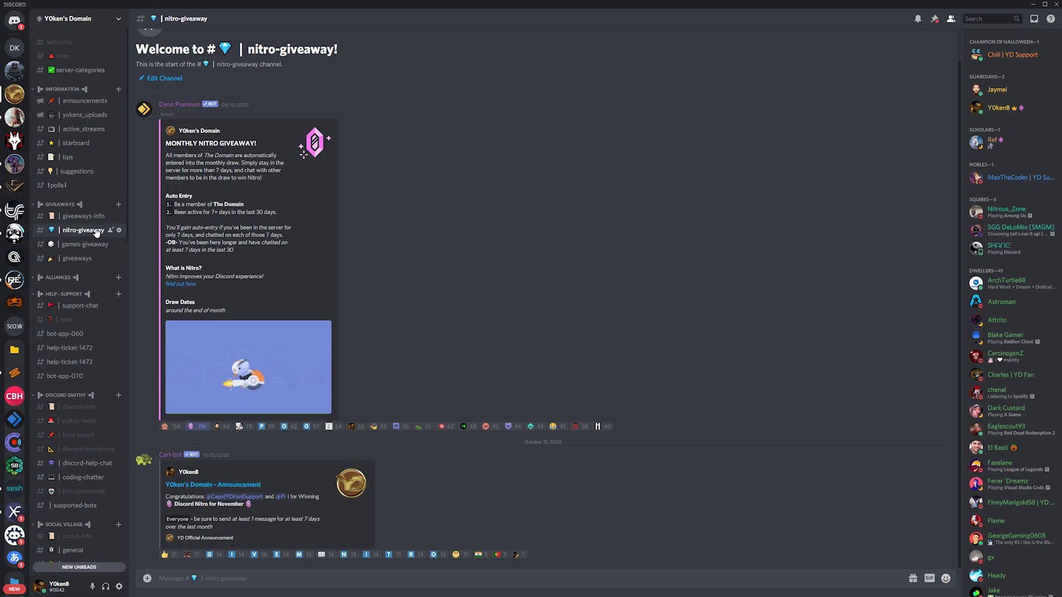
pyautogui.moveTo(83, 244)
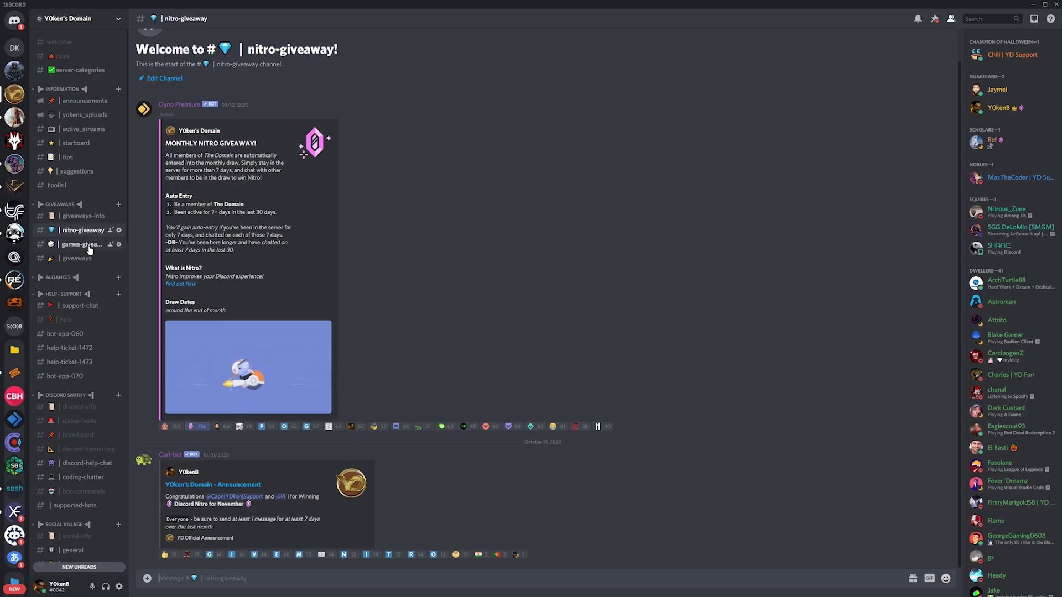
pyautogui.scroll(-3)
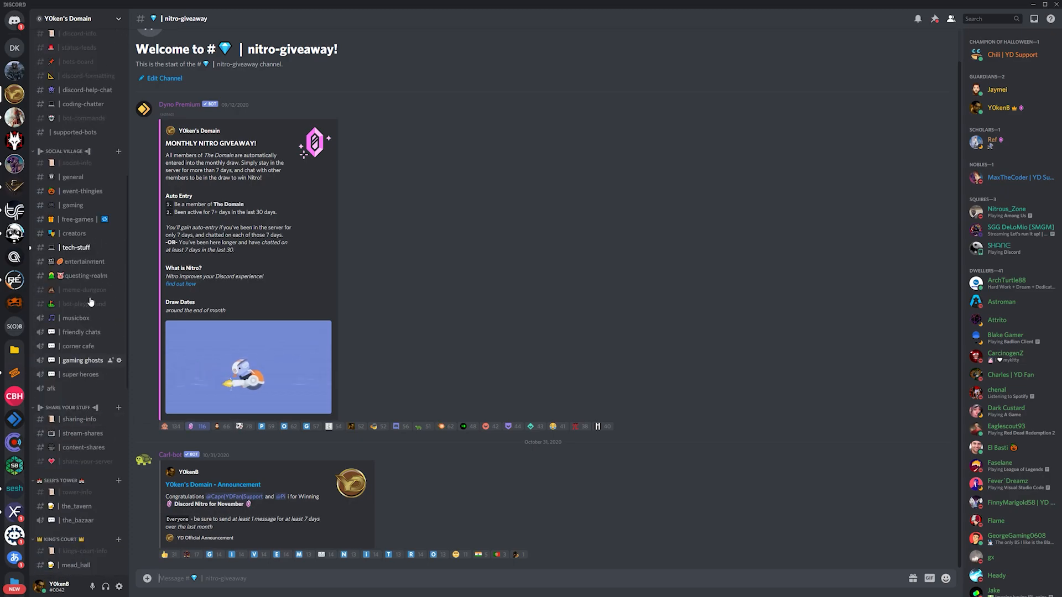
pyautogui.click(76, 247)
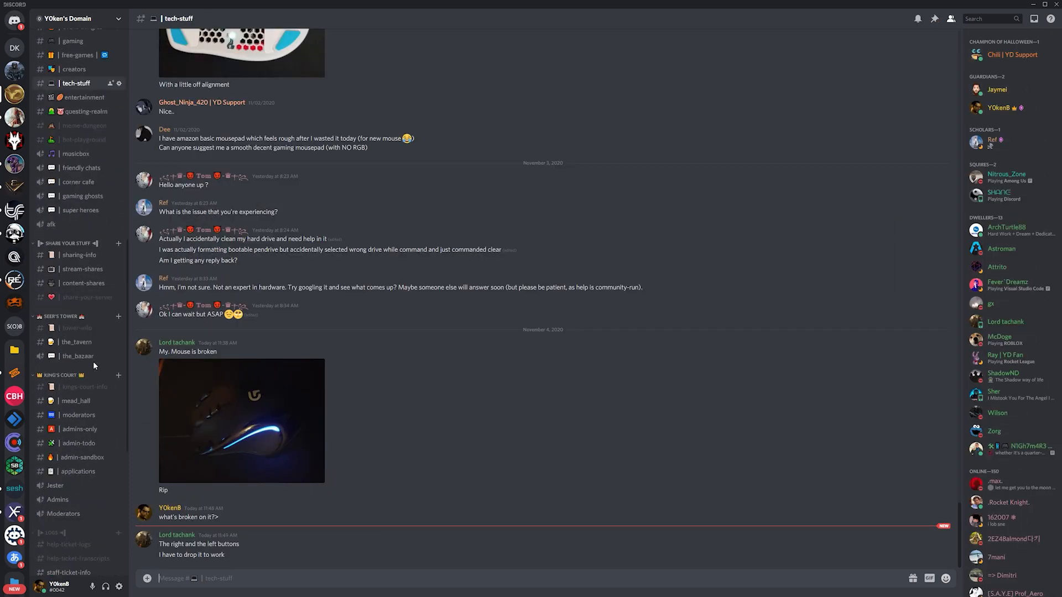
pyautogui.click(74, 391)
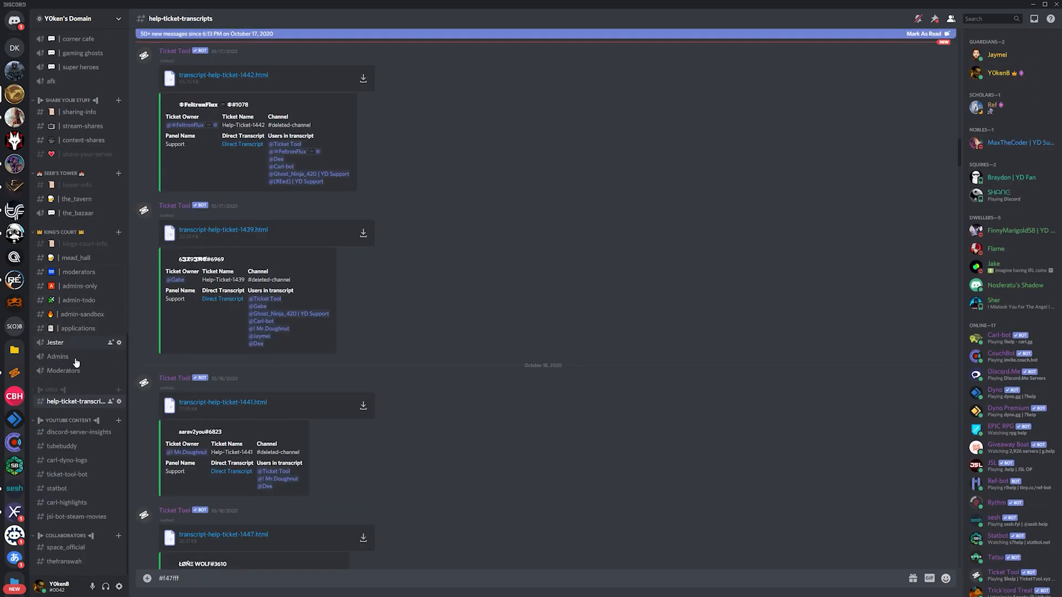
# - In #discord-server-insights, send the sb.stats channel command and its follow-up Statbot request
pyautogui.click(77, 432)
pyautogui.write('sb.stats channel')
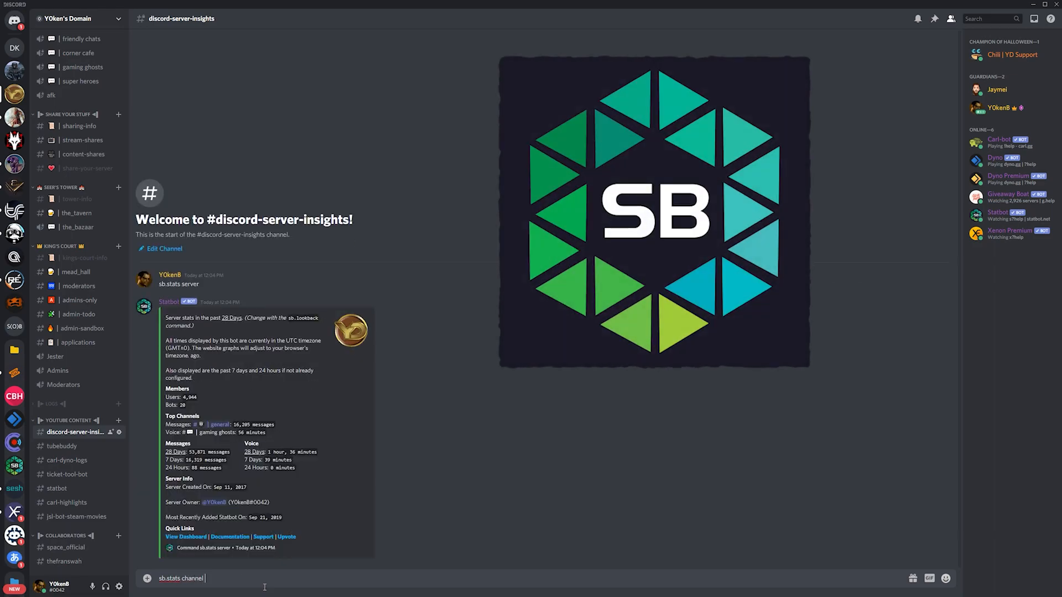
pyautogui.press('Enter')
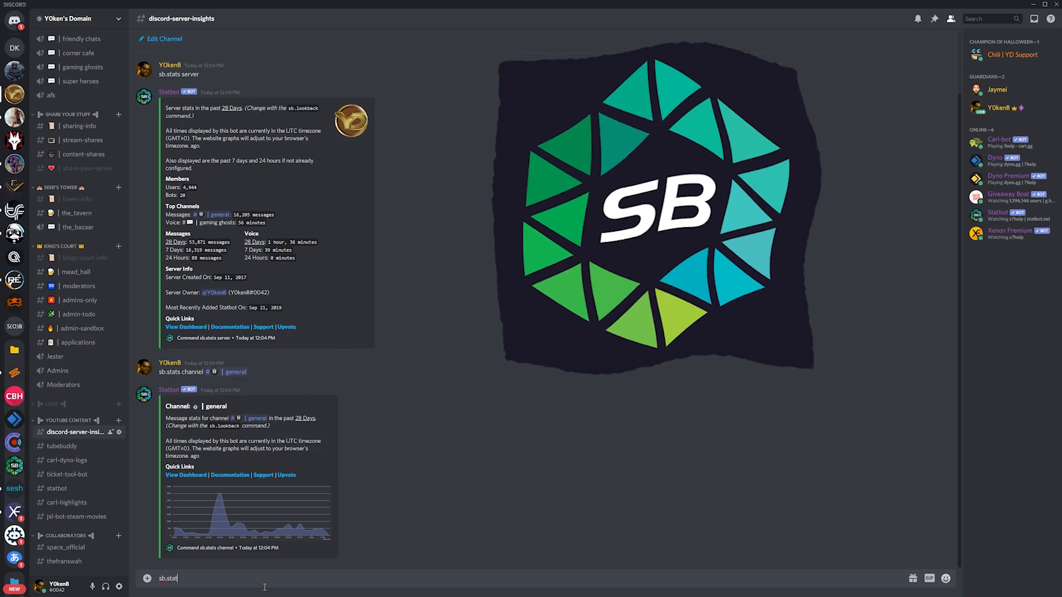
pyautogui.press('Enter')
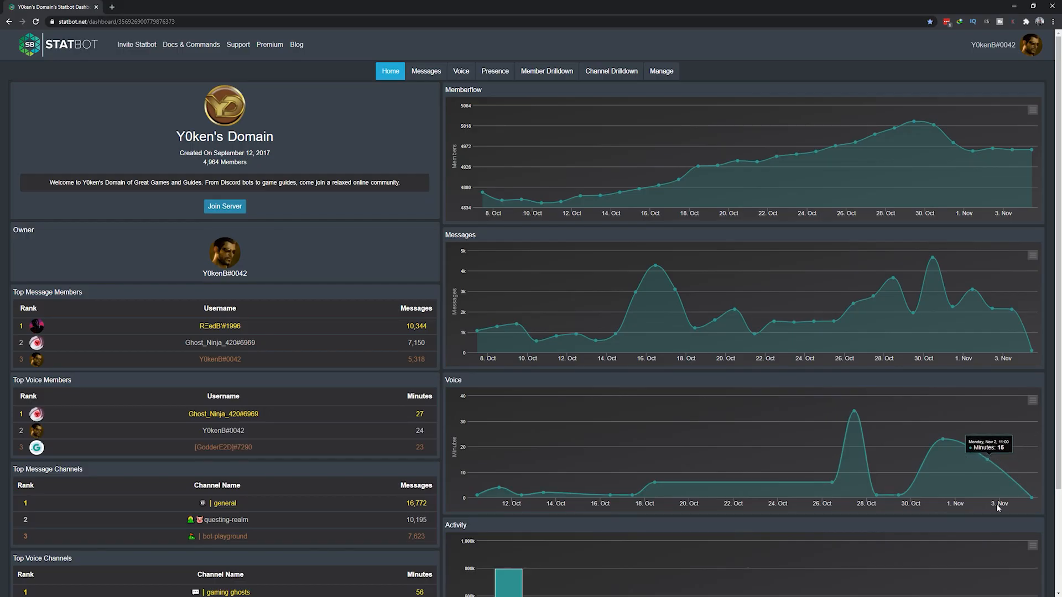
pyautogui.moveTo(1007, 157)
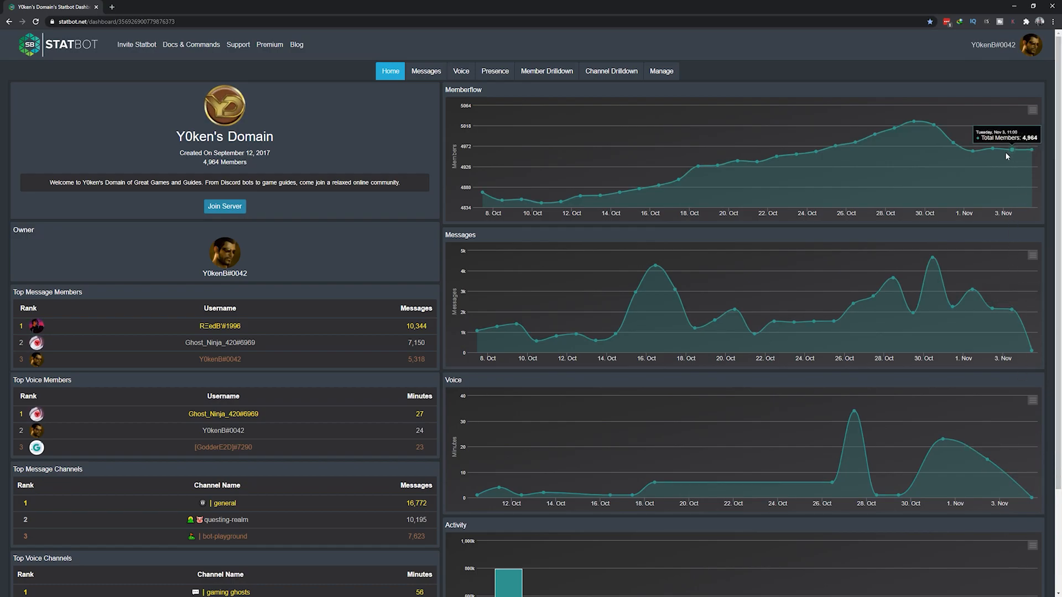
pyautogui.moveTo(391, 157)
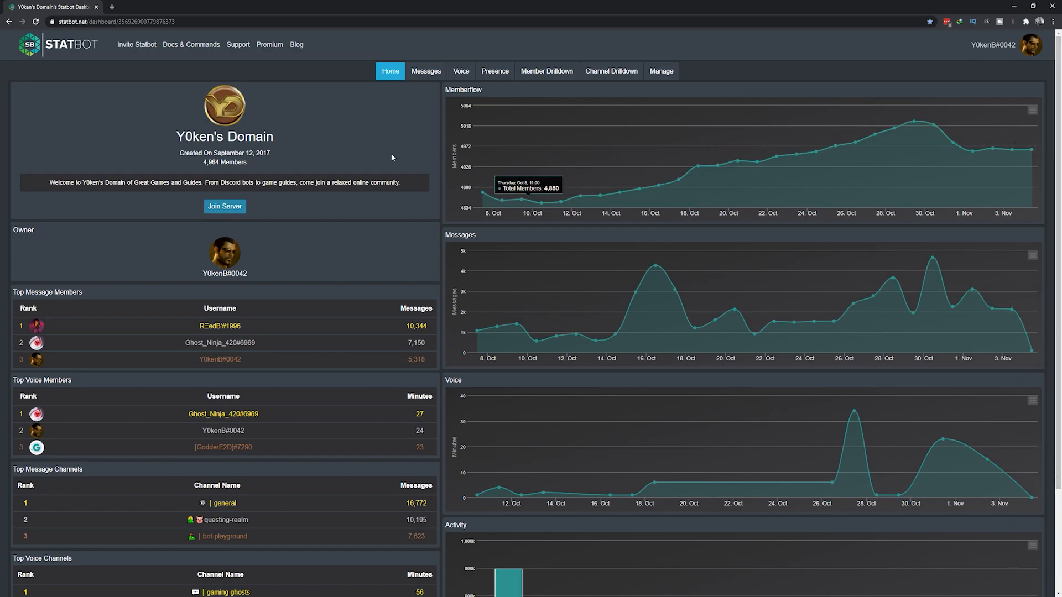
# - View Statbot's Messages, Member Drilldown and Channel Drilldown pages for the server
pyautogui.click(426, 71)
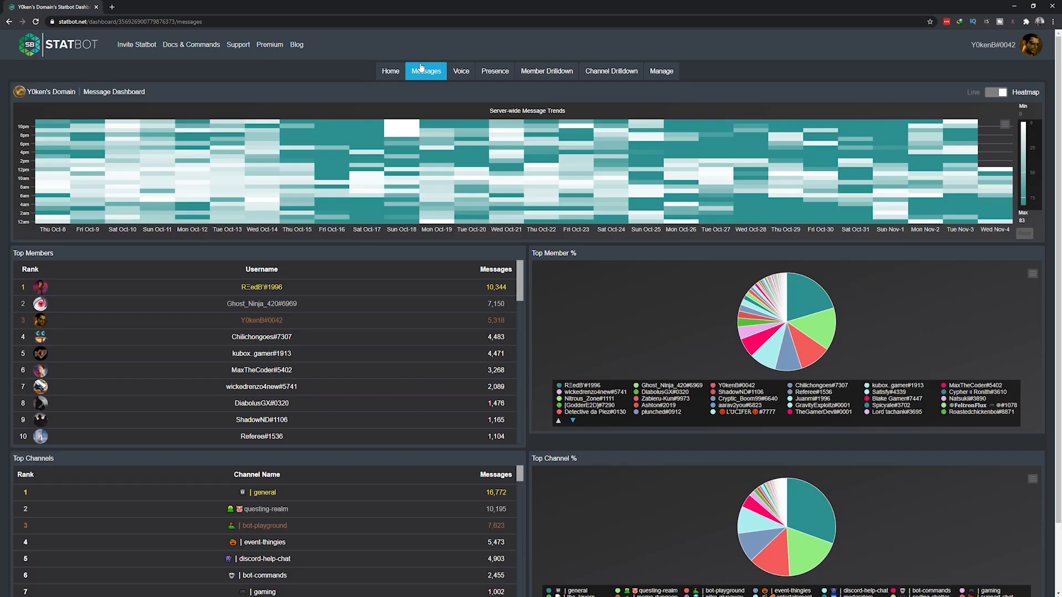
pyautogui.moveTo(463, 73)
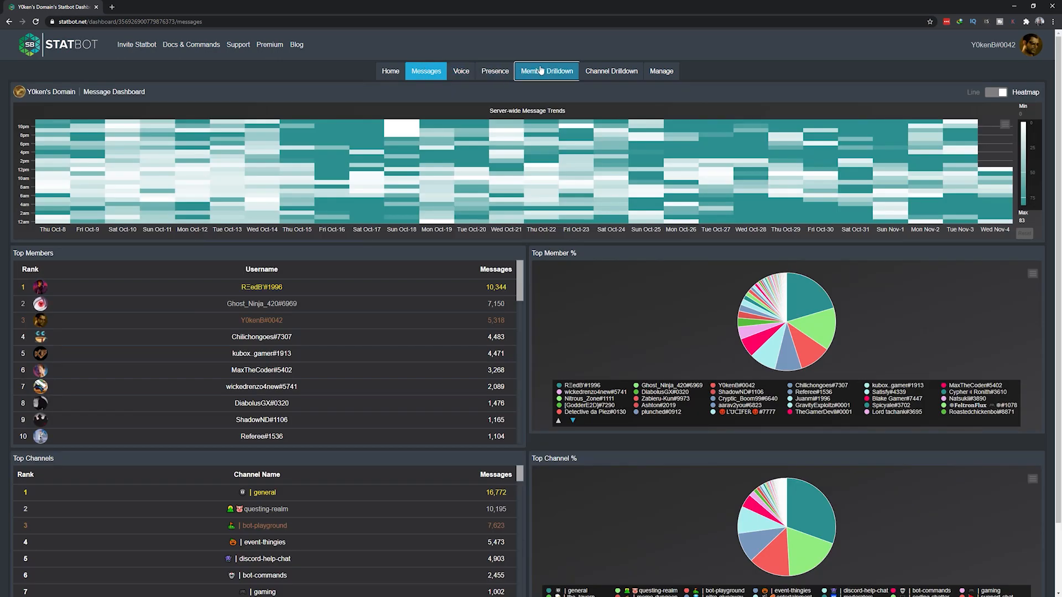
pyautogui.click(546, 70)
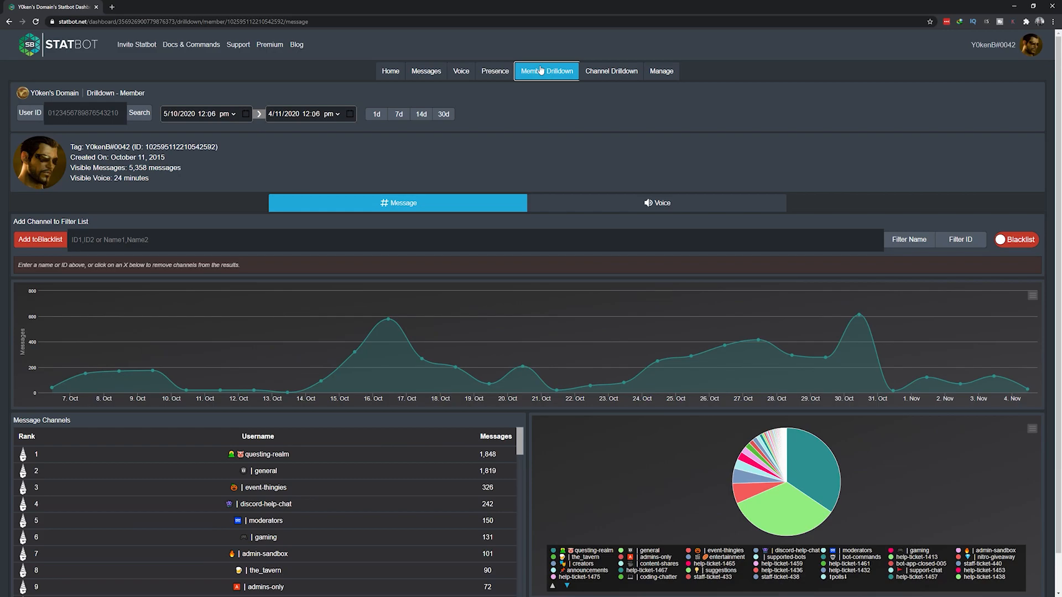
pyautogui.click(611, 70)
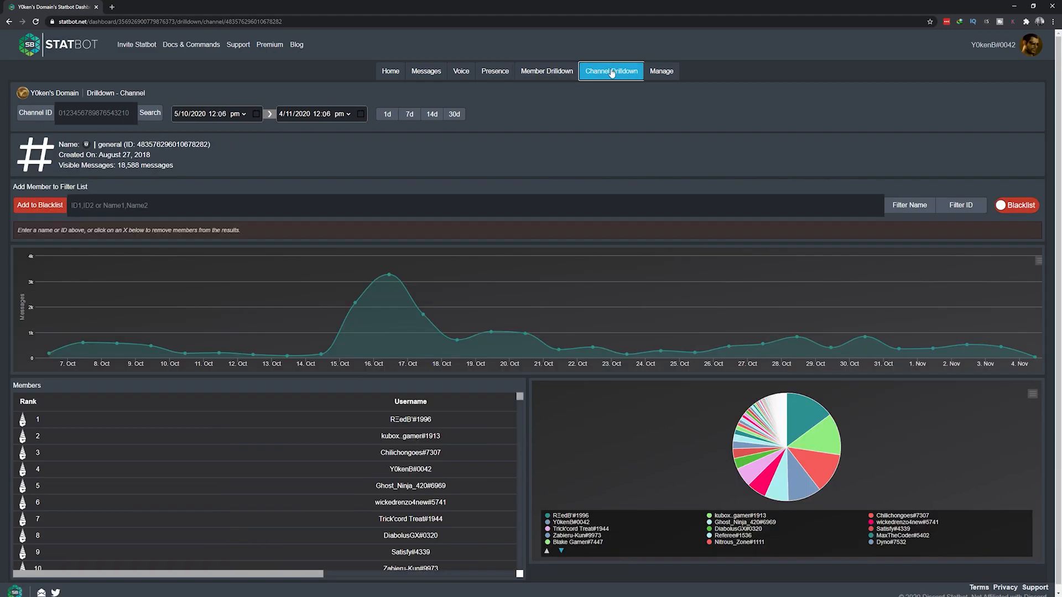